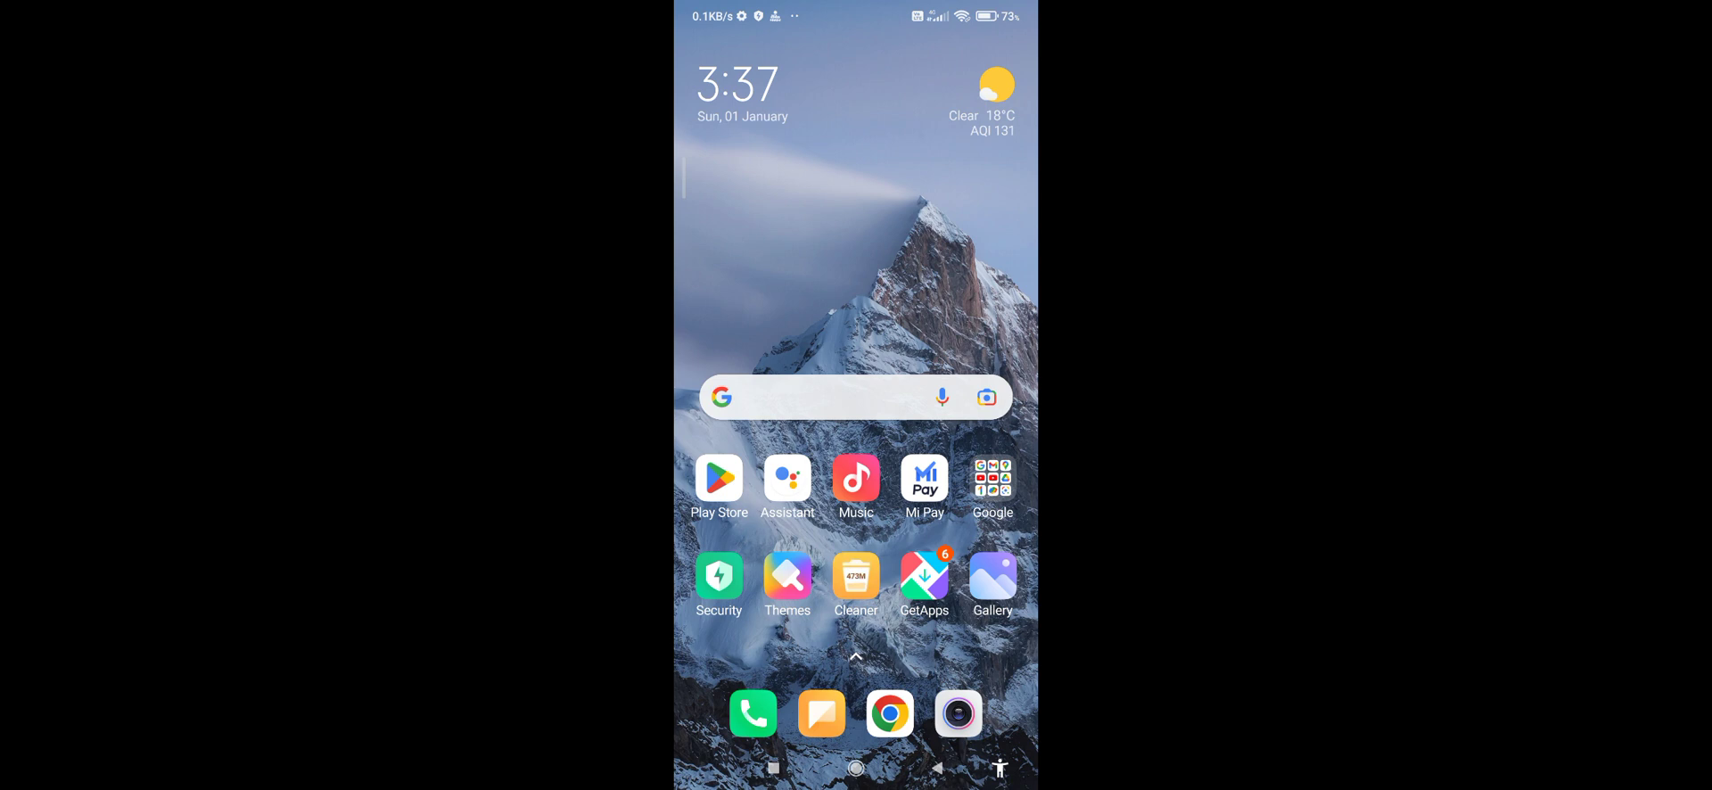
# Step: Search Google Play for 'windows 7 simulator', confirm WIN-7-PO-SIMULATOR-2021 is installed, and go home
pyautogui.click(718, 478)
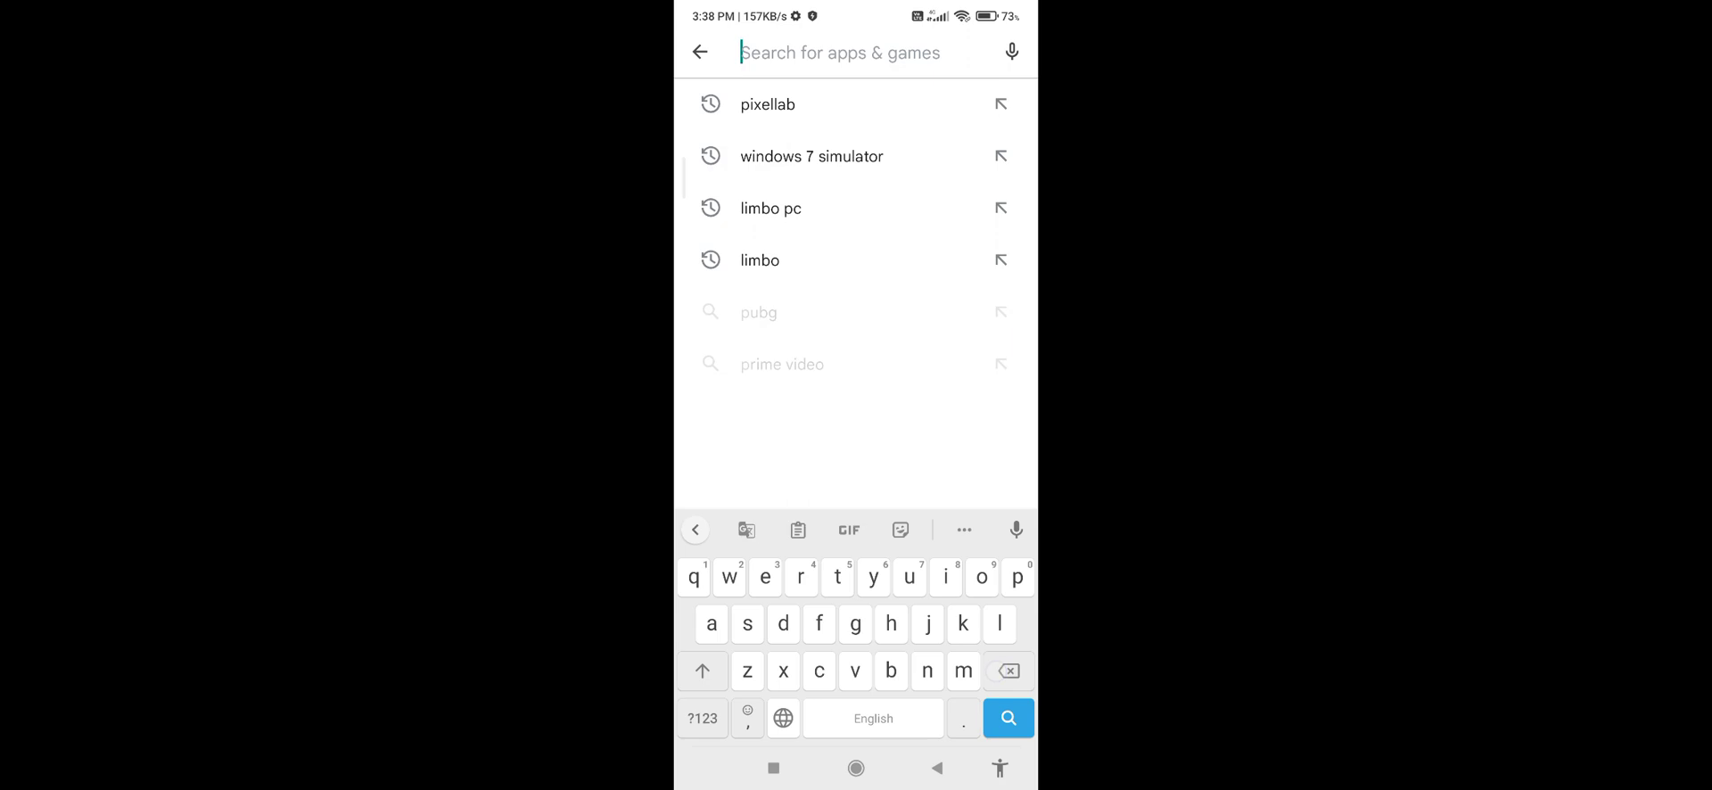
pyautogui.write('w')
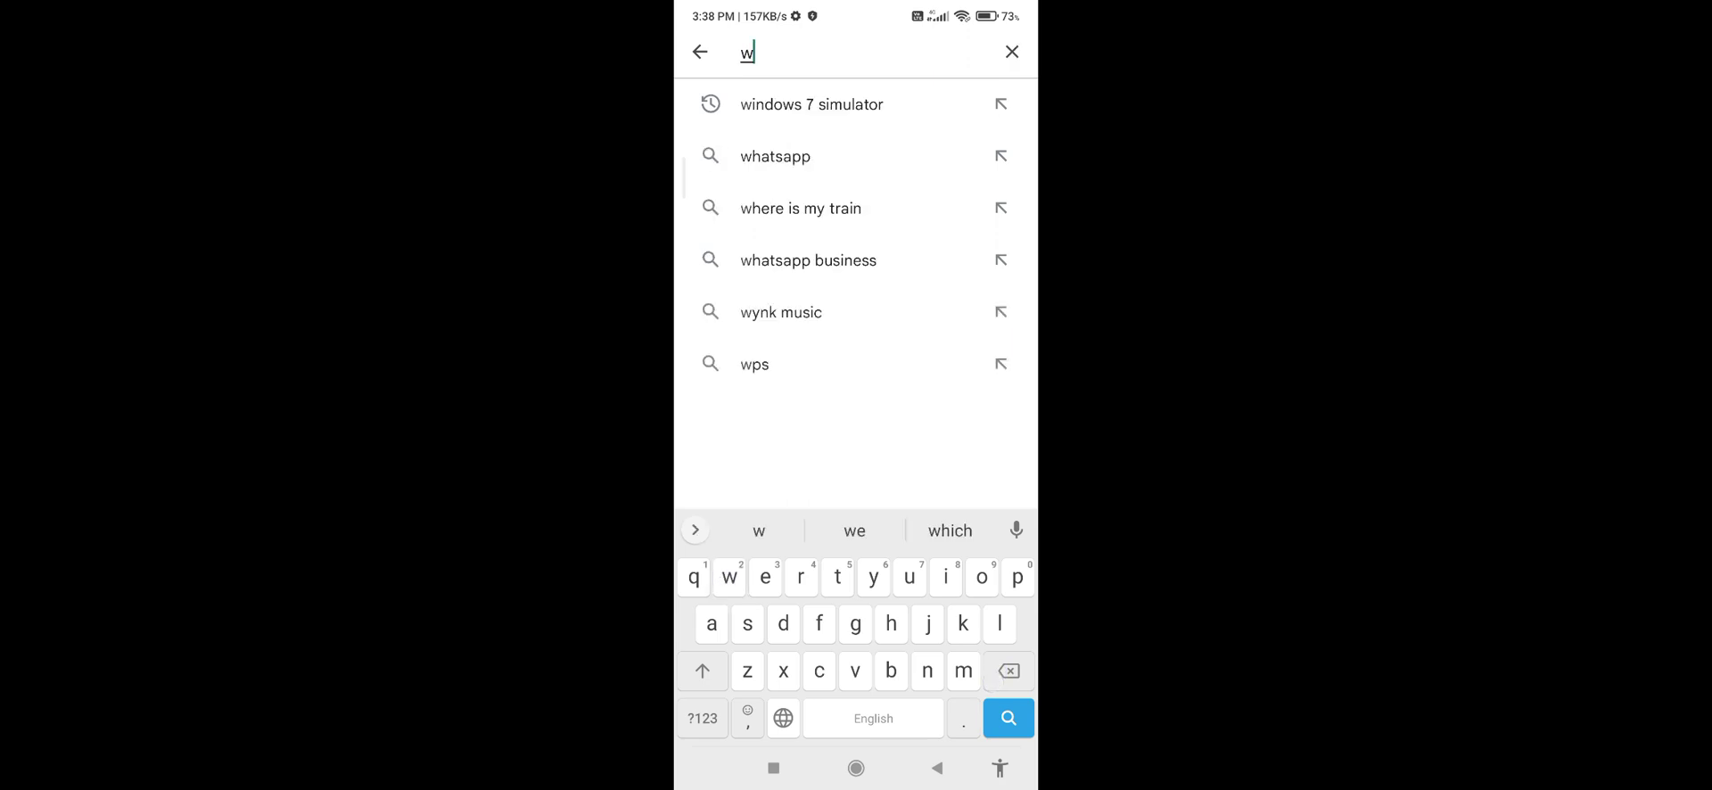
pyautogui.write('indows 7 si')
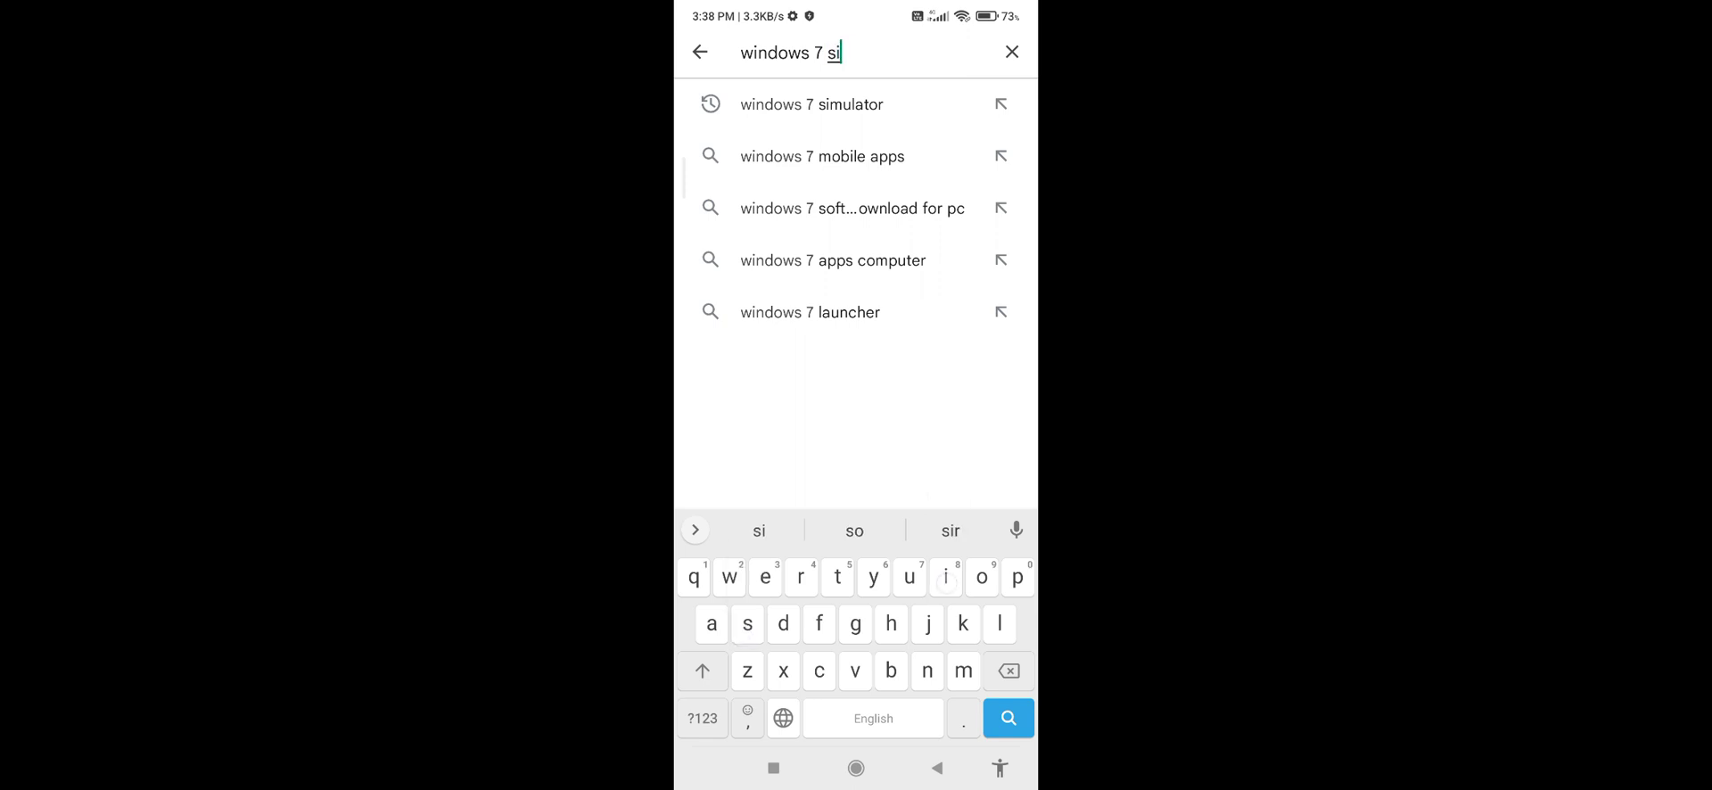
pyautogui.click(813, 103)
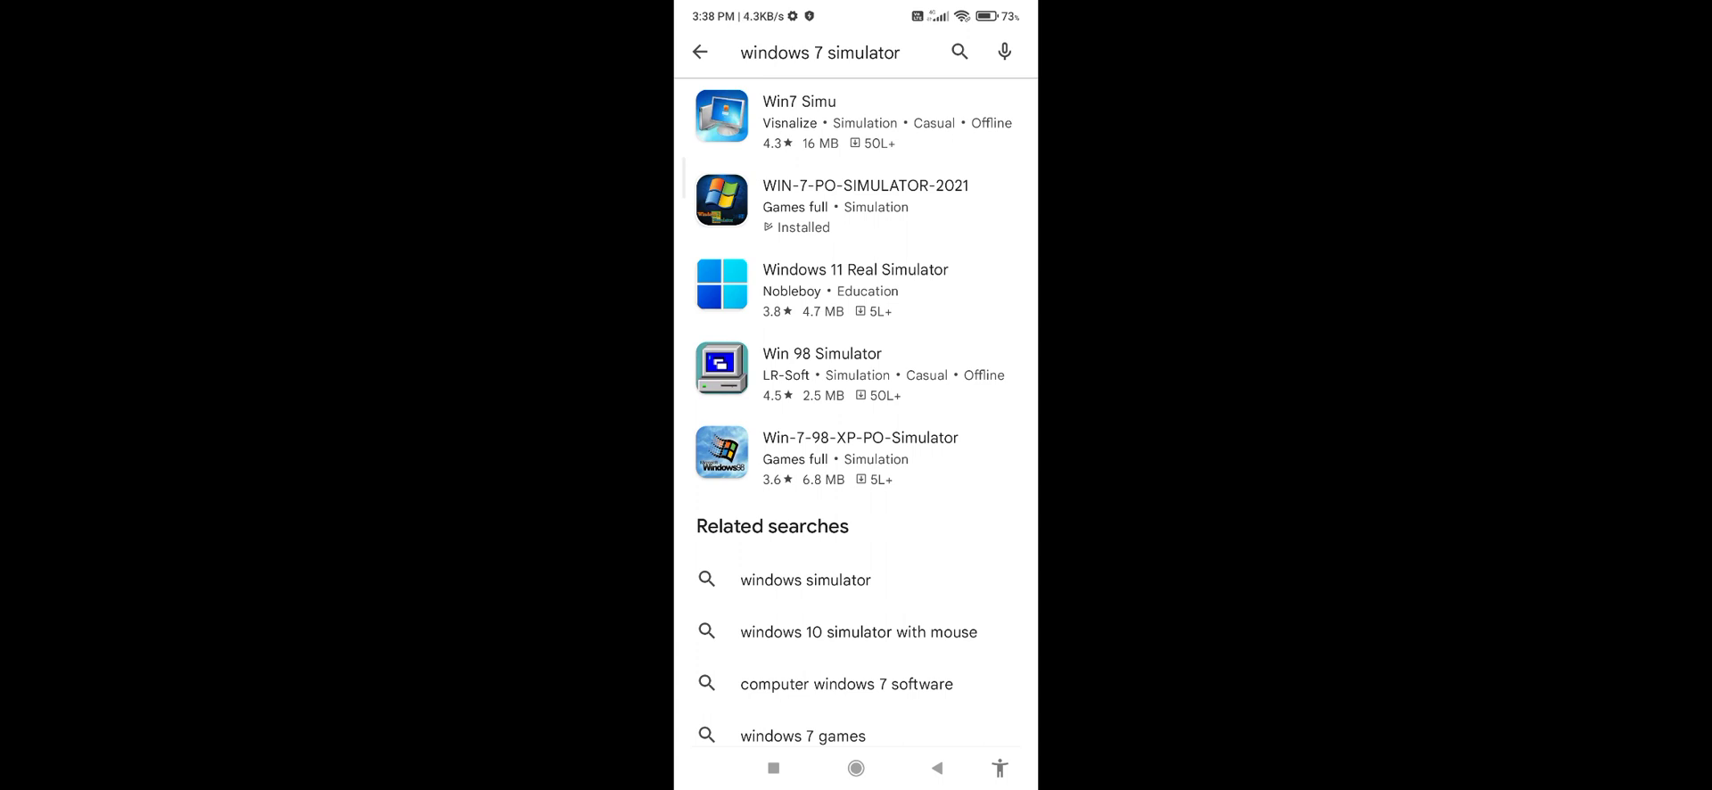
pyautogui.click(885, 202)
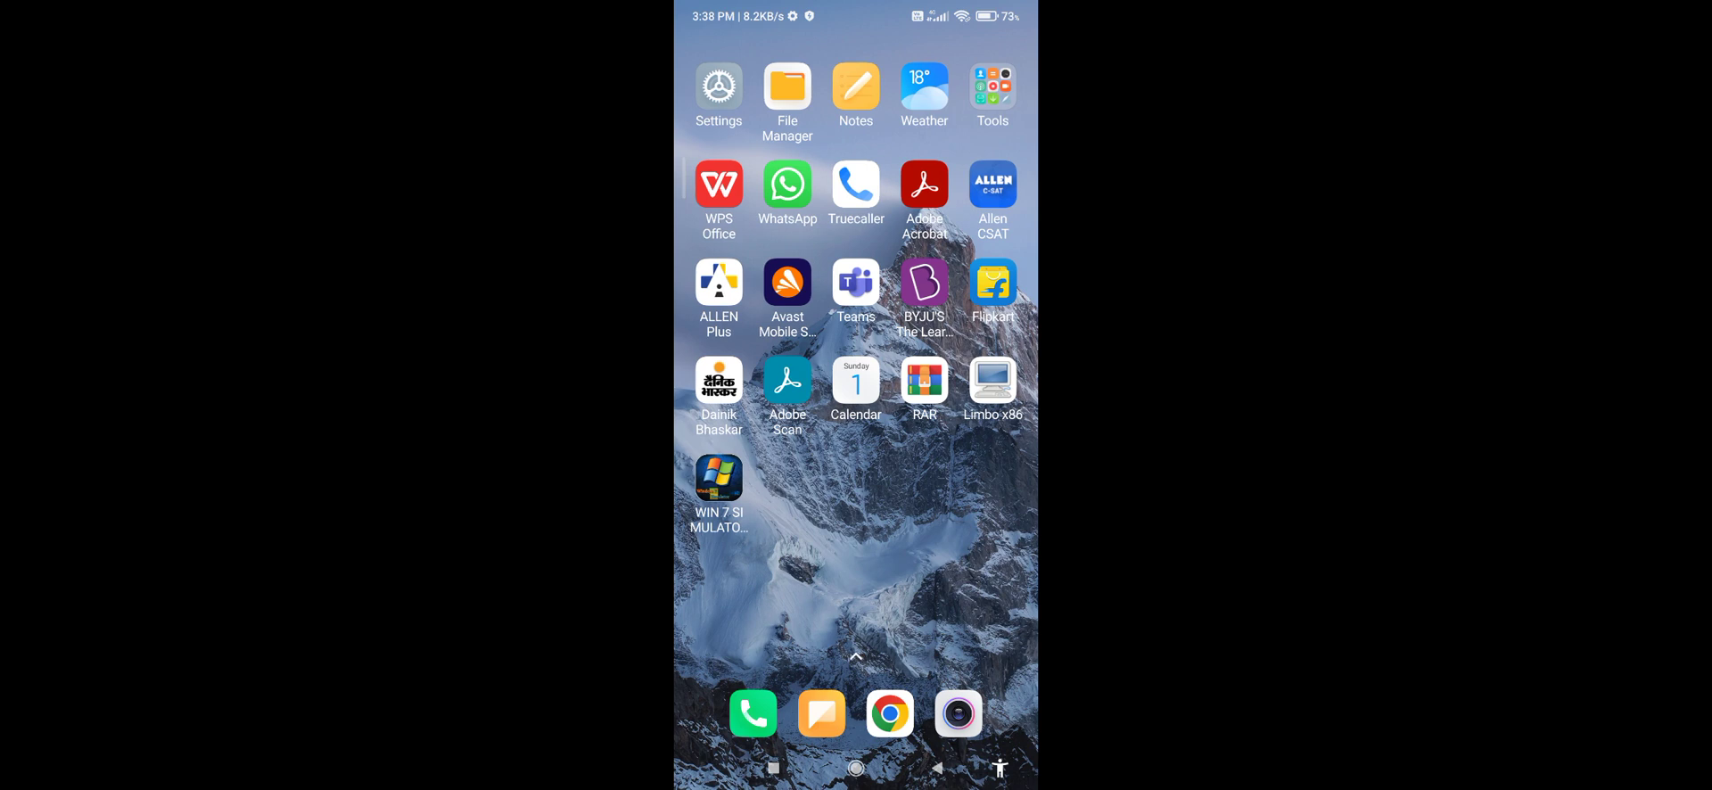
pyautogui.click(719, 478)
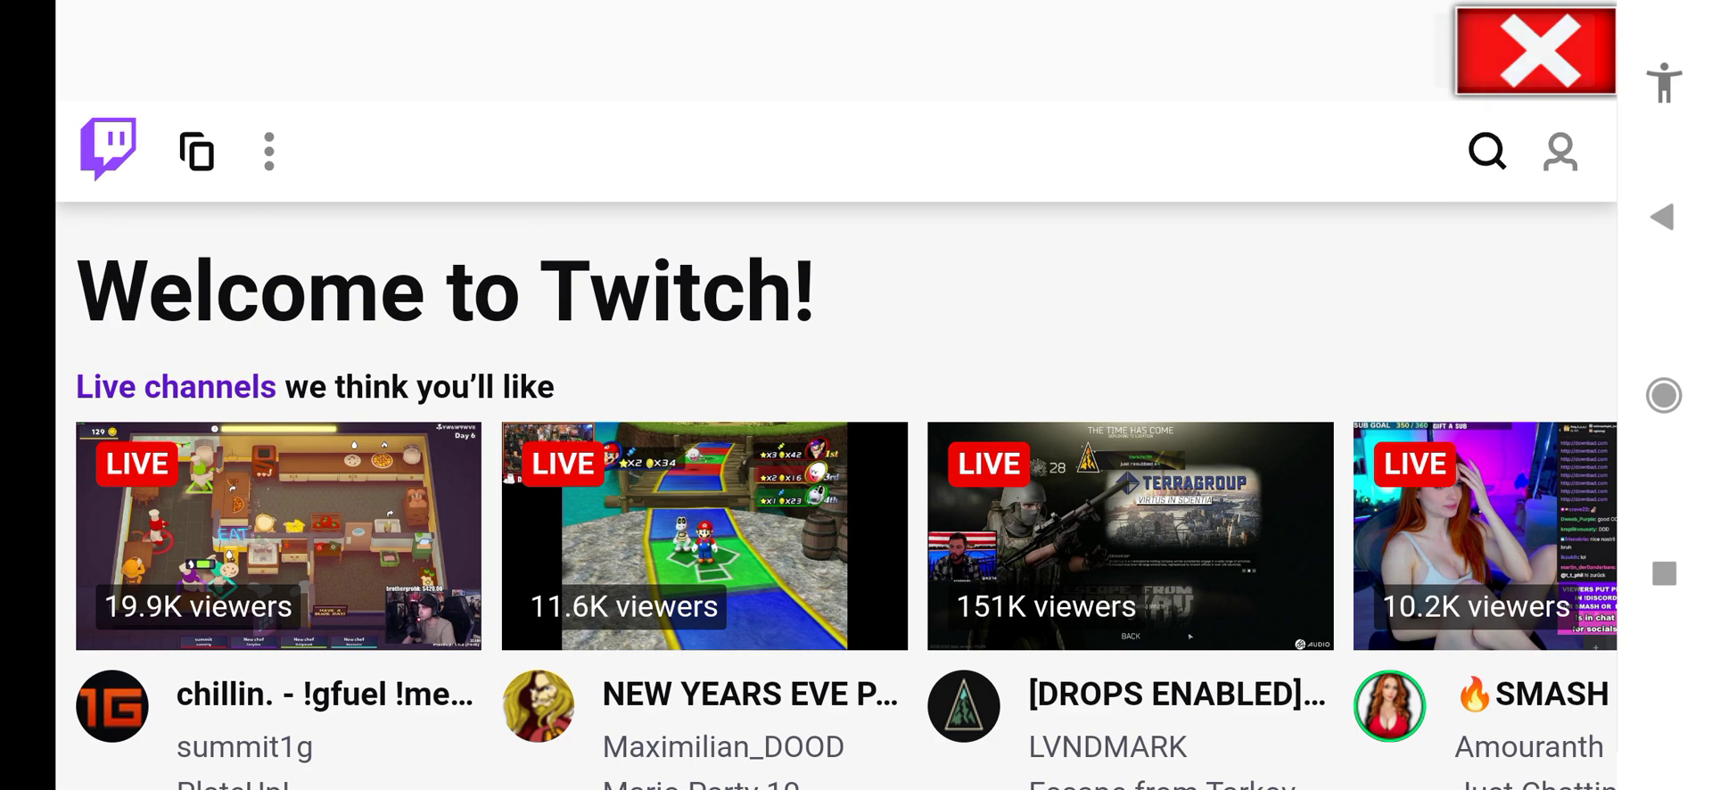
# Step: Close Twitch, dismiss the ad, then view and close the Facebook login page
pyautogui.click(1533, 51)
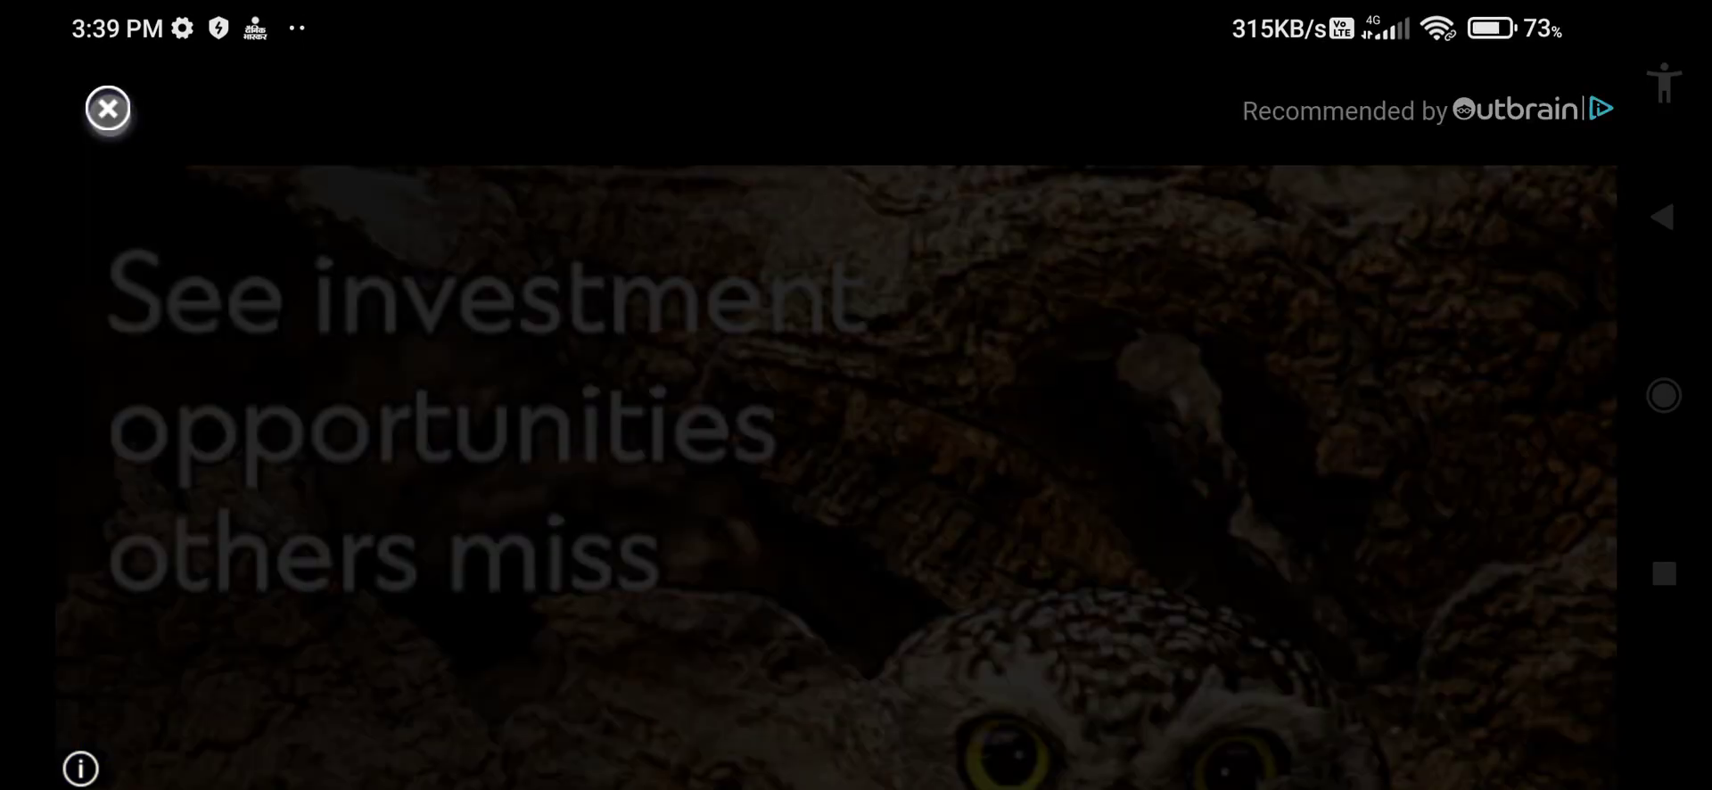
pyautogui.click(107, 108)
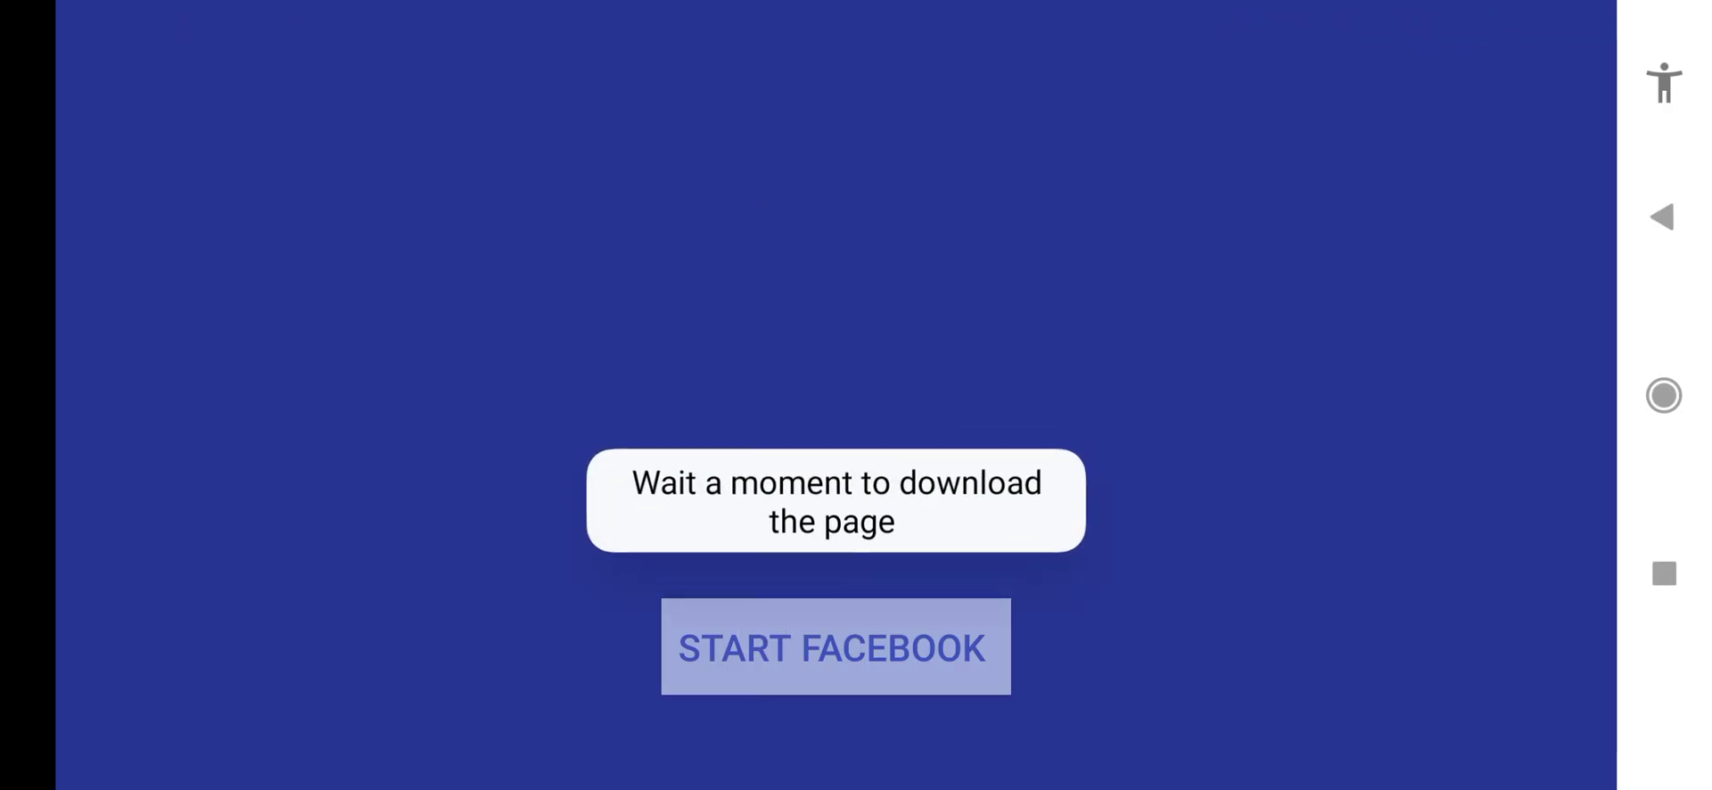
pyautogui.click(835, 646)
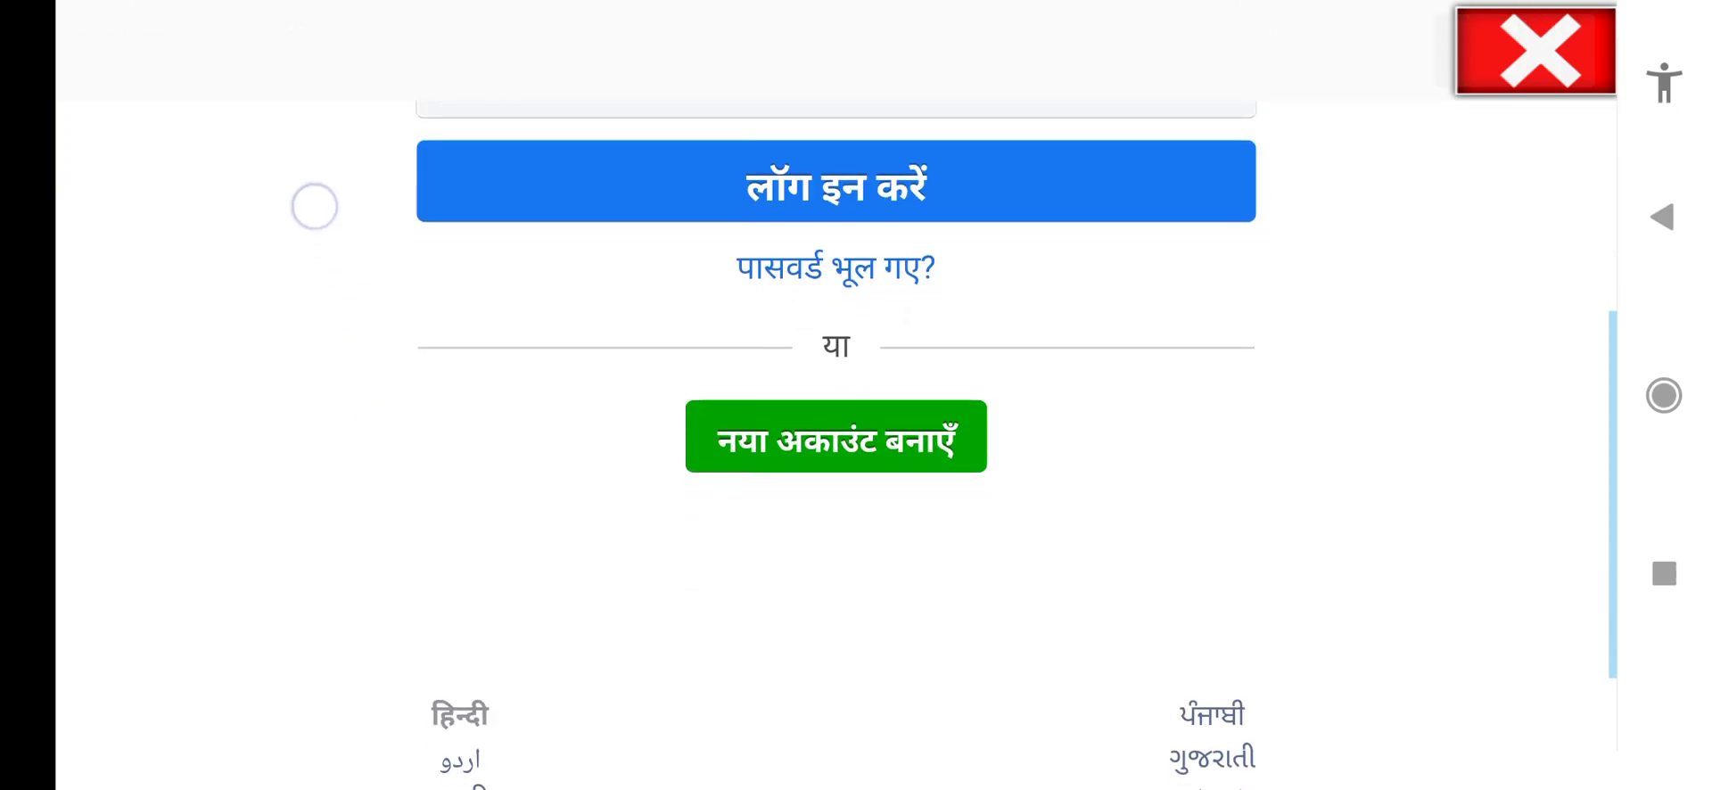
pyautogui.scroll(3)
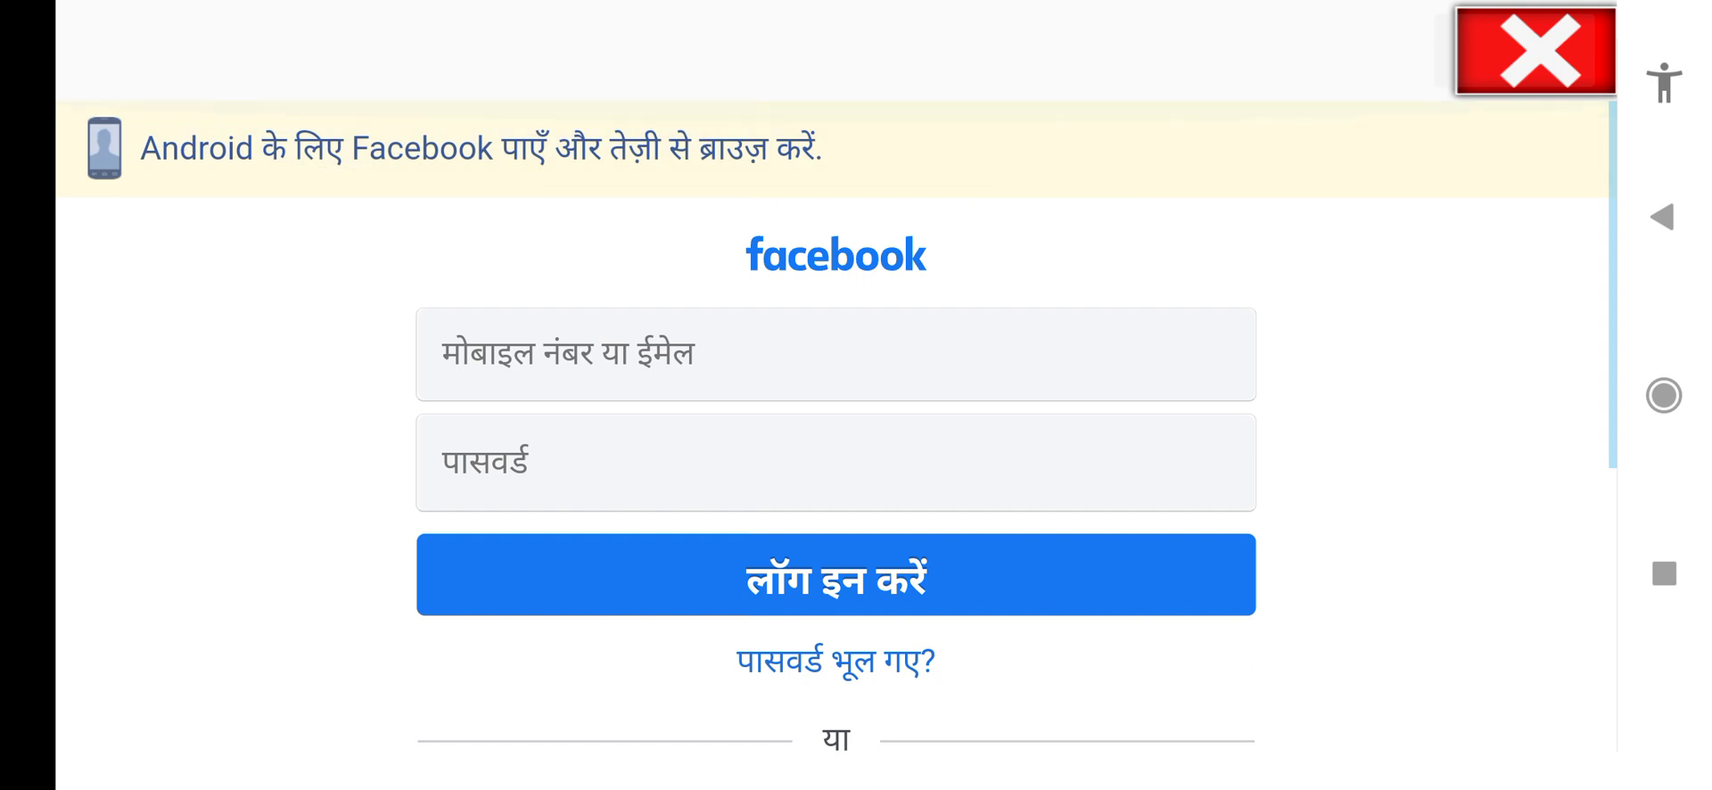
pyautogui.click(1534, 50)
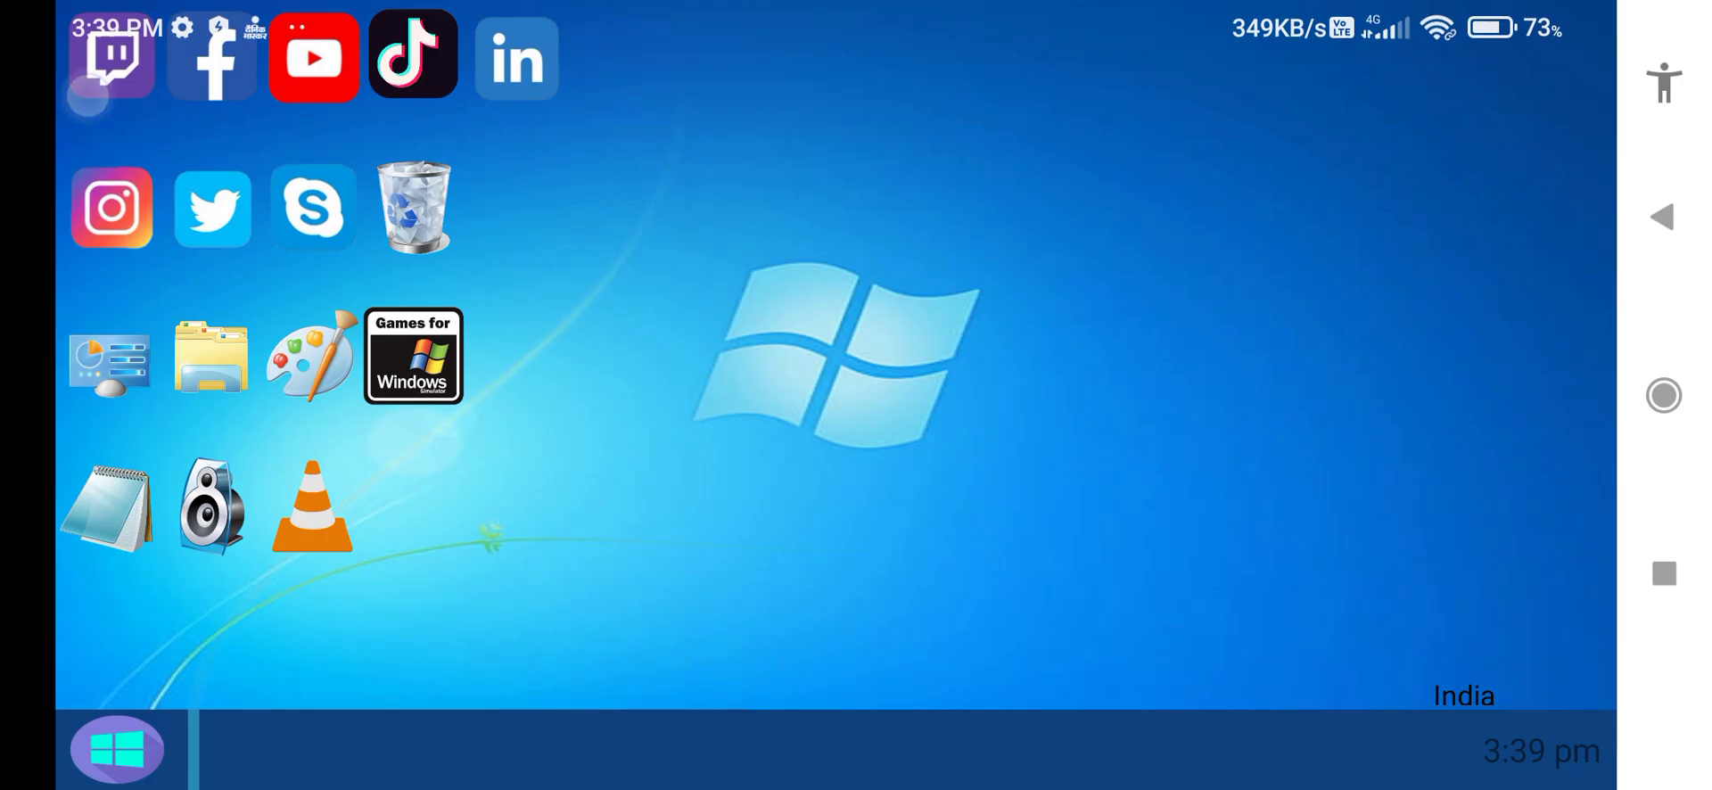
# Step: Open YouTube, search the suggested channel's Windows-on-Android videos, then close YouTube
pyautogui.click(313, 55)
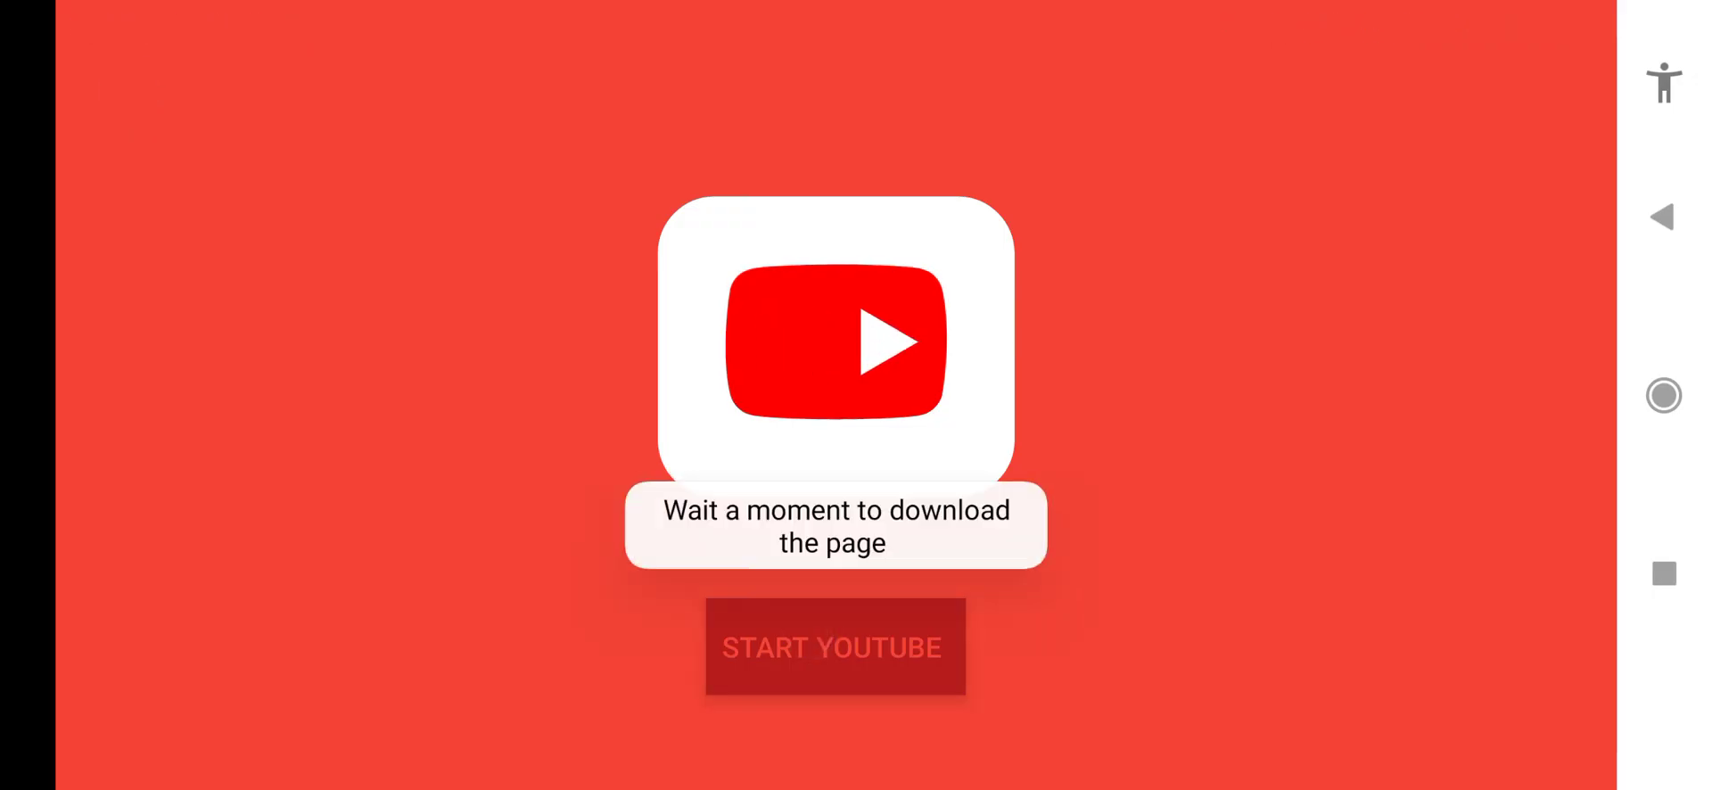
pyautogui.click(833, 648)
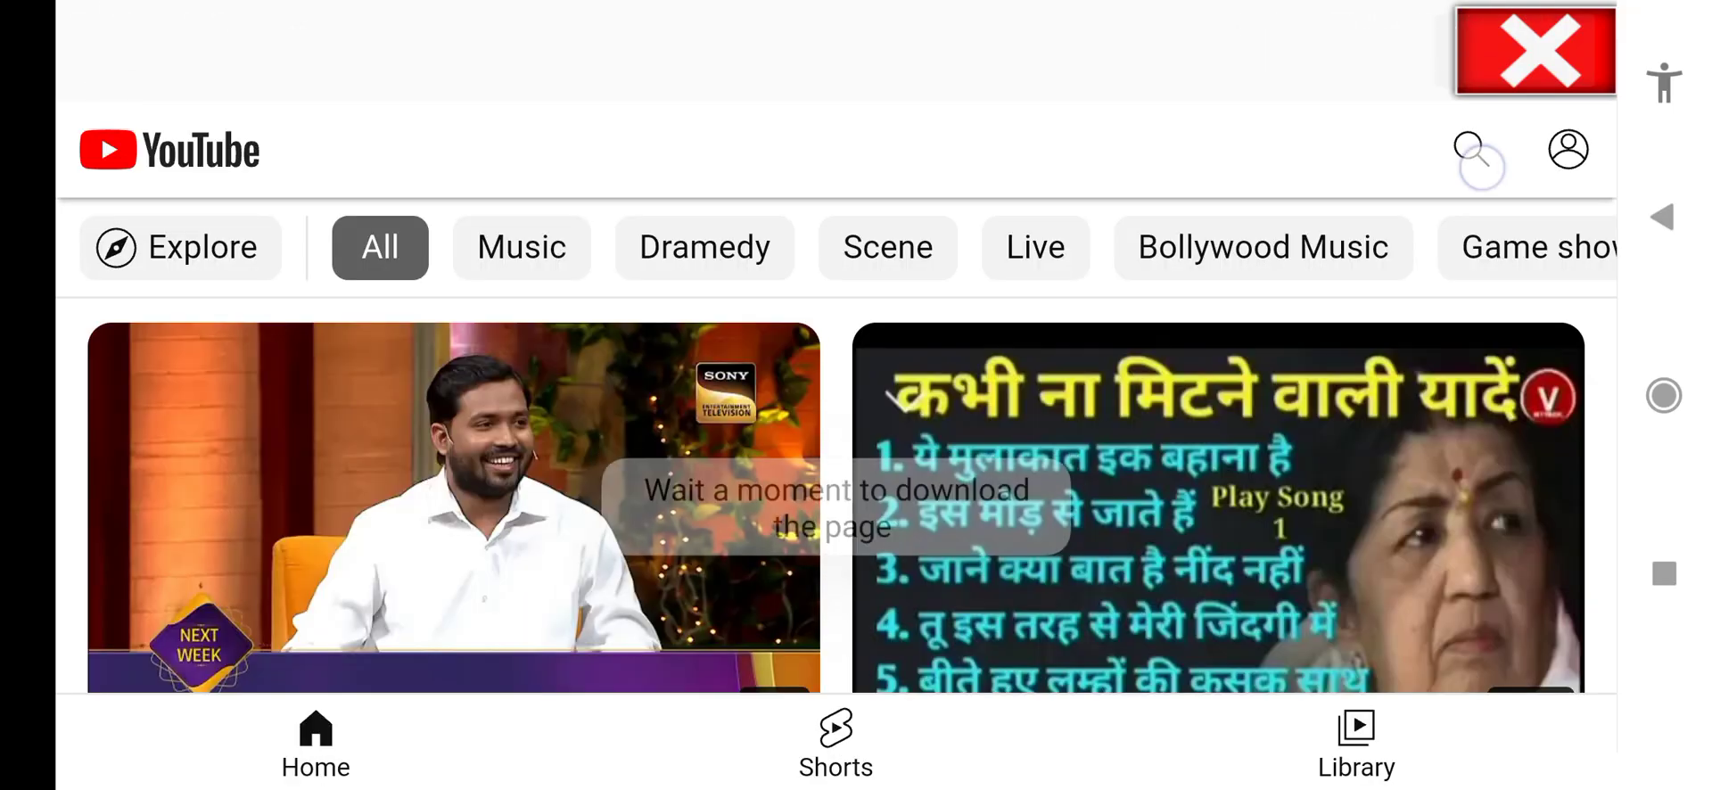
pyautogui.click(1478, 150)
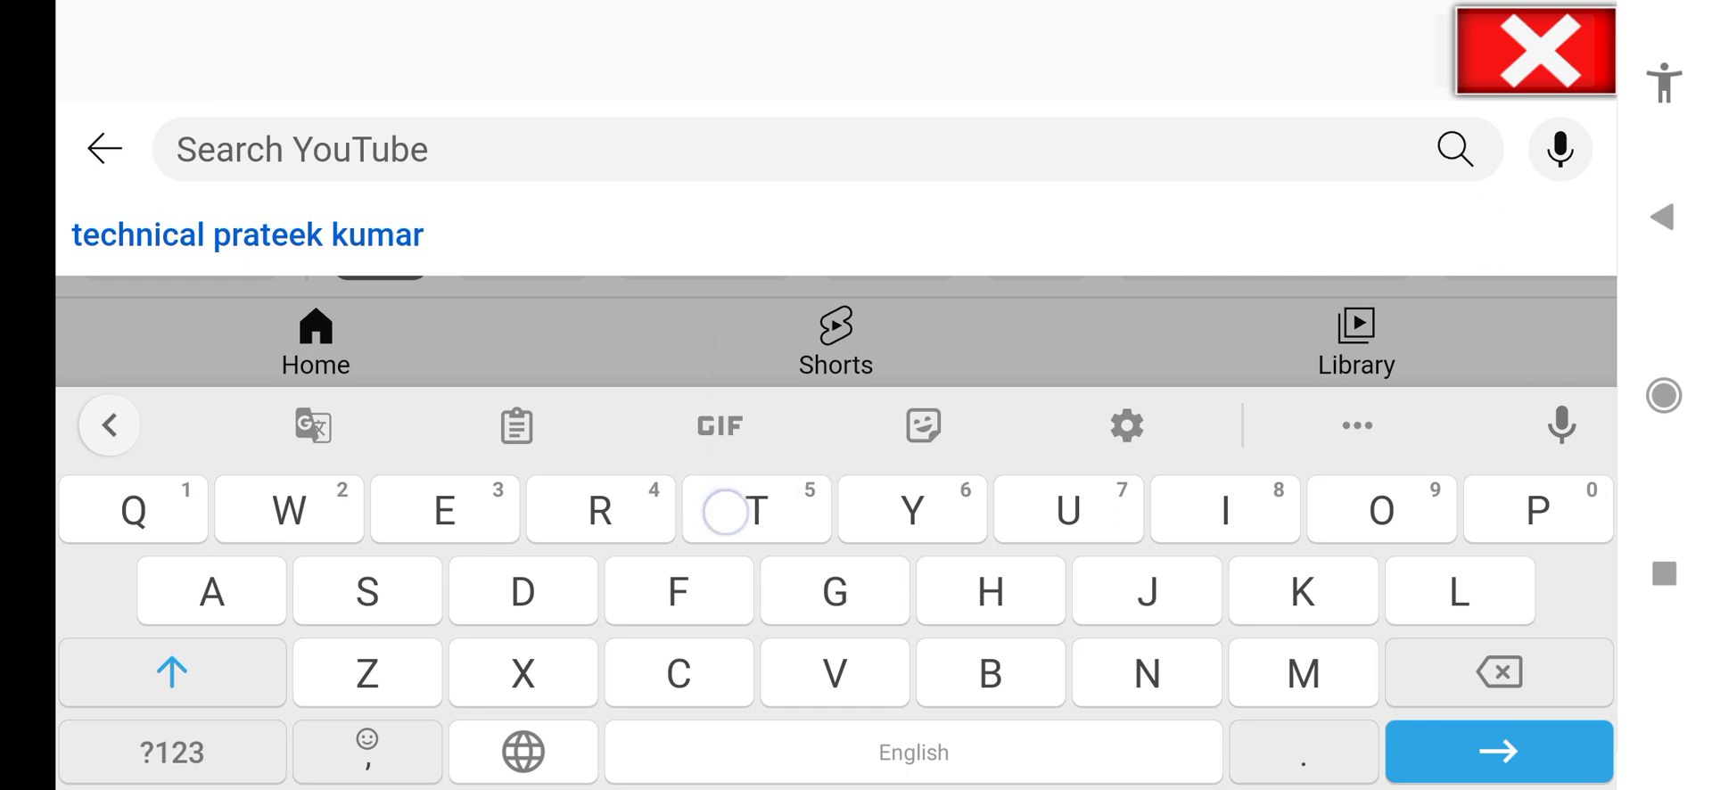
pyautogui.click(1500, 751)
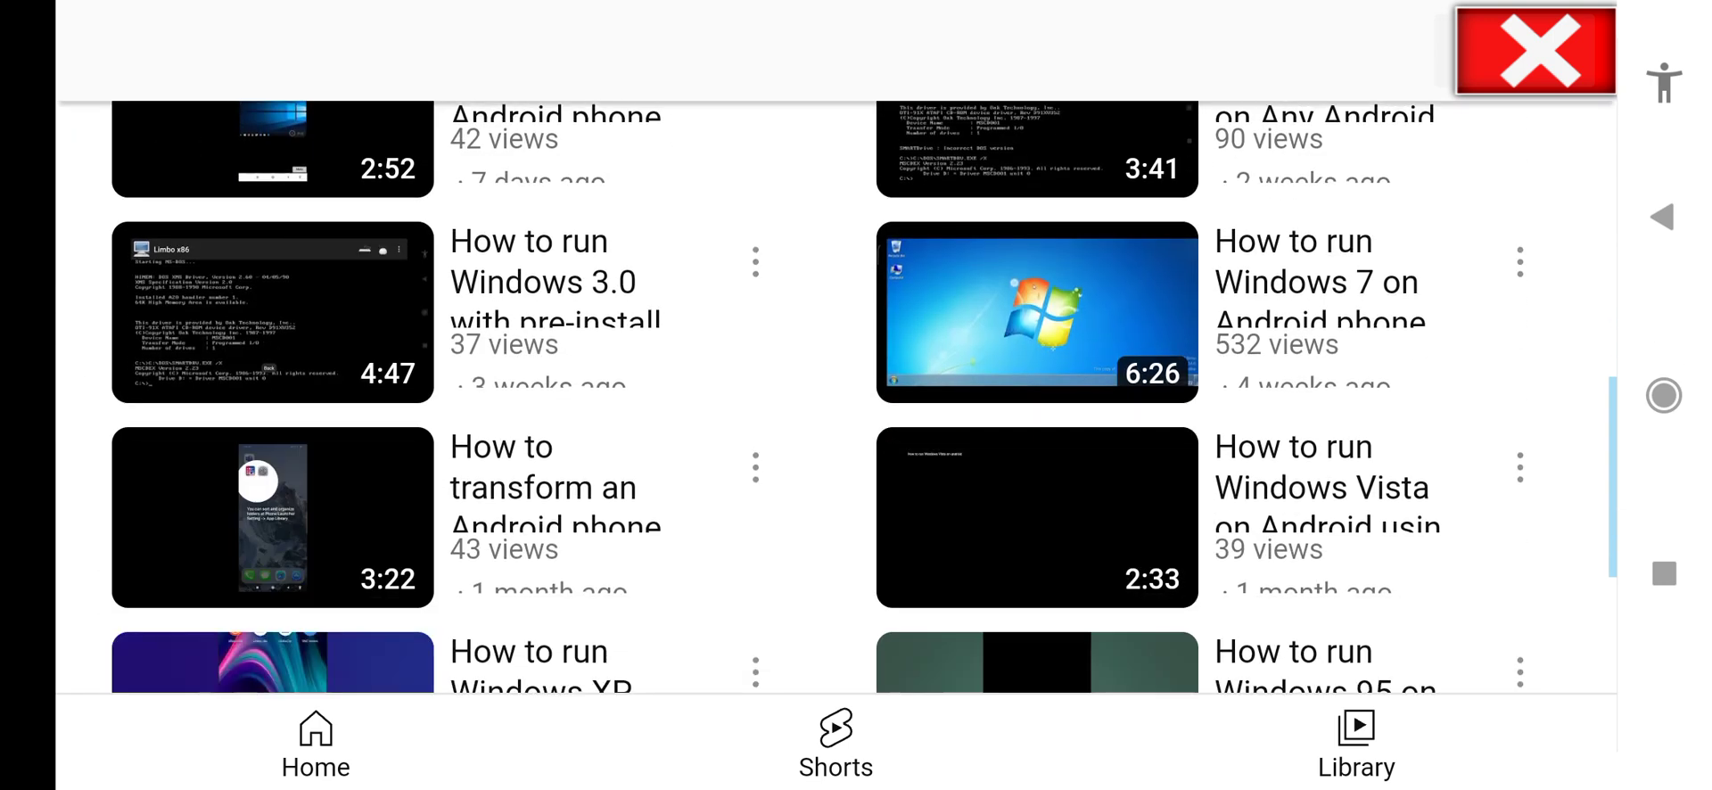
pyautogui.click(1534, 50)
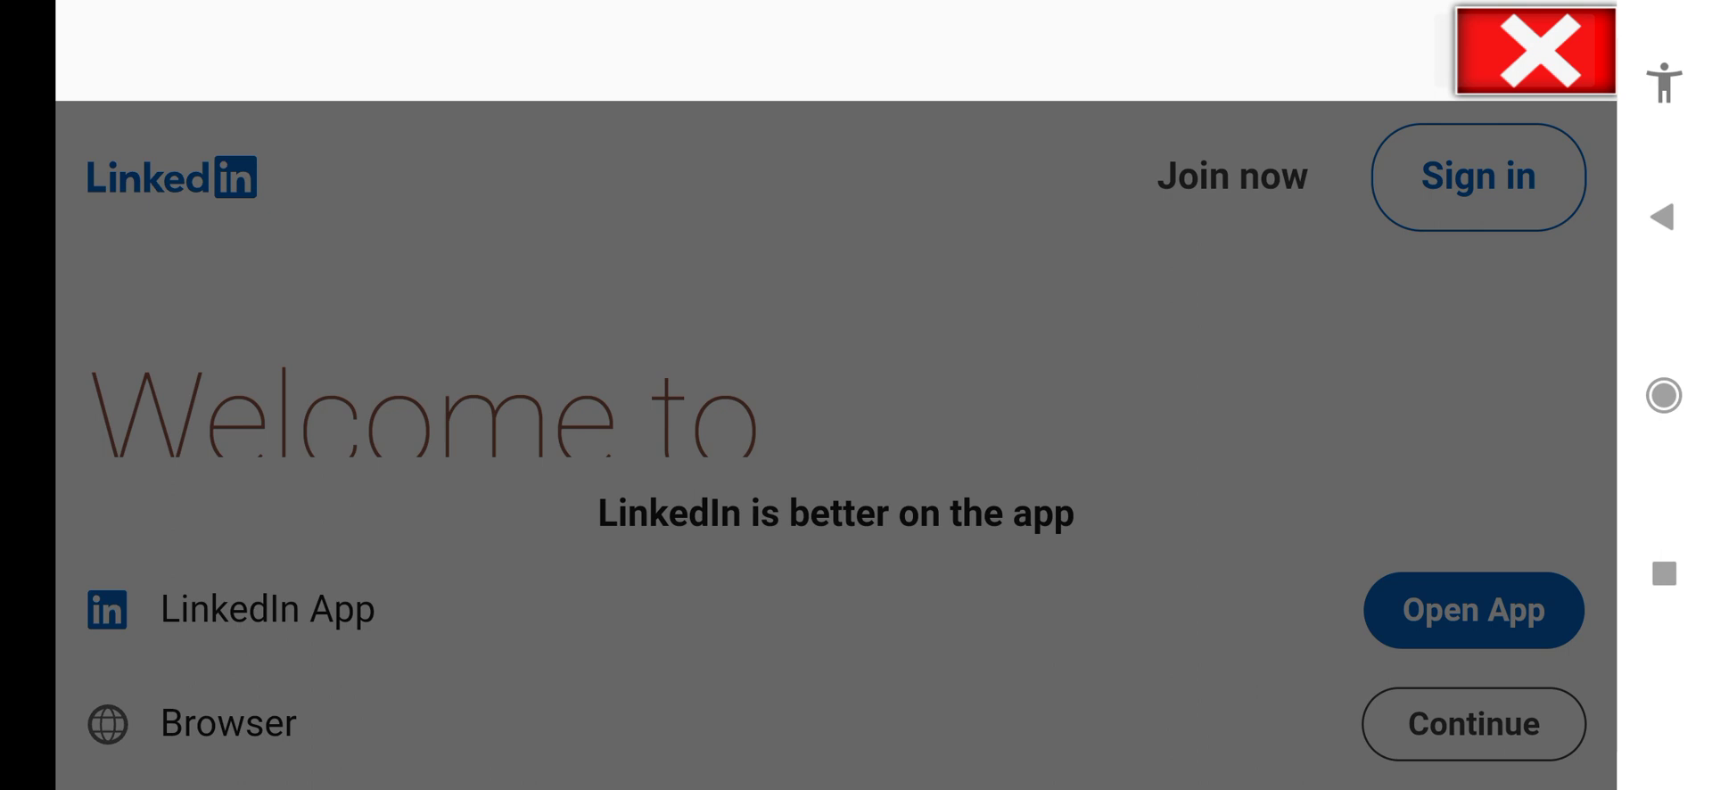
# Step: Continue to LinkedIn in the browser, scroll its sign-in page, then close it
pyautogui.click(1472, 725)
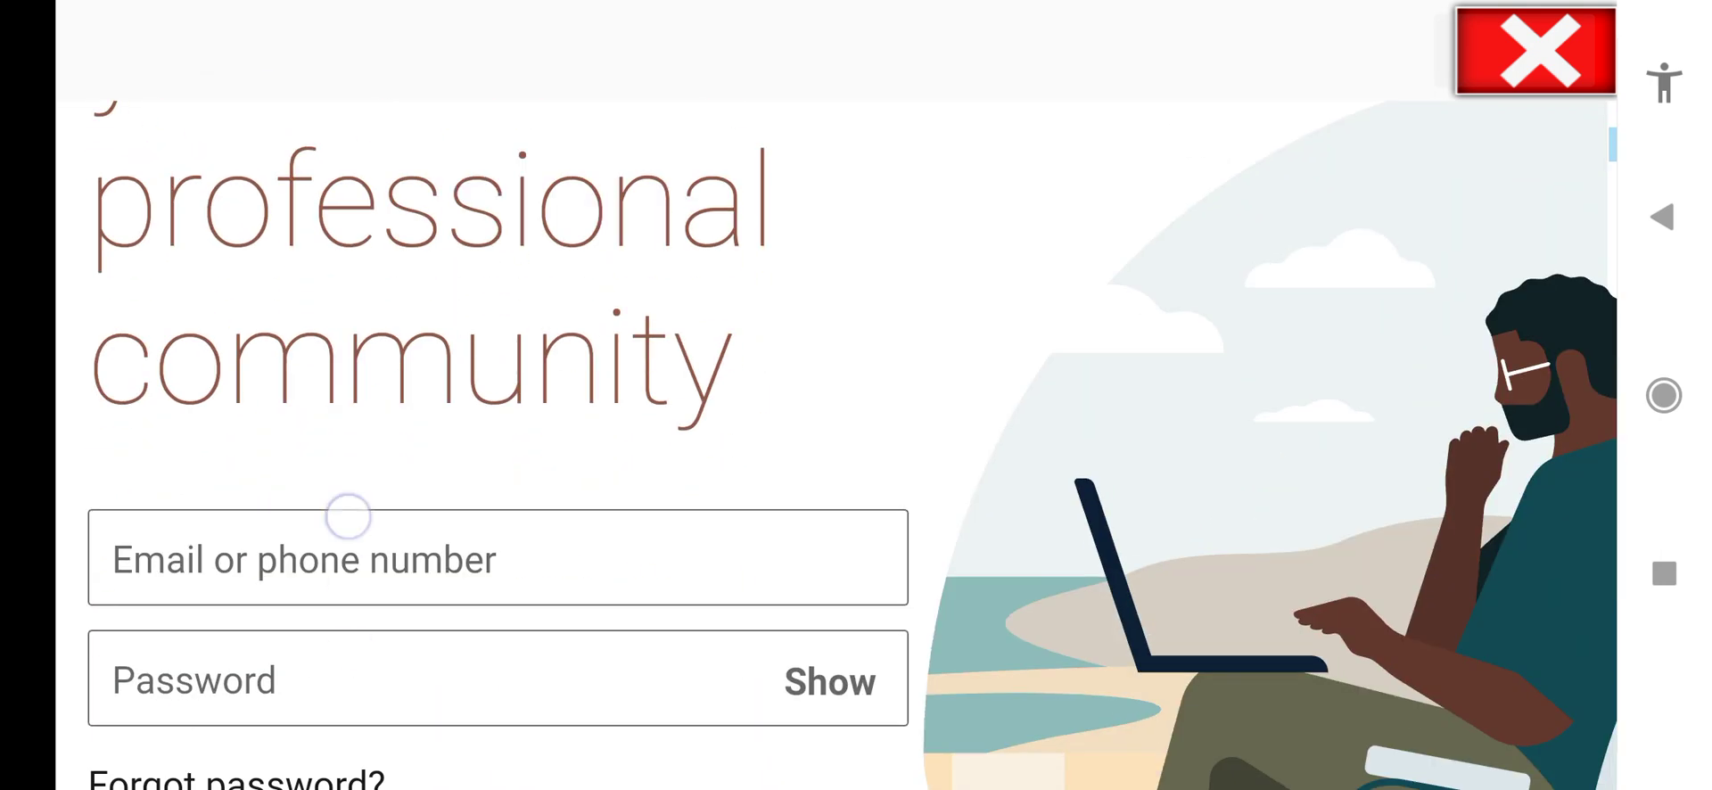
pyautogui.scroll(-3)
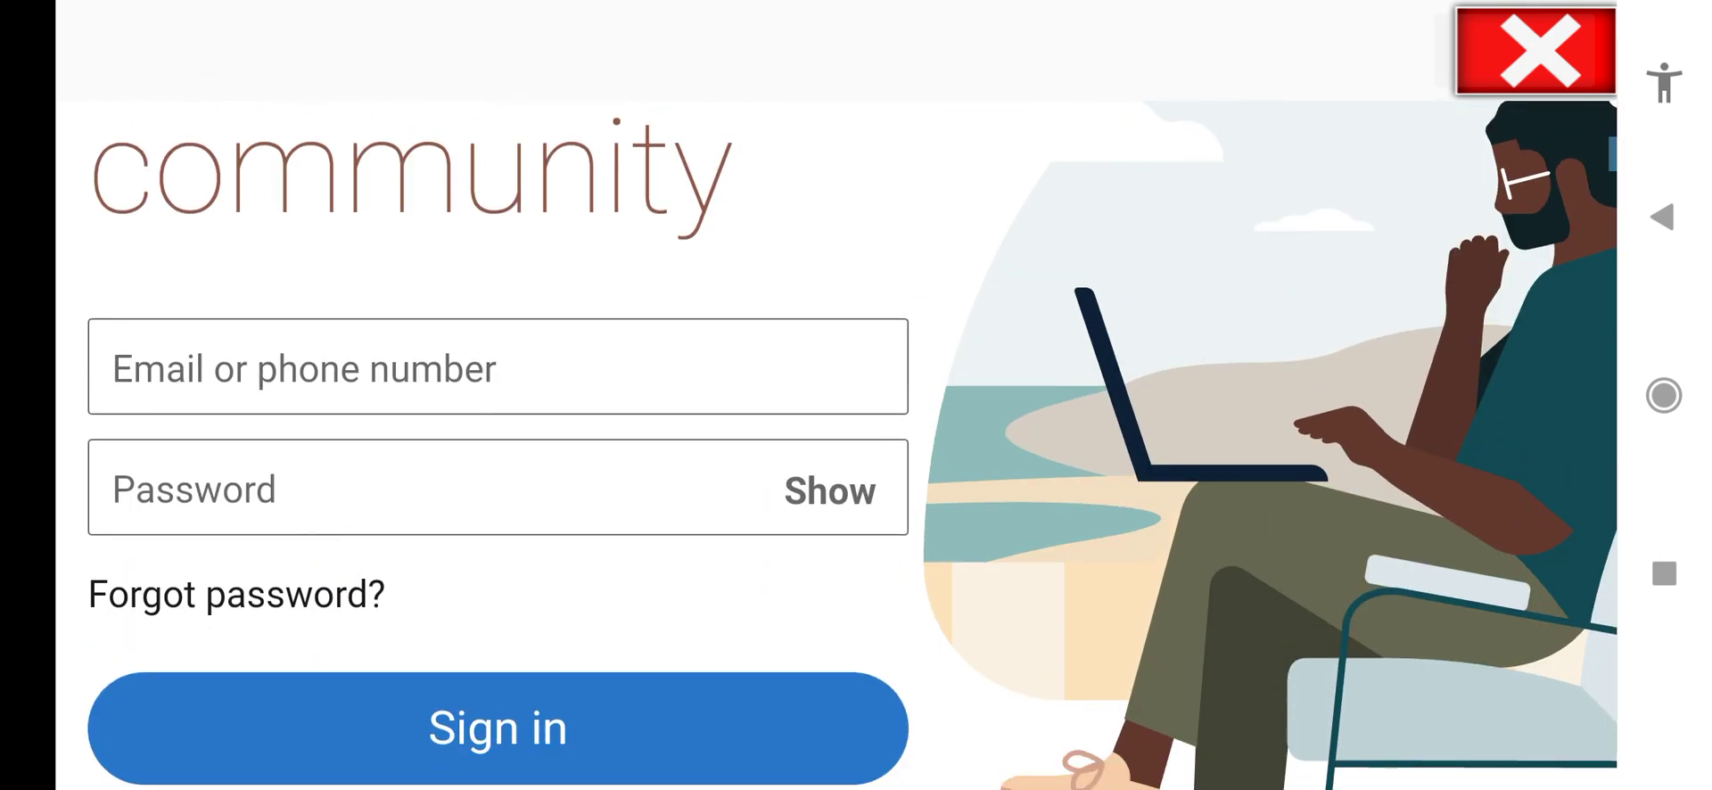
pyautogui.click(1532, 52)
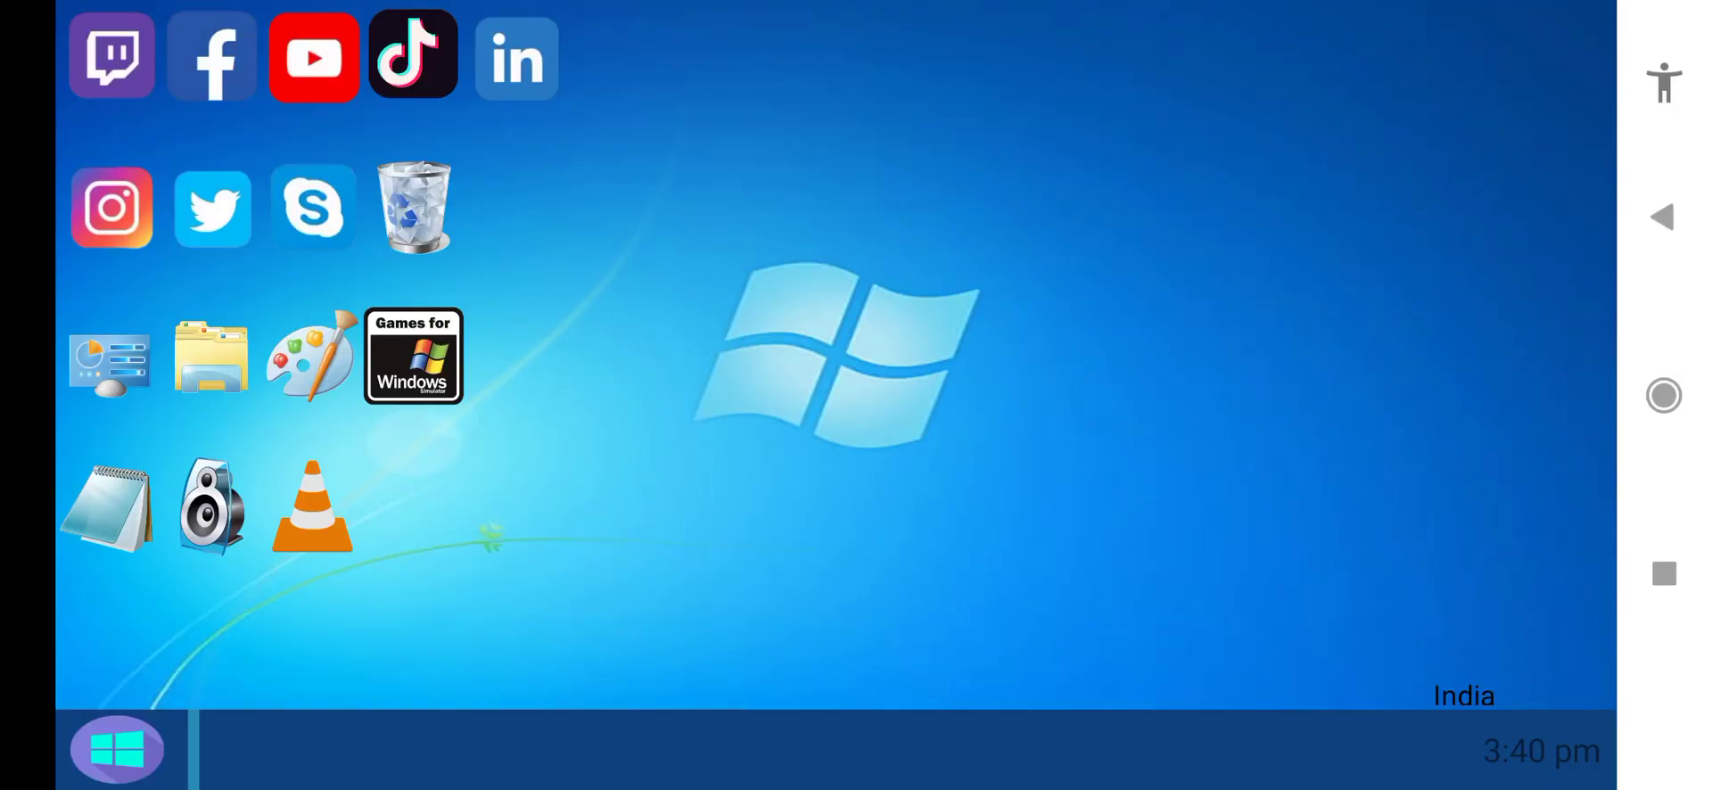
# Step: Open Instagram, scroll its sign-up page, then close it
pyautogui.click(110, 208)
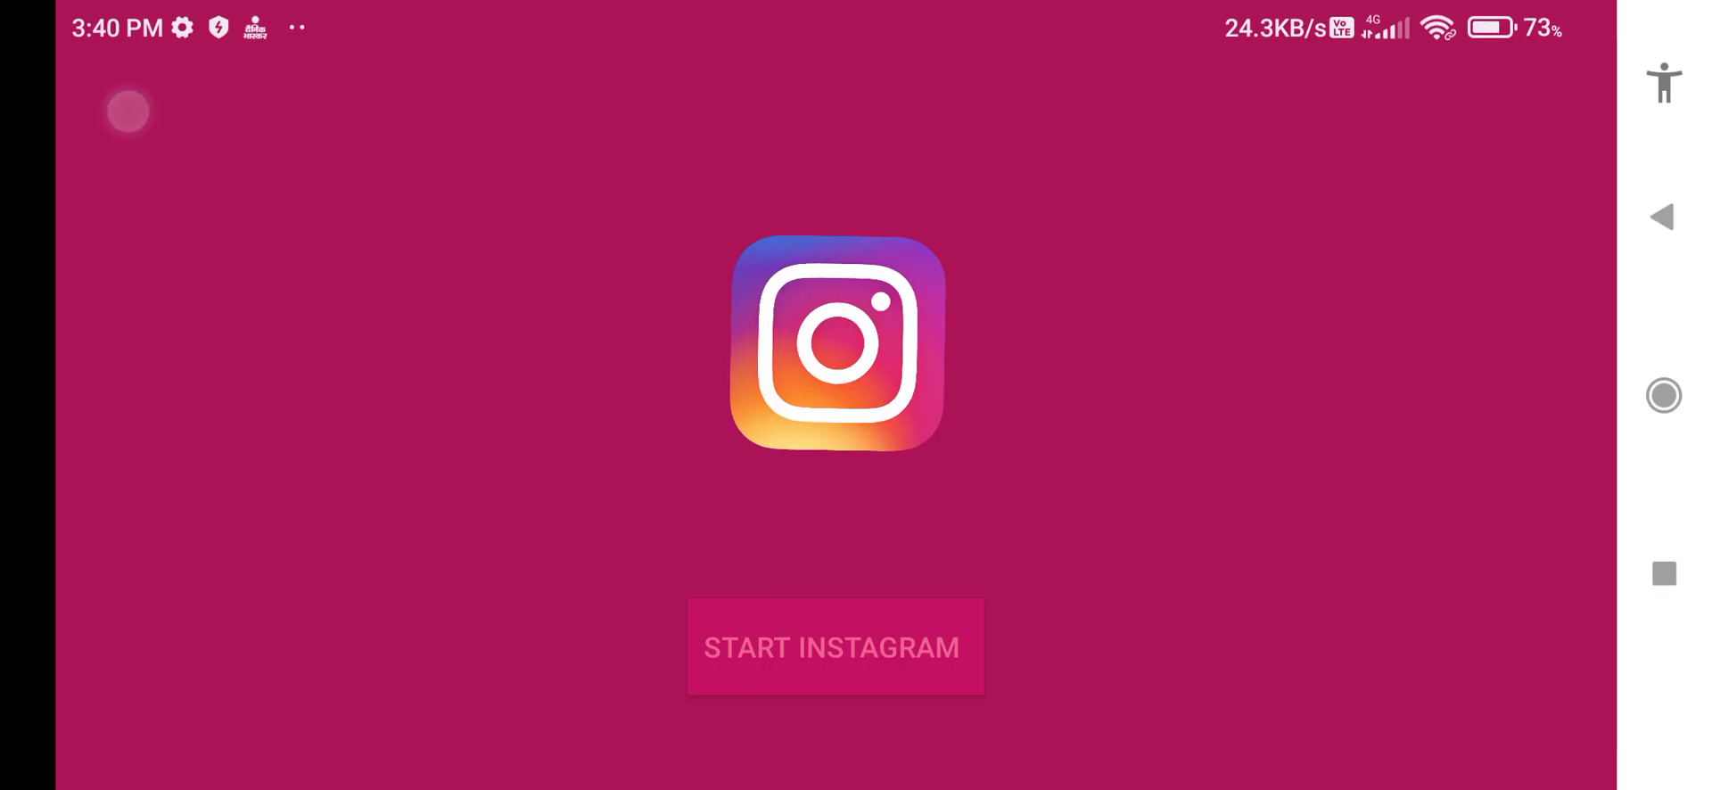
pyautogui.click(833, 646)
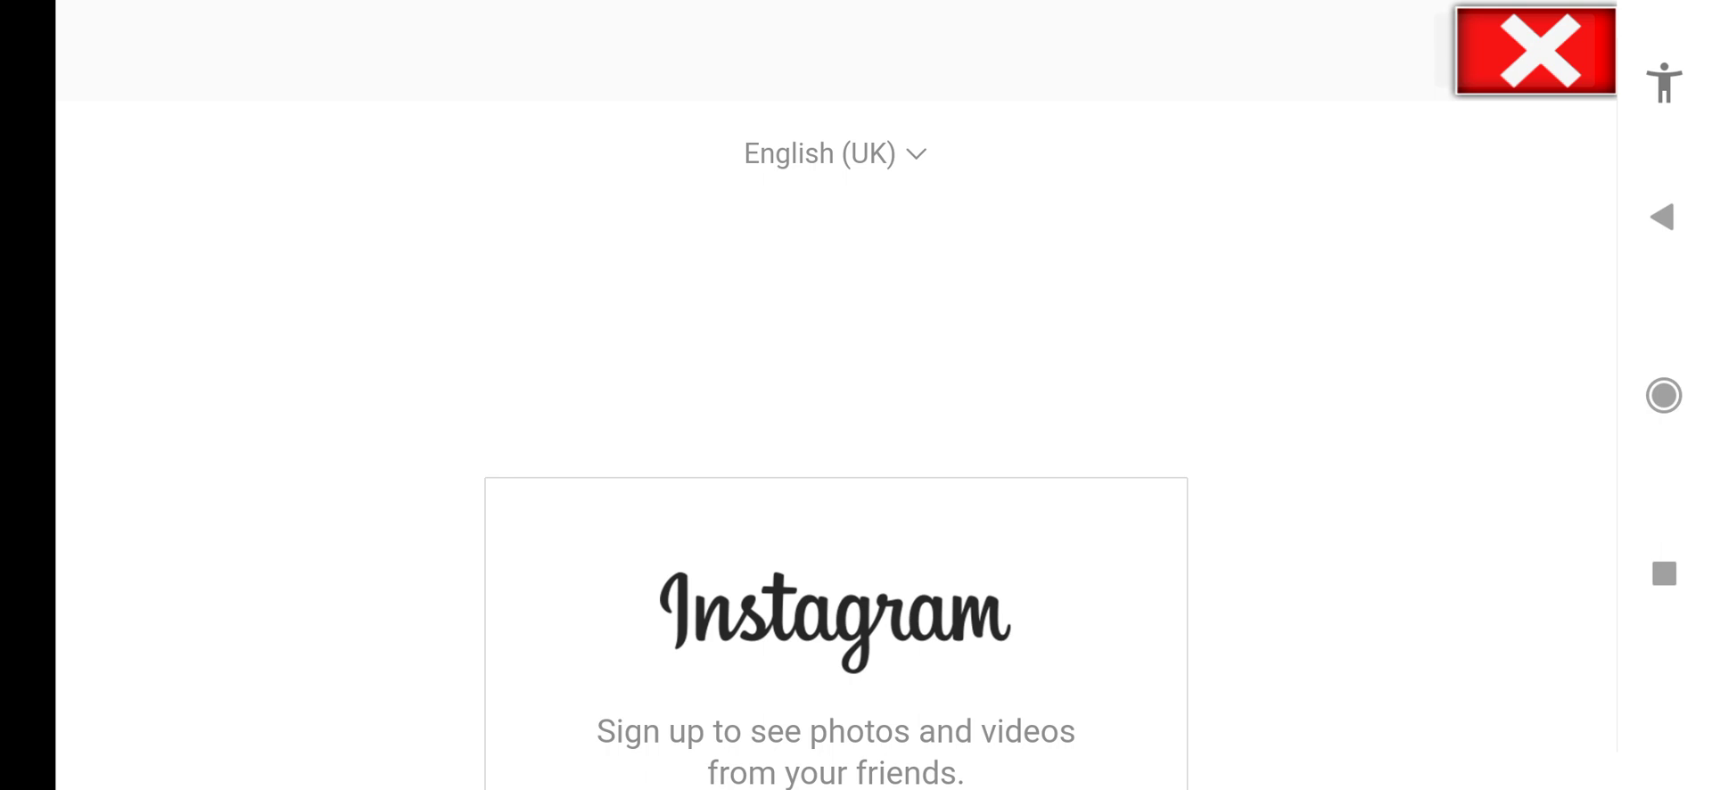
pyautogui.scroll(-3)
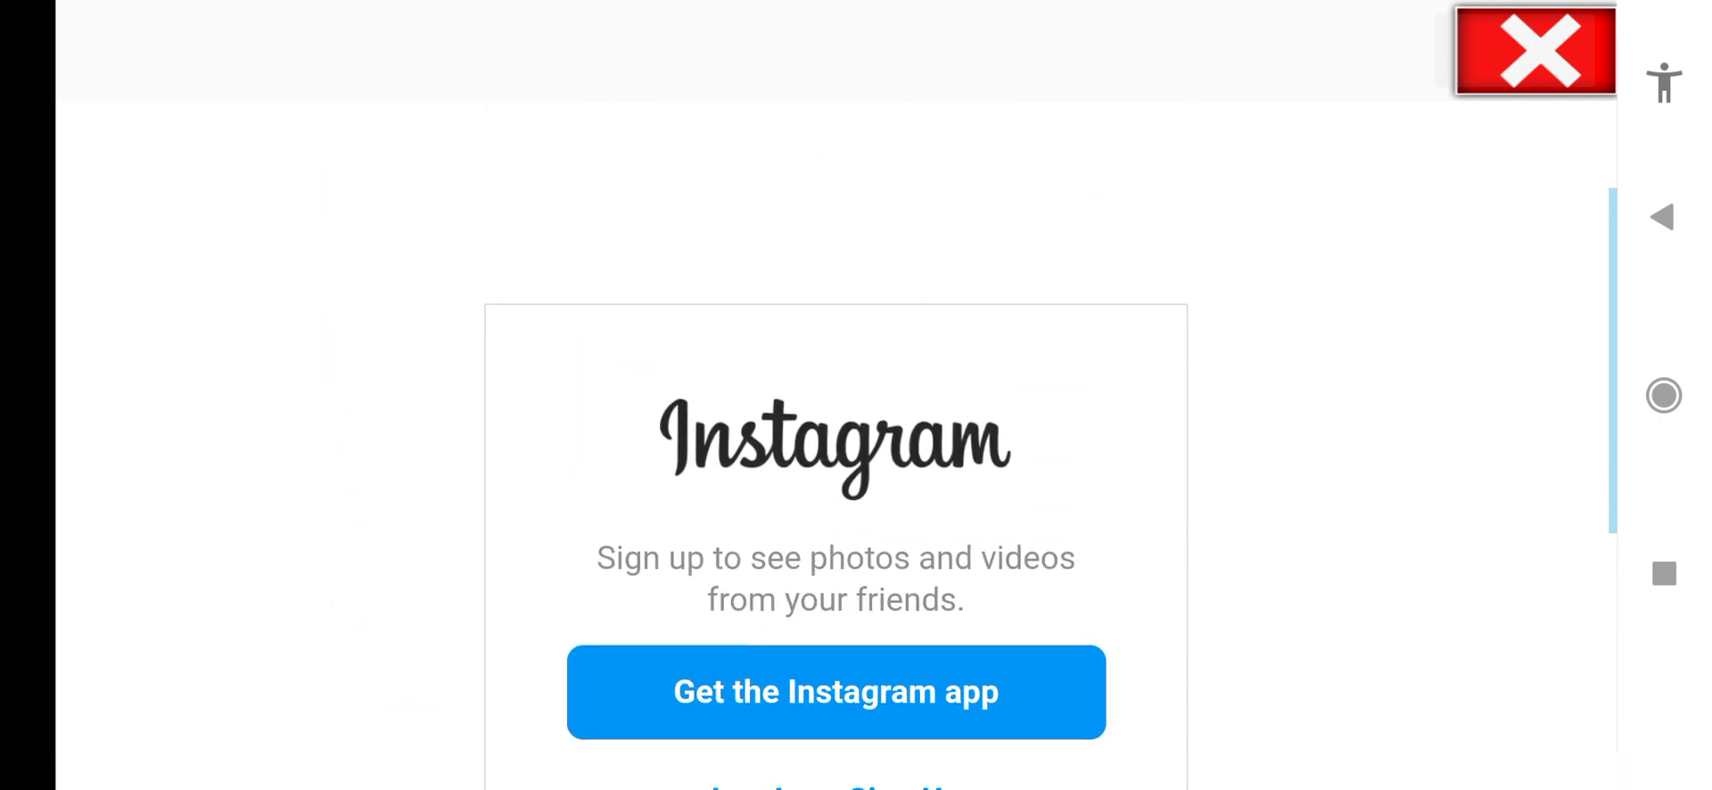
pyautogui.click(1534, 52)
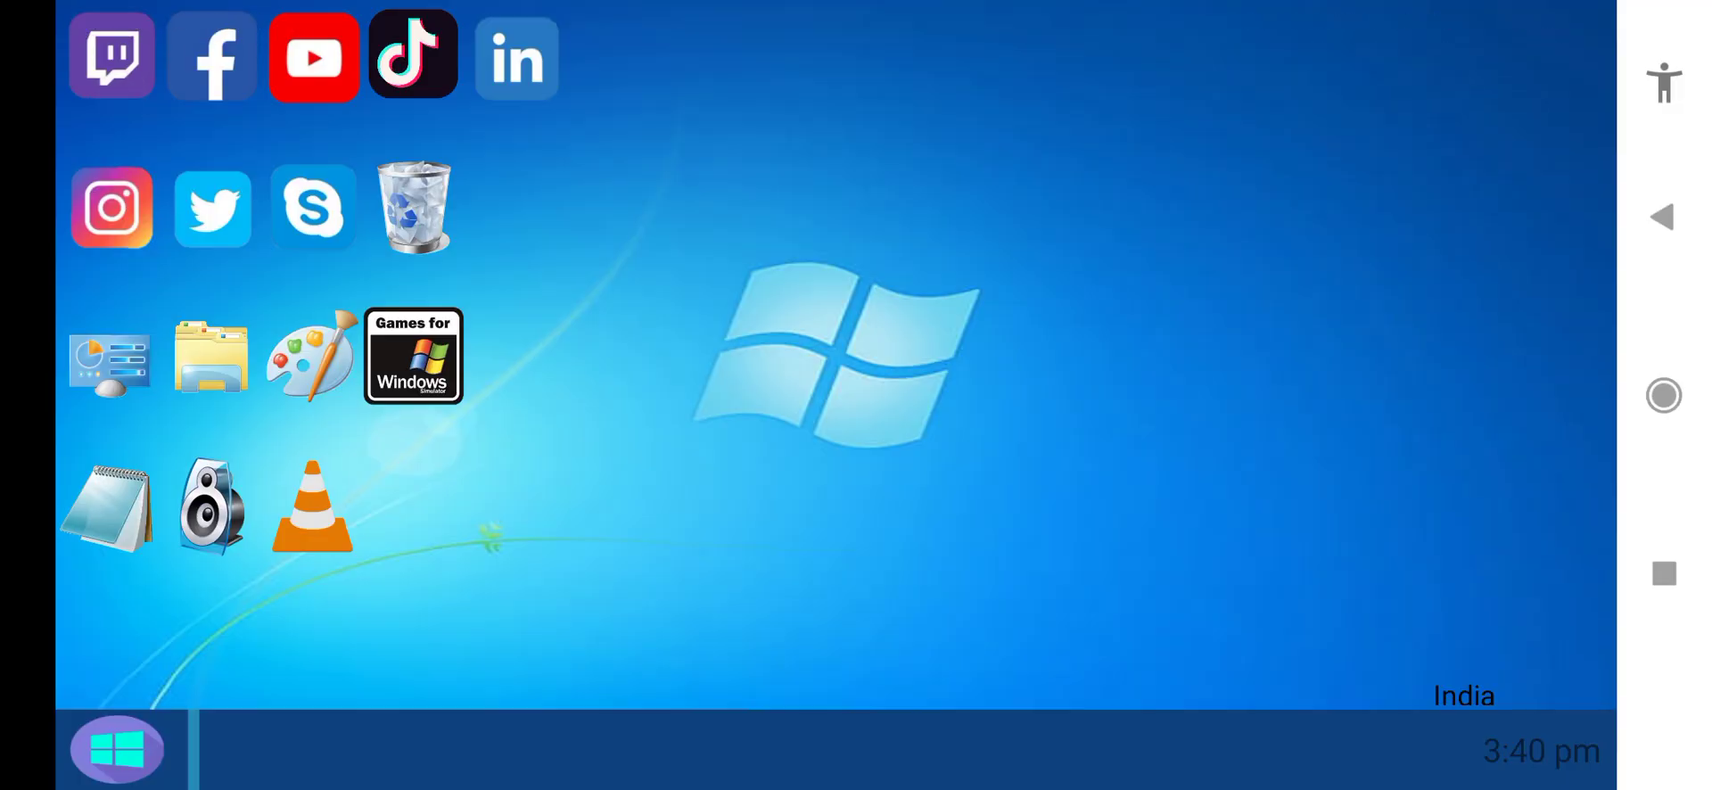
# Step: Launch Twitter, decline the app prompt, and close the page-cannot-be-displayed error
pyautogui.click(213, 208)
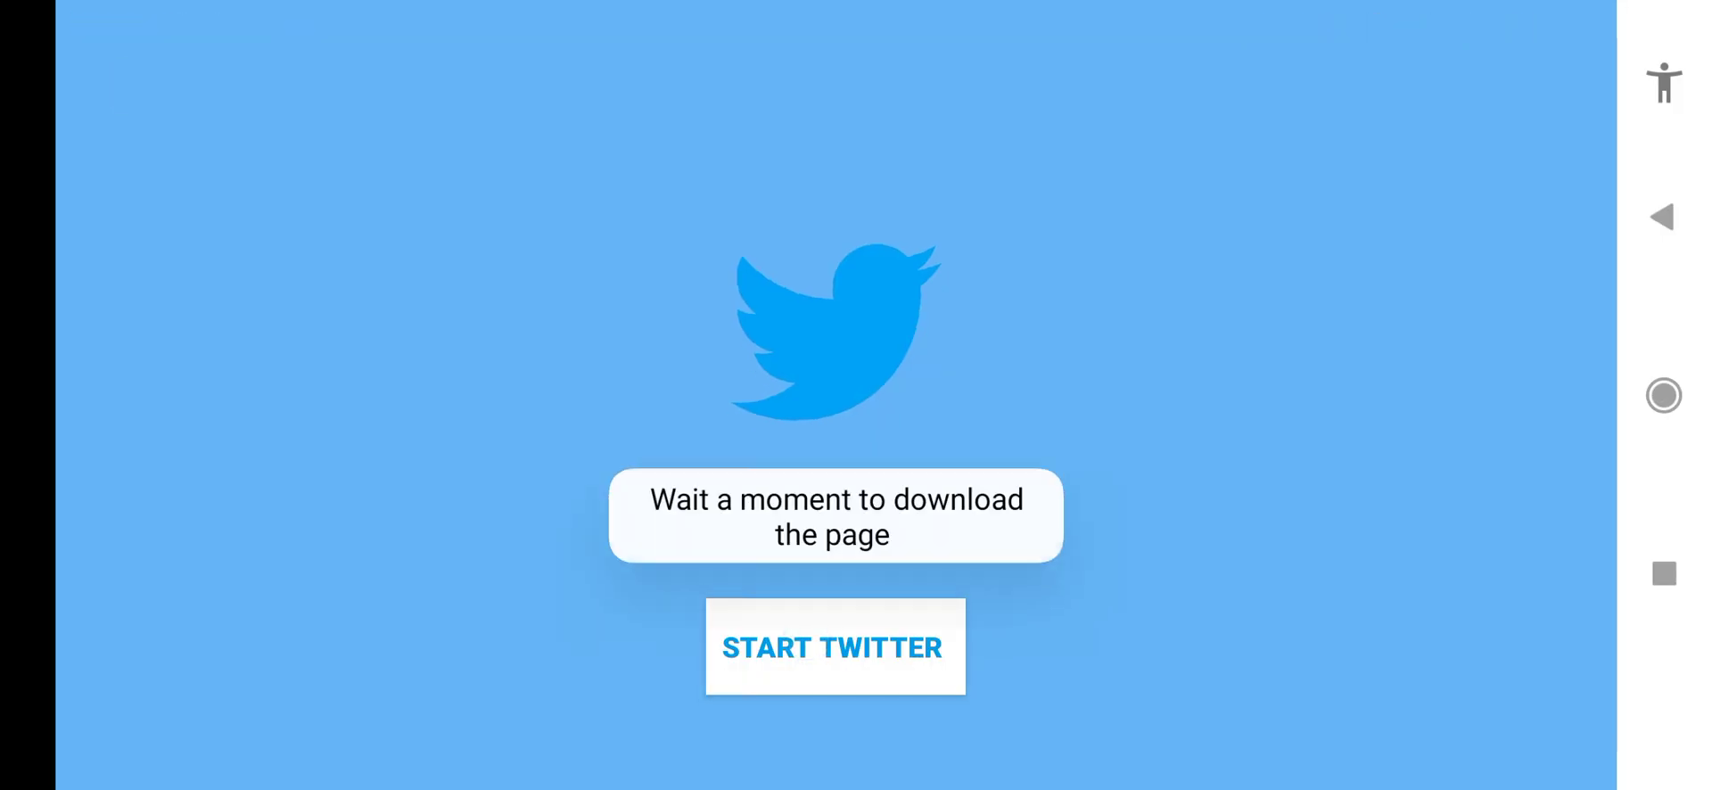
pyautogui.click(834, 646)
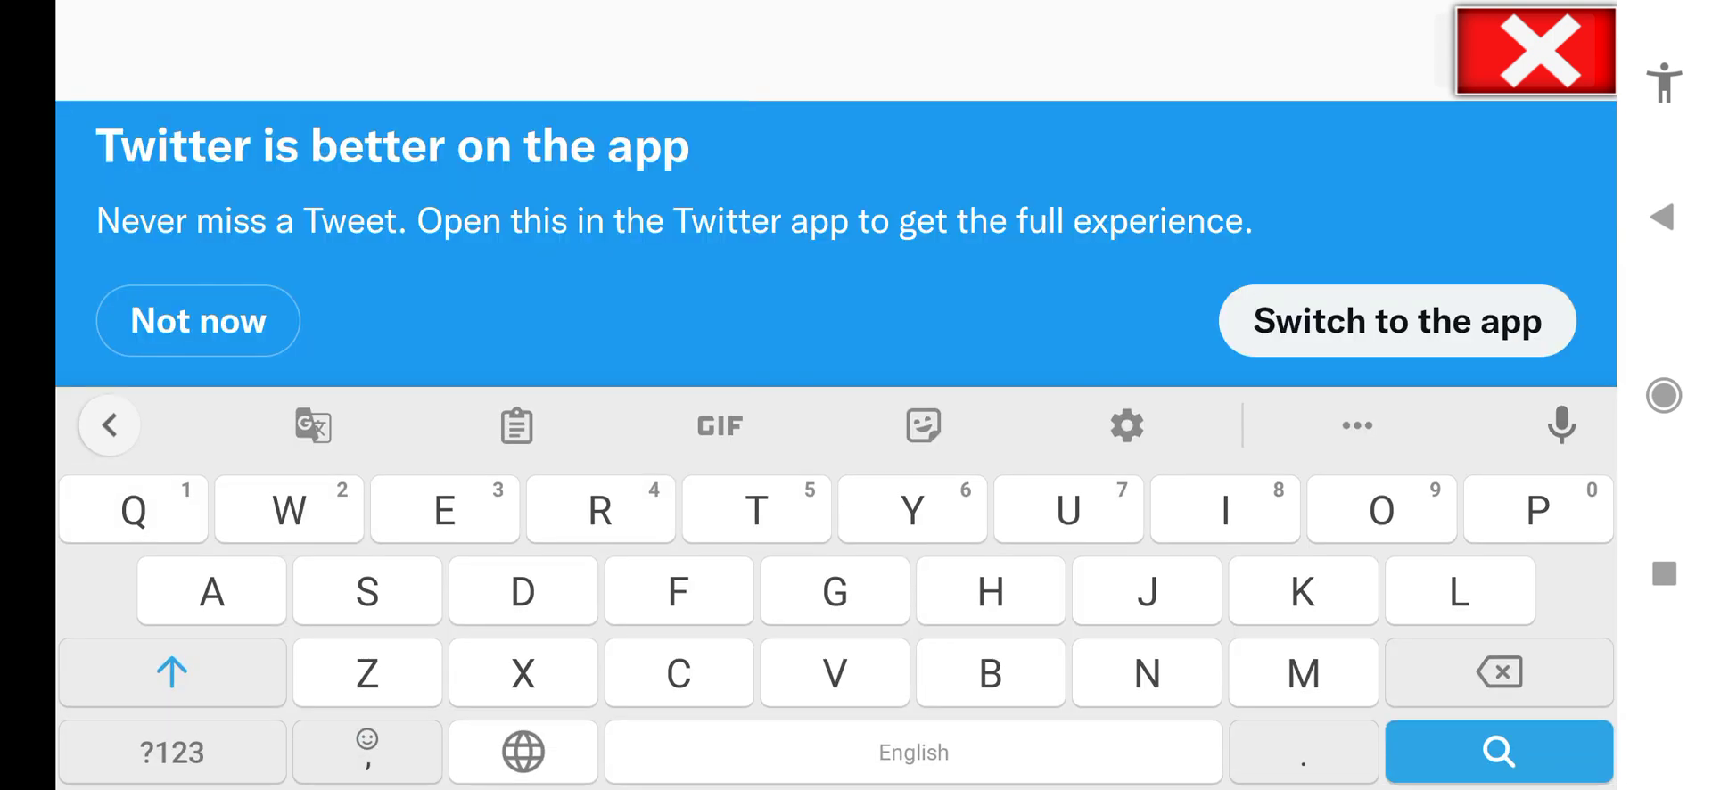
pyautogui.click(1534, 50)
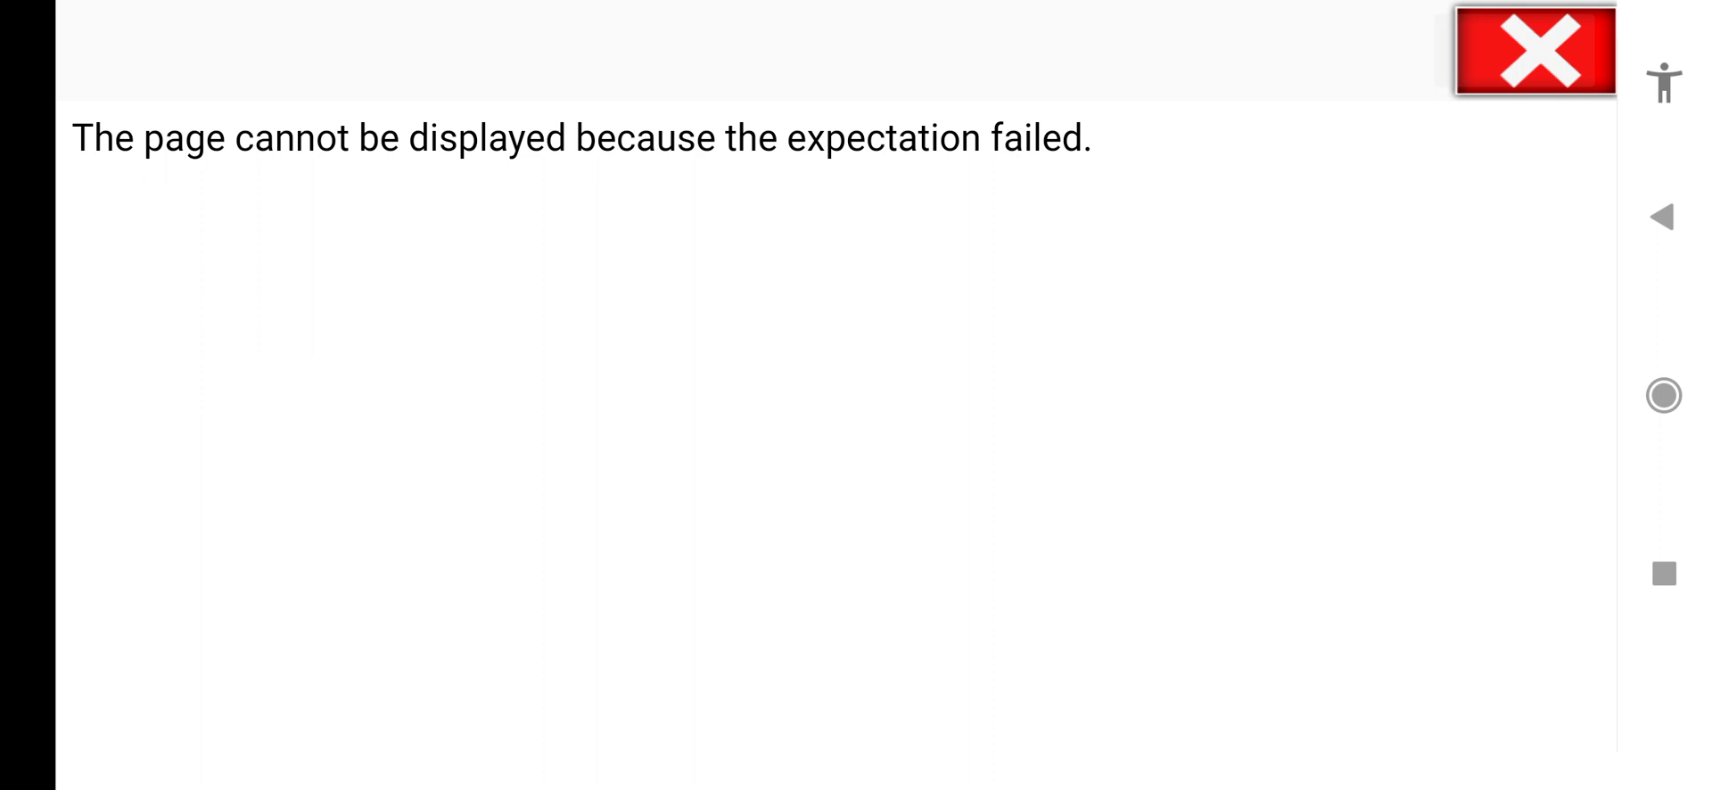
pyautogui.click(1533, 53)
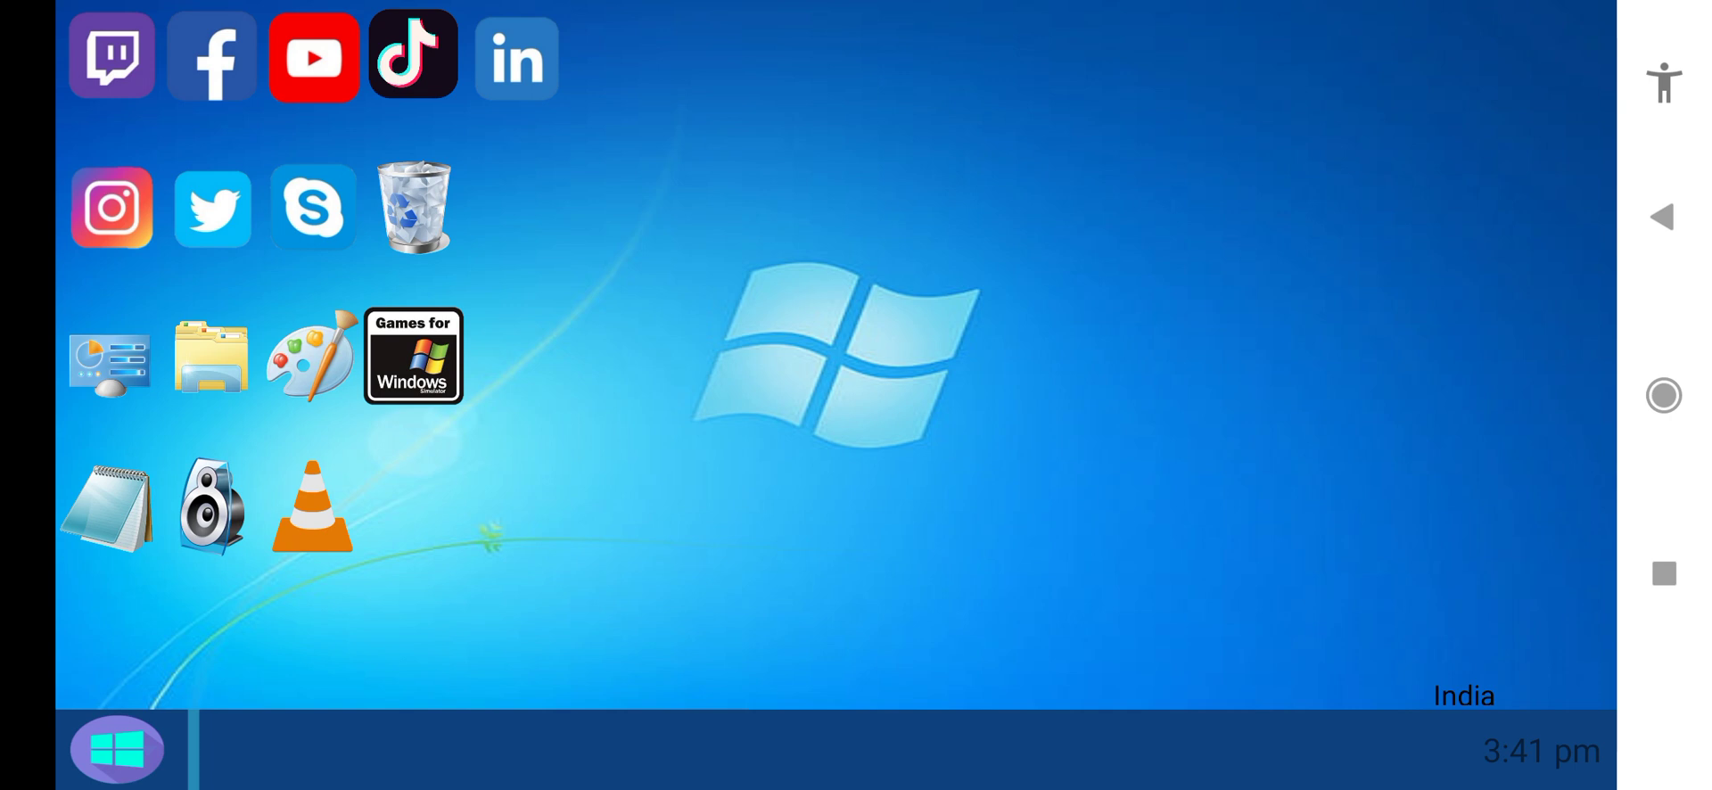
# Step: Close the 'Coming soon' page and the device details screen
pyautogui.click(111, 207)
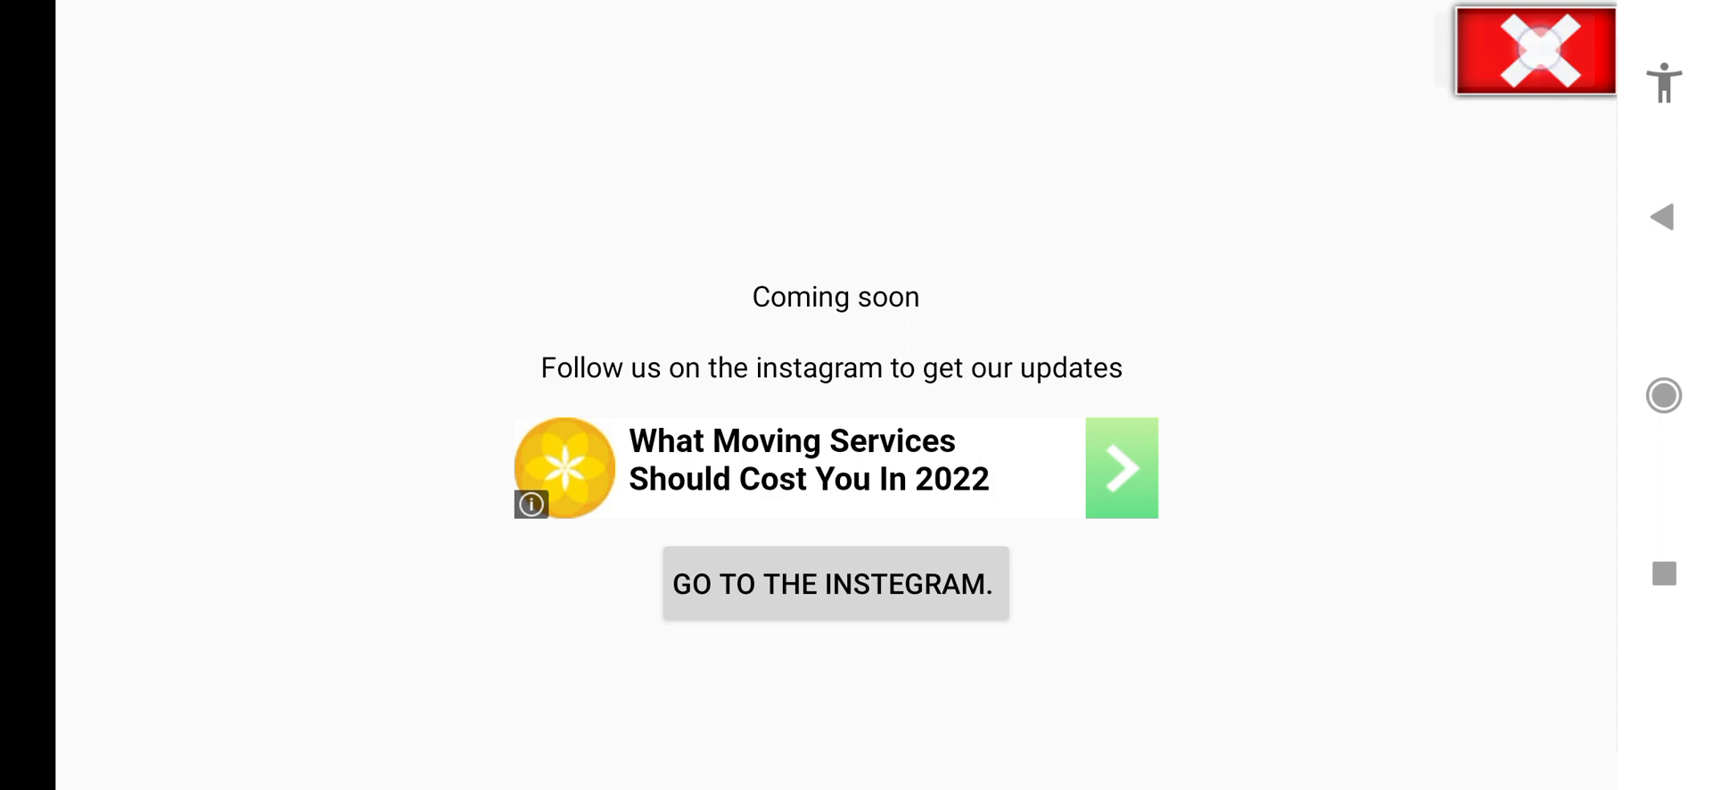
pyautogui.click(1534, 51)
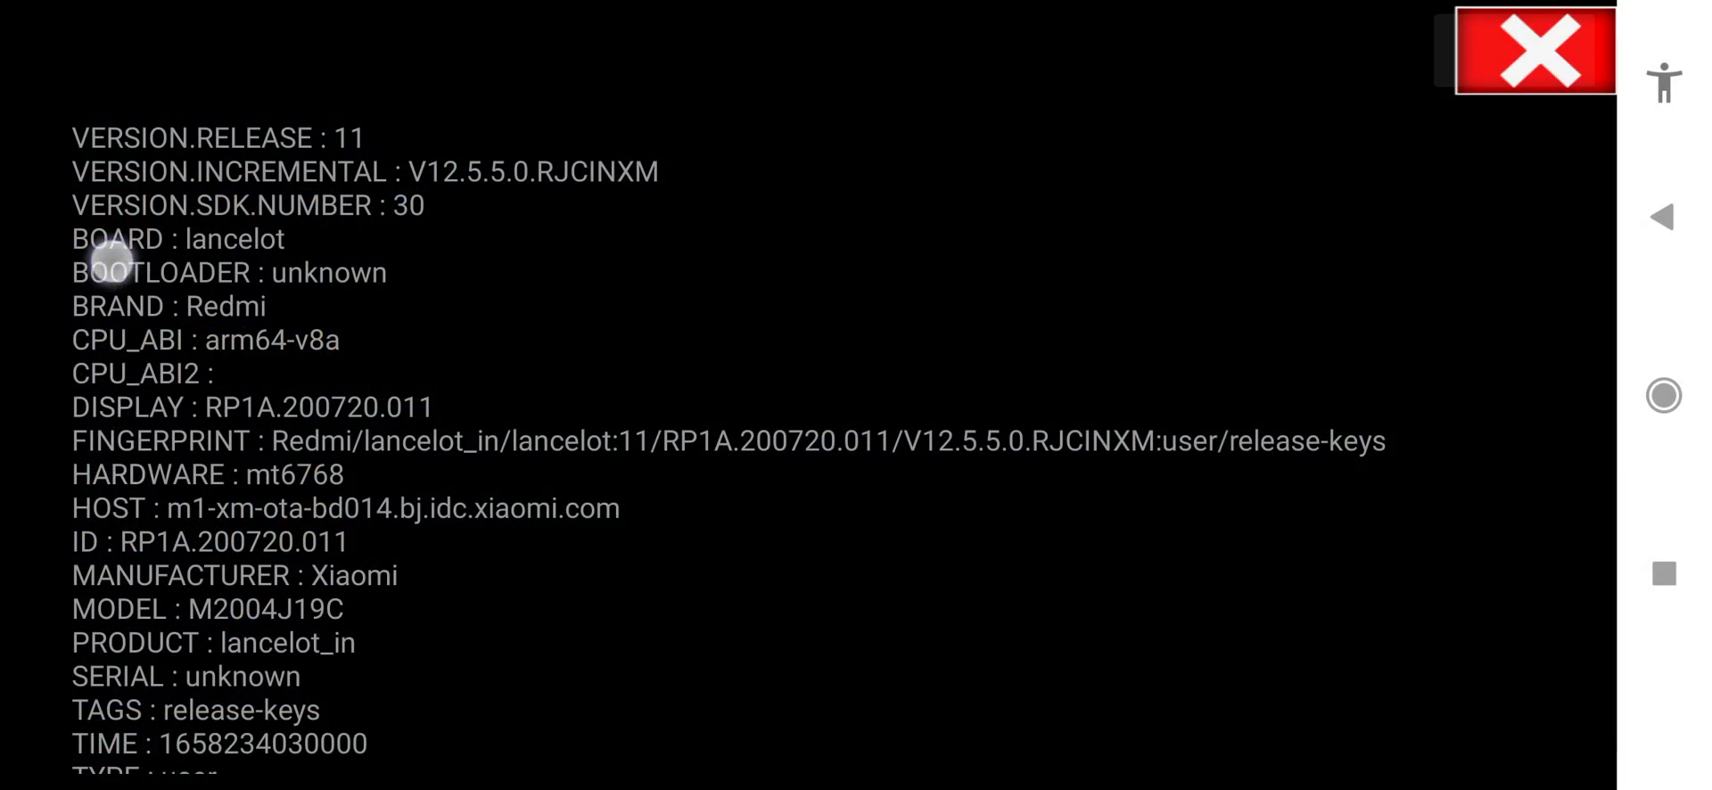
pyautogui.moveTo(420, 557)
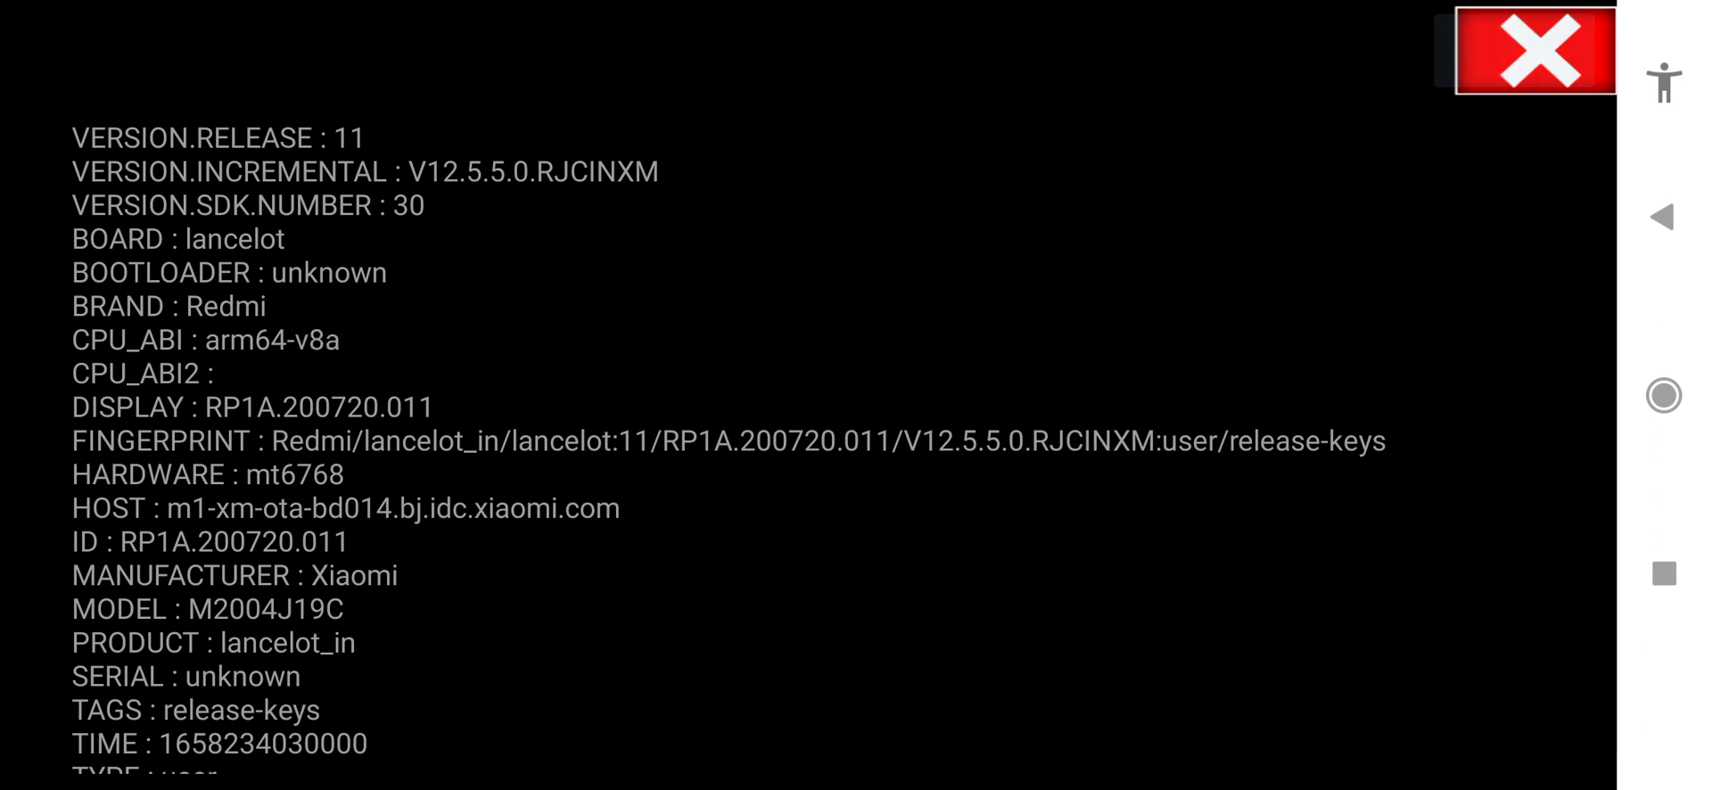
pyautogui.click(1539, 50)
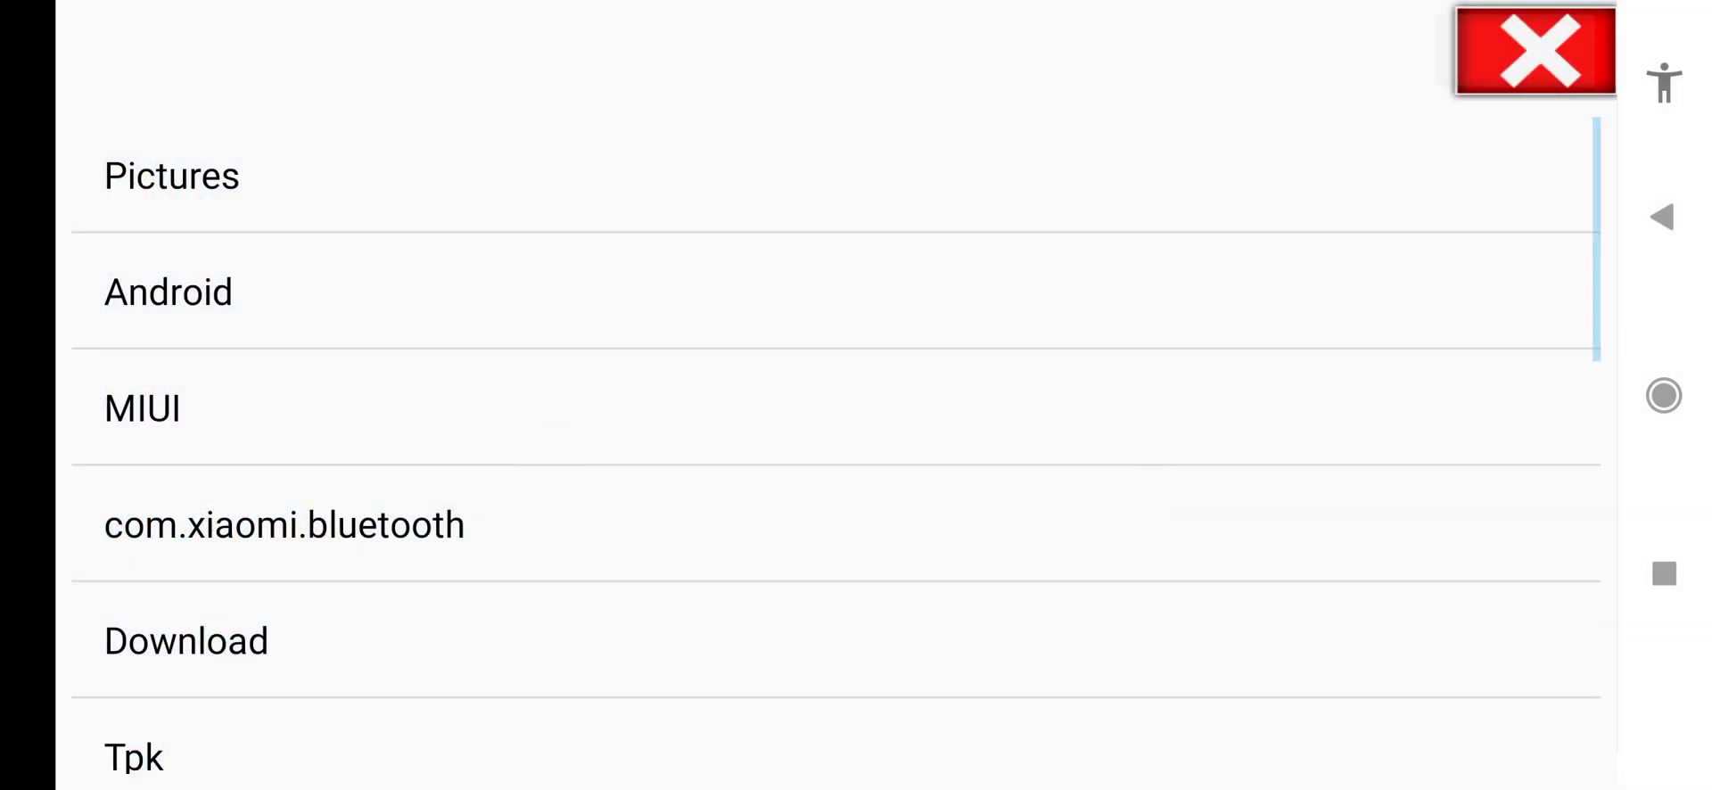
# Step: Scroll down the folder list and close Explorer
pyautogui.scroll(-3)
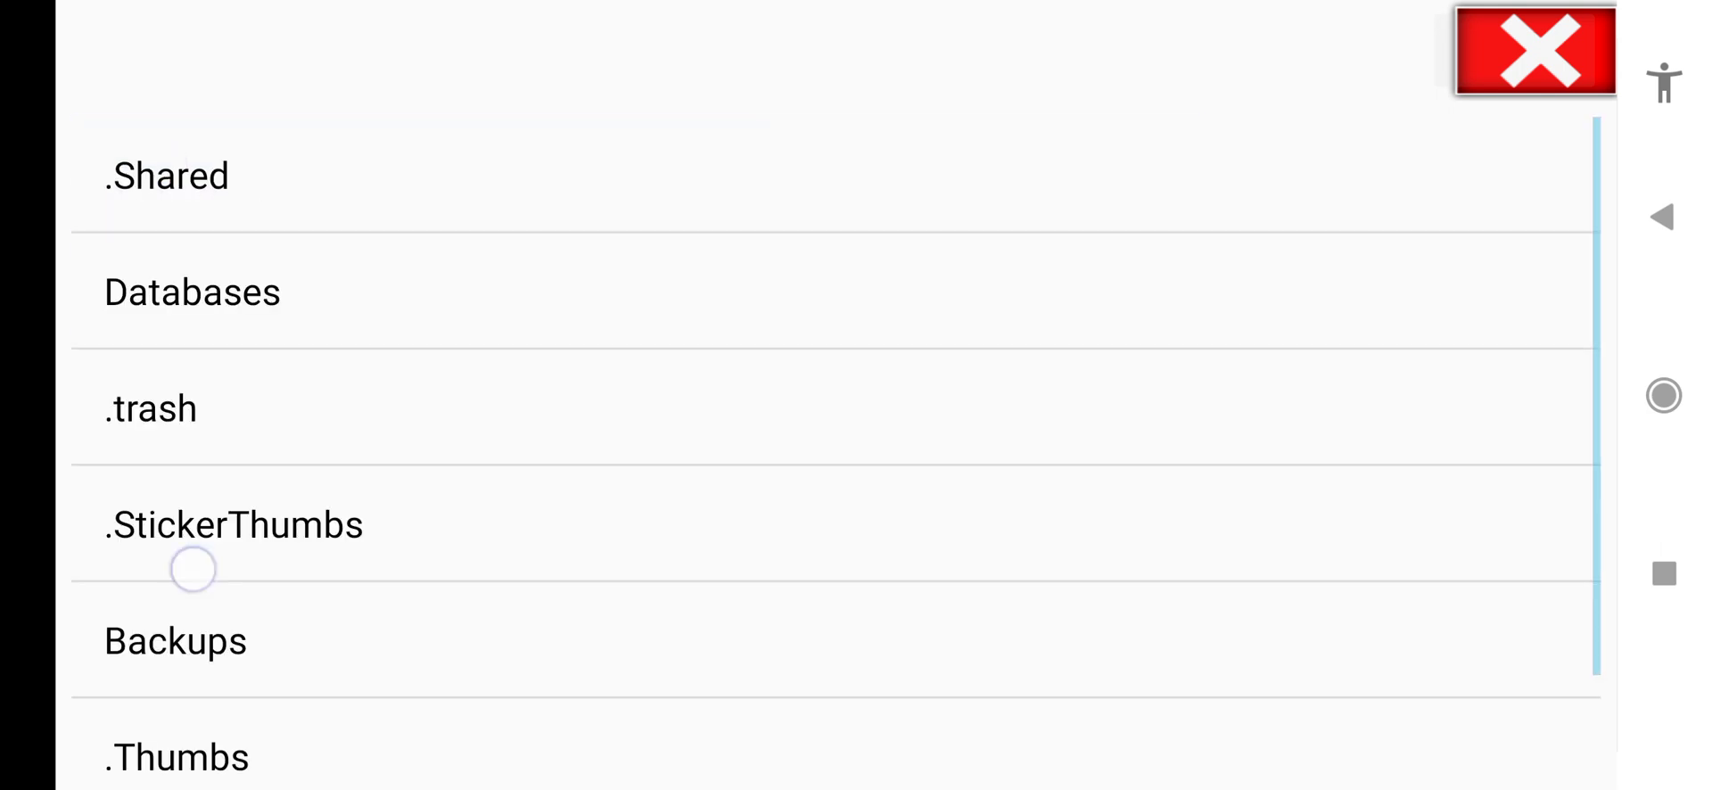
pyautogui.click(1533, 53)
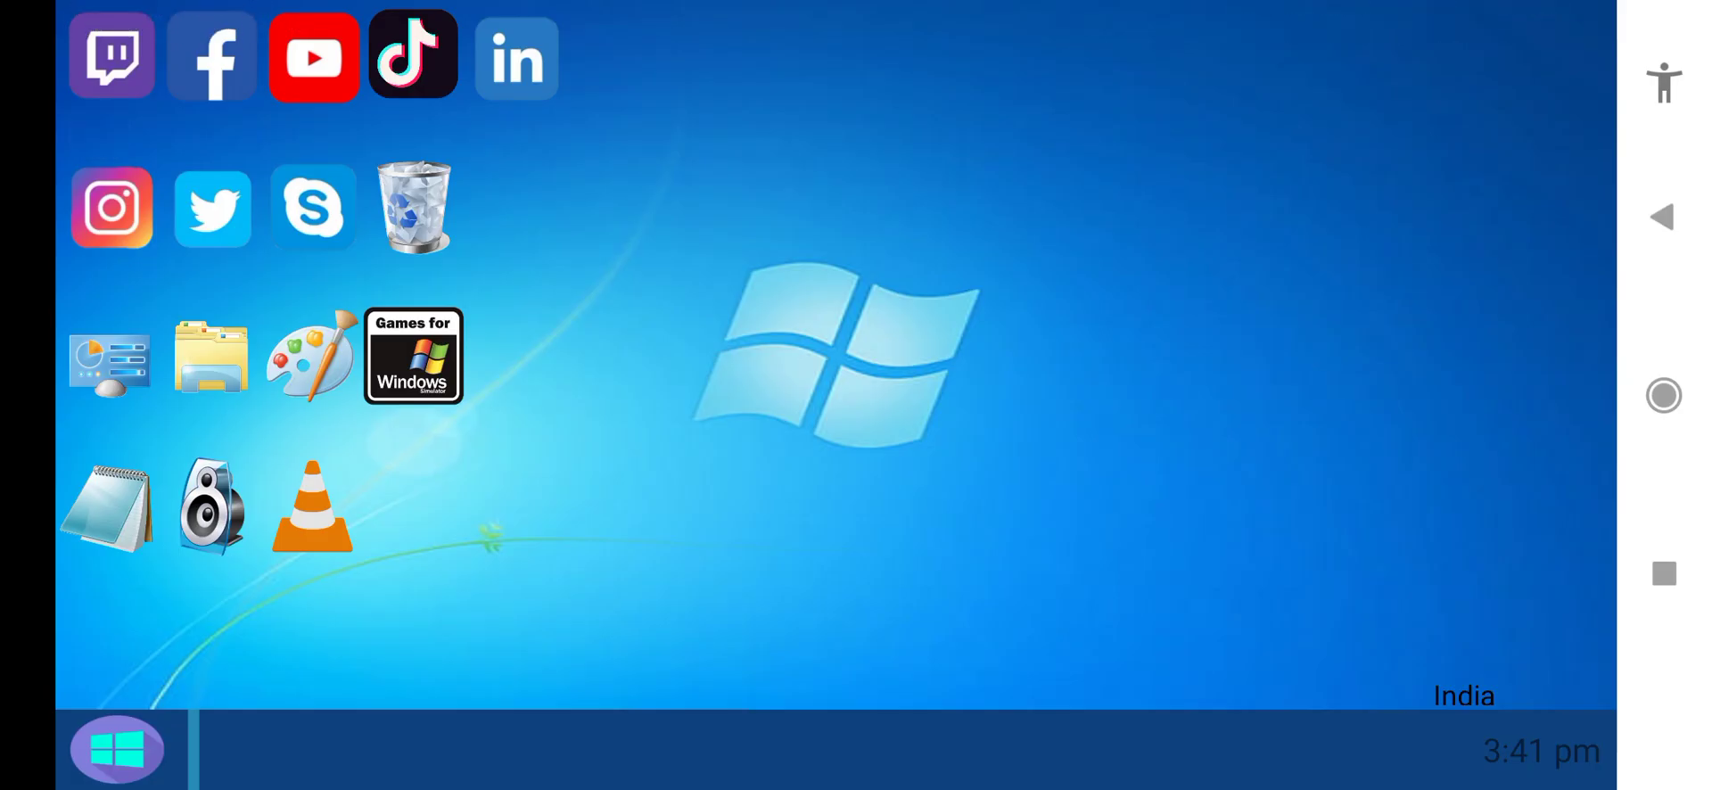
# Step: Draw a blue stick figure in Paint and close it
pyautogui.click(312, 355)
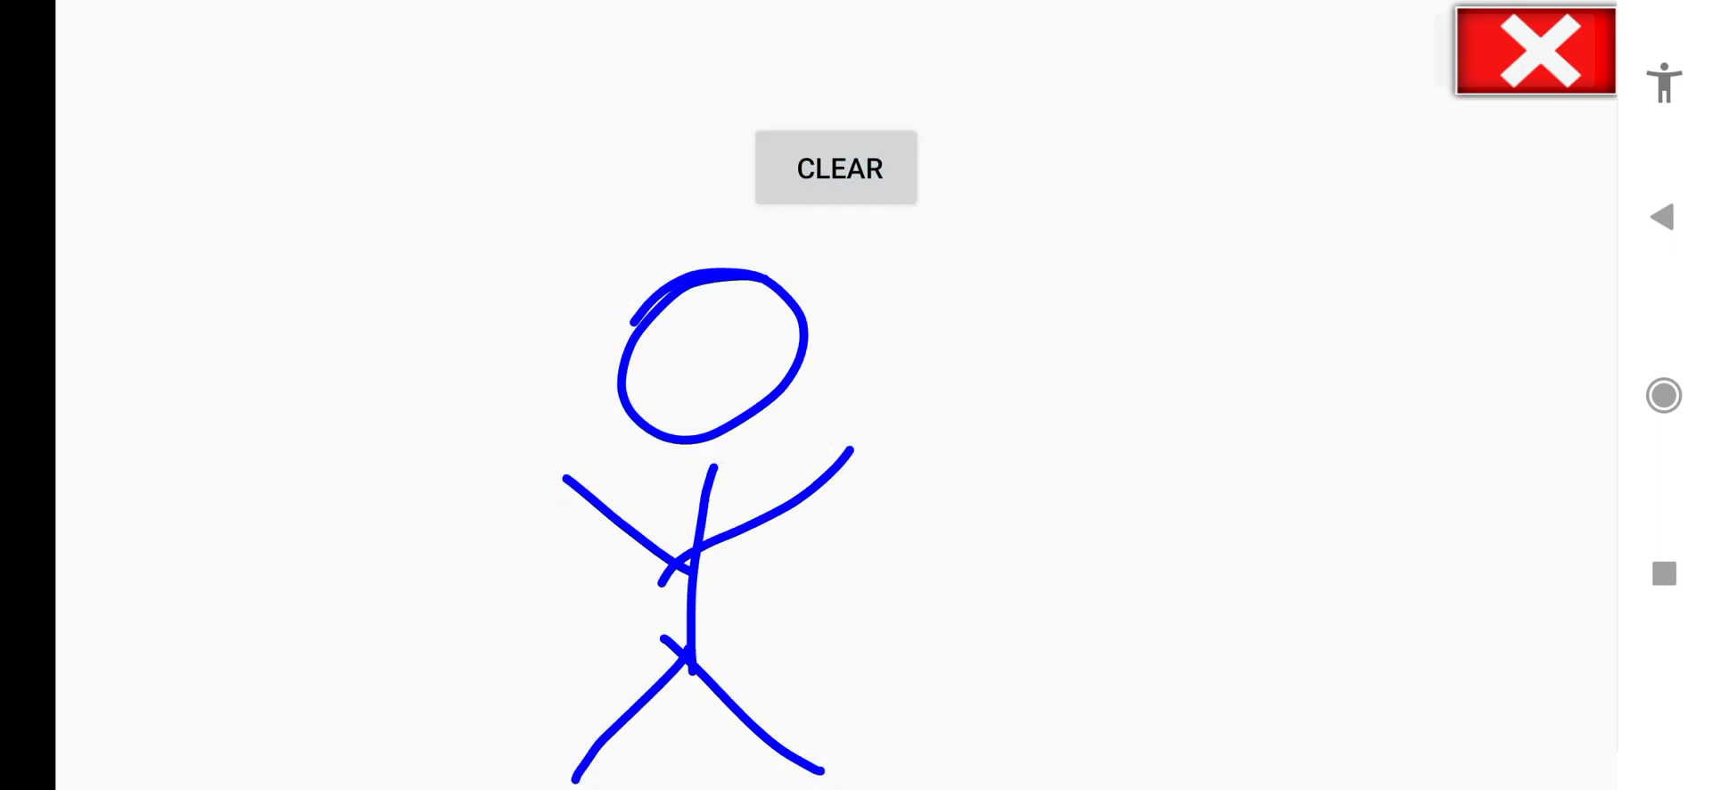
pyautogui.click(1533, 51)
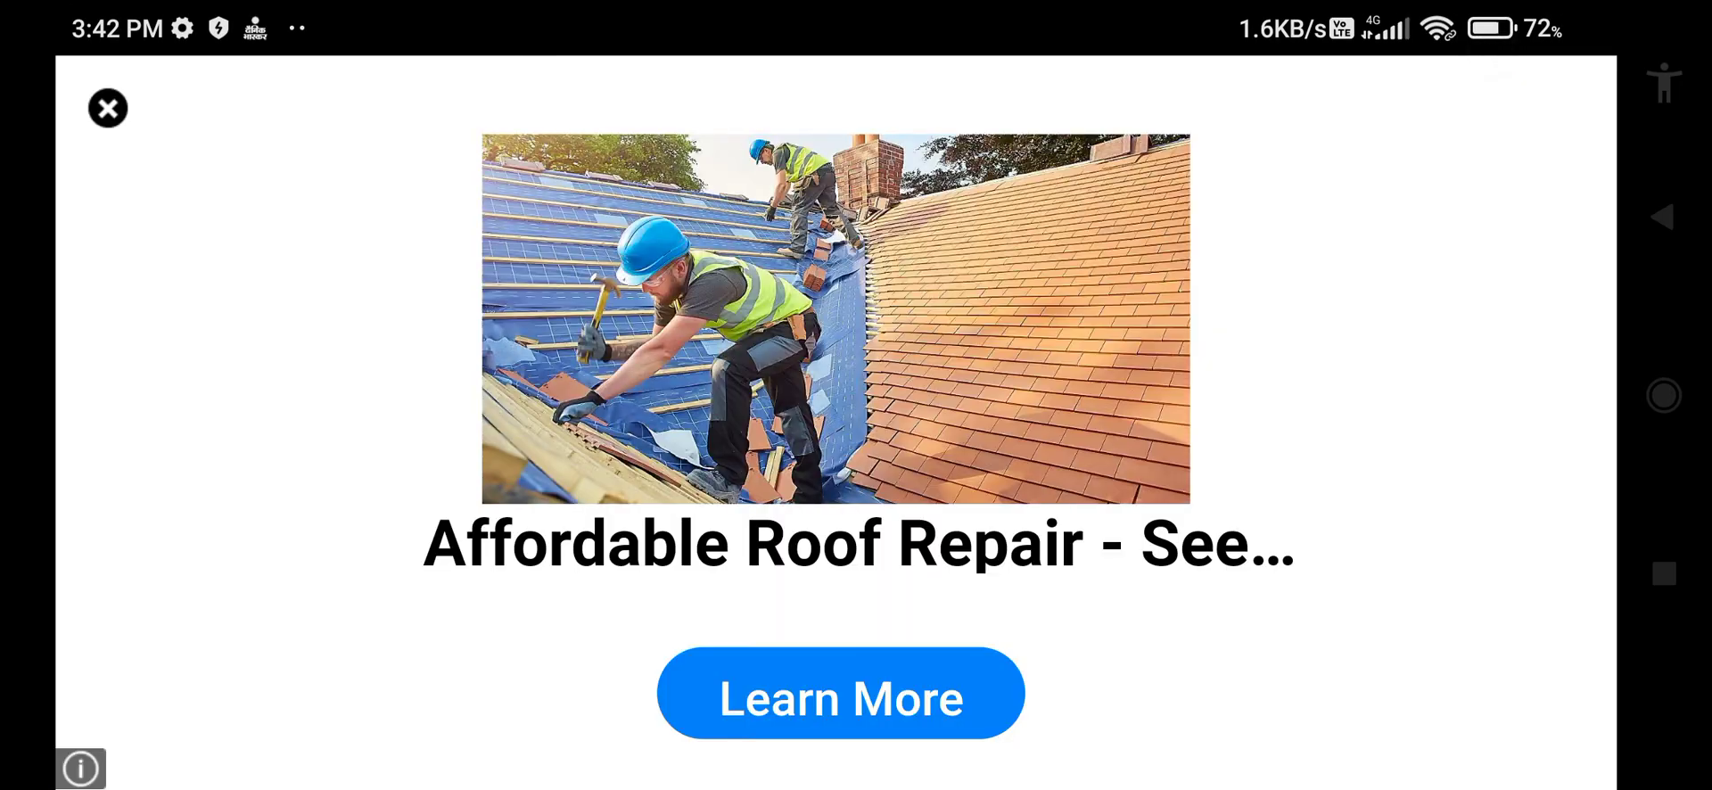
# Step: Dismiss the roof repair and investment advertisements
pyautogui.click(106, 108)
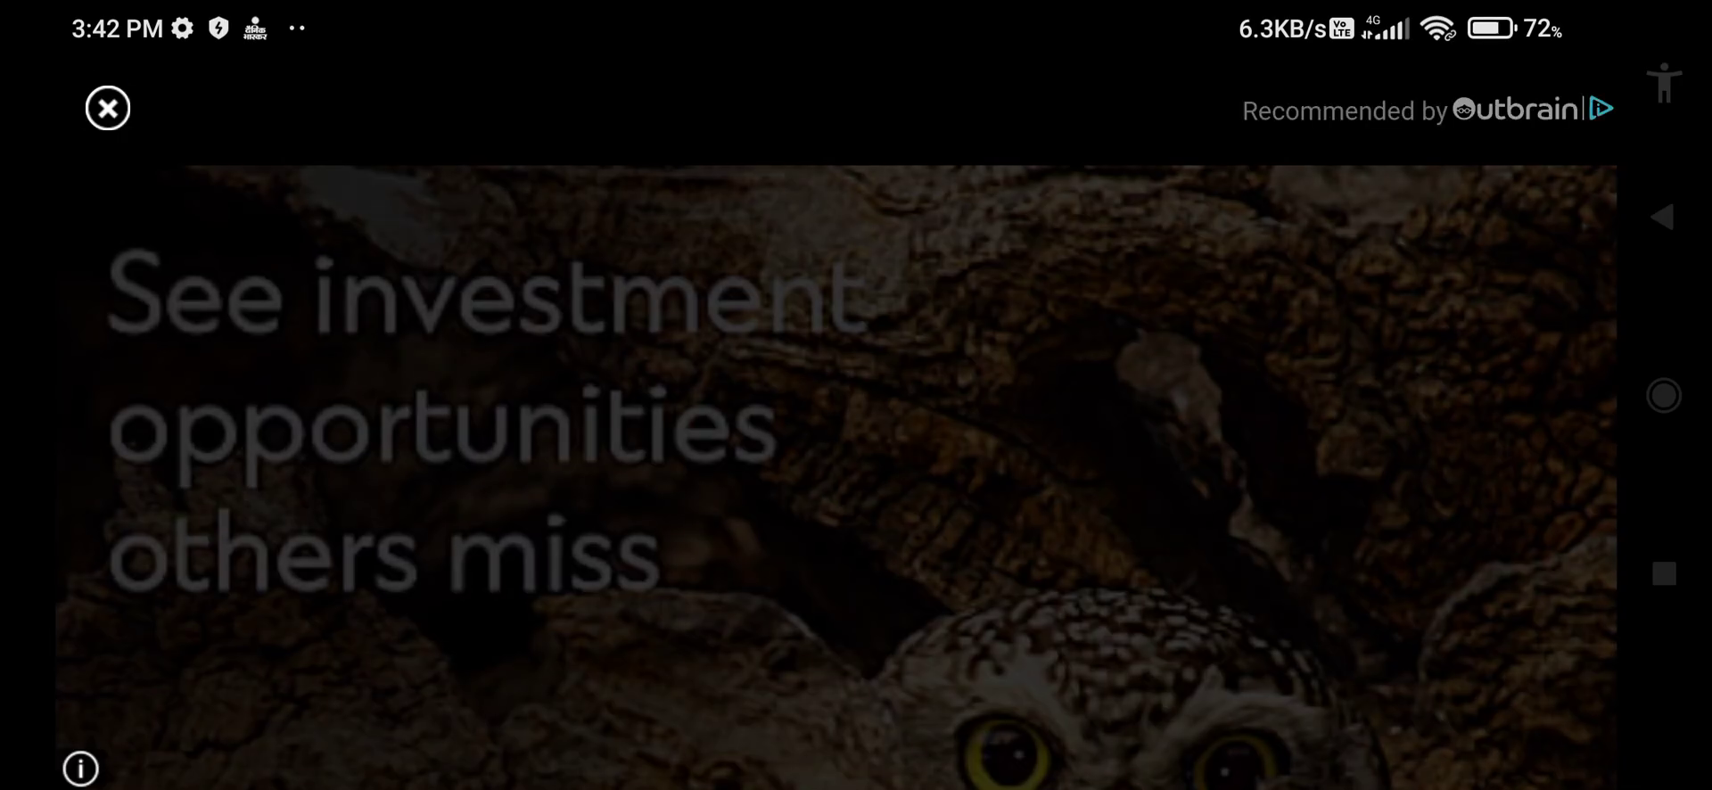
pyautogui.click(107, 107)
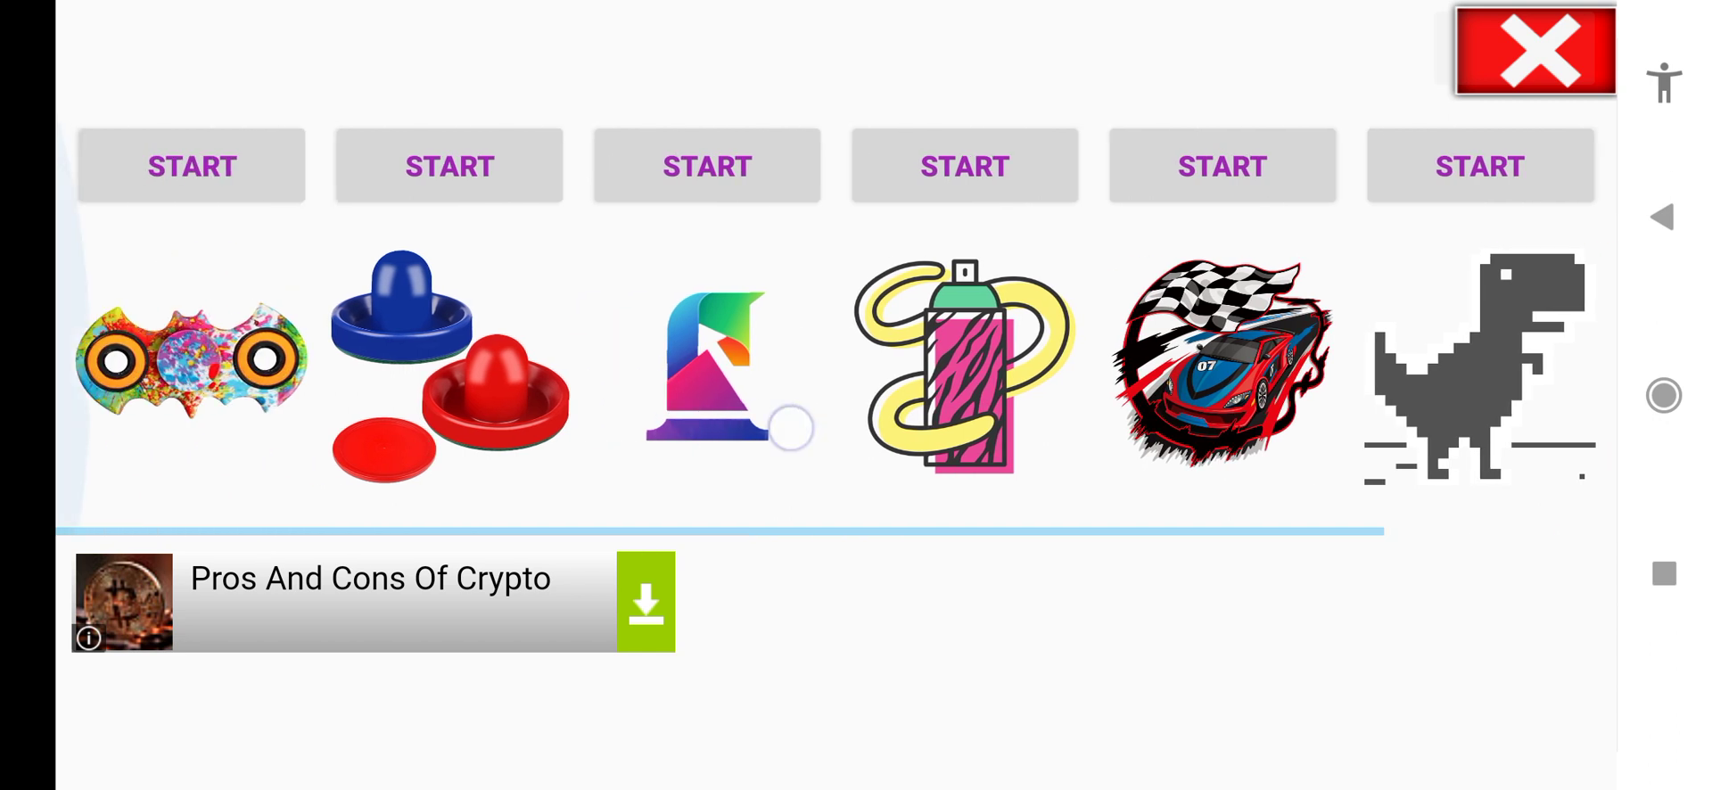
# Step: Play and exit the fidget spinner, then browse to the maths quiz game
pyautogui.hscroll(3)
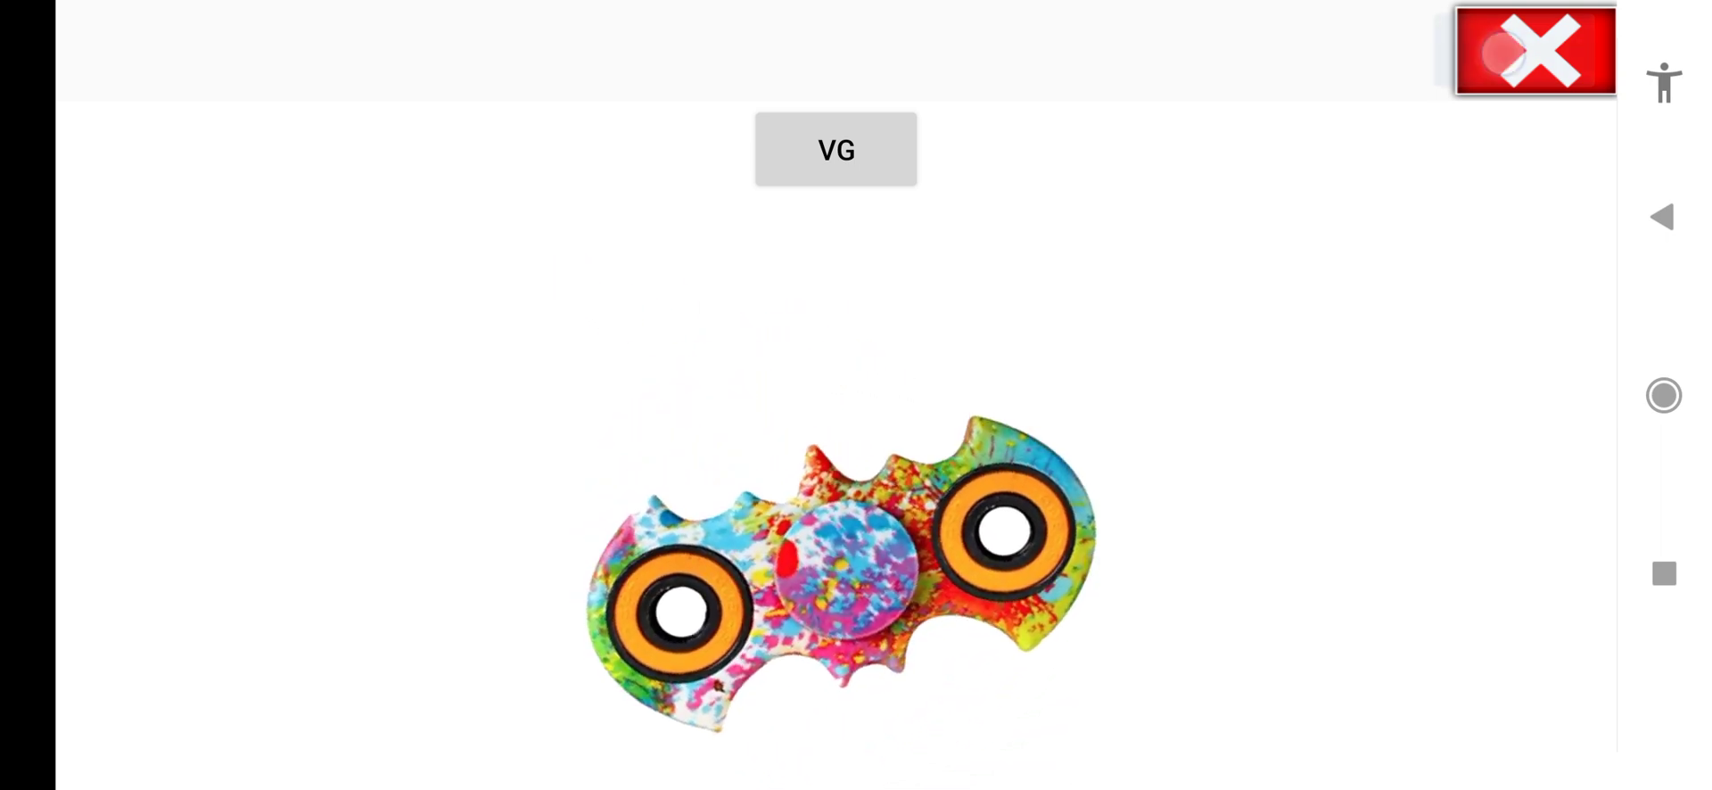
pyautogui.click(836, 150)
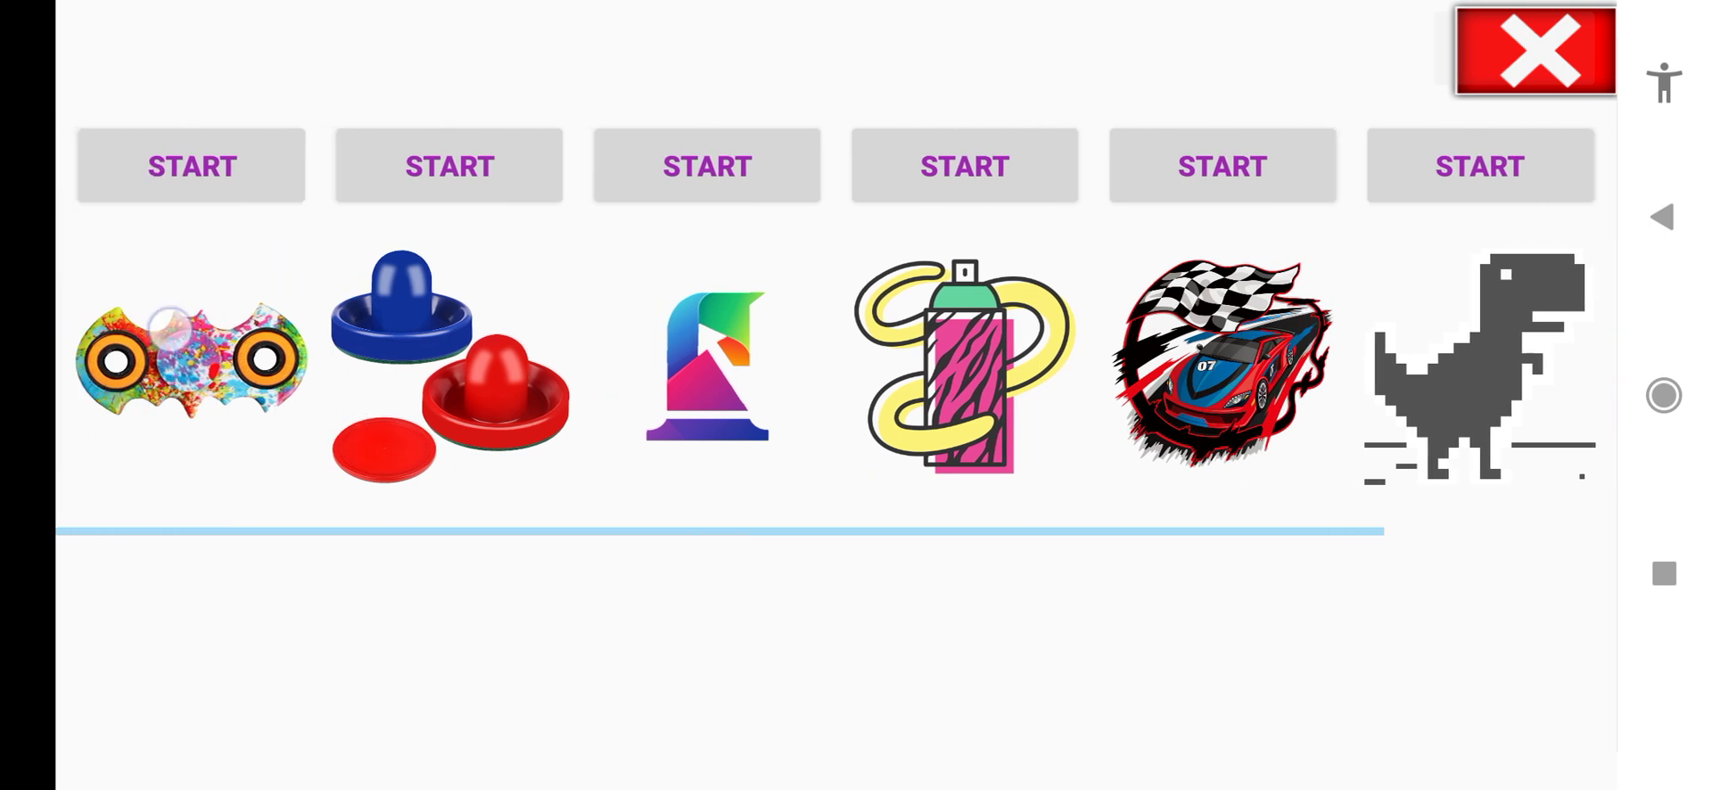
pyautogui.click(447, 165)
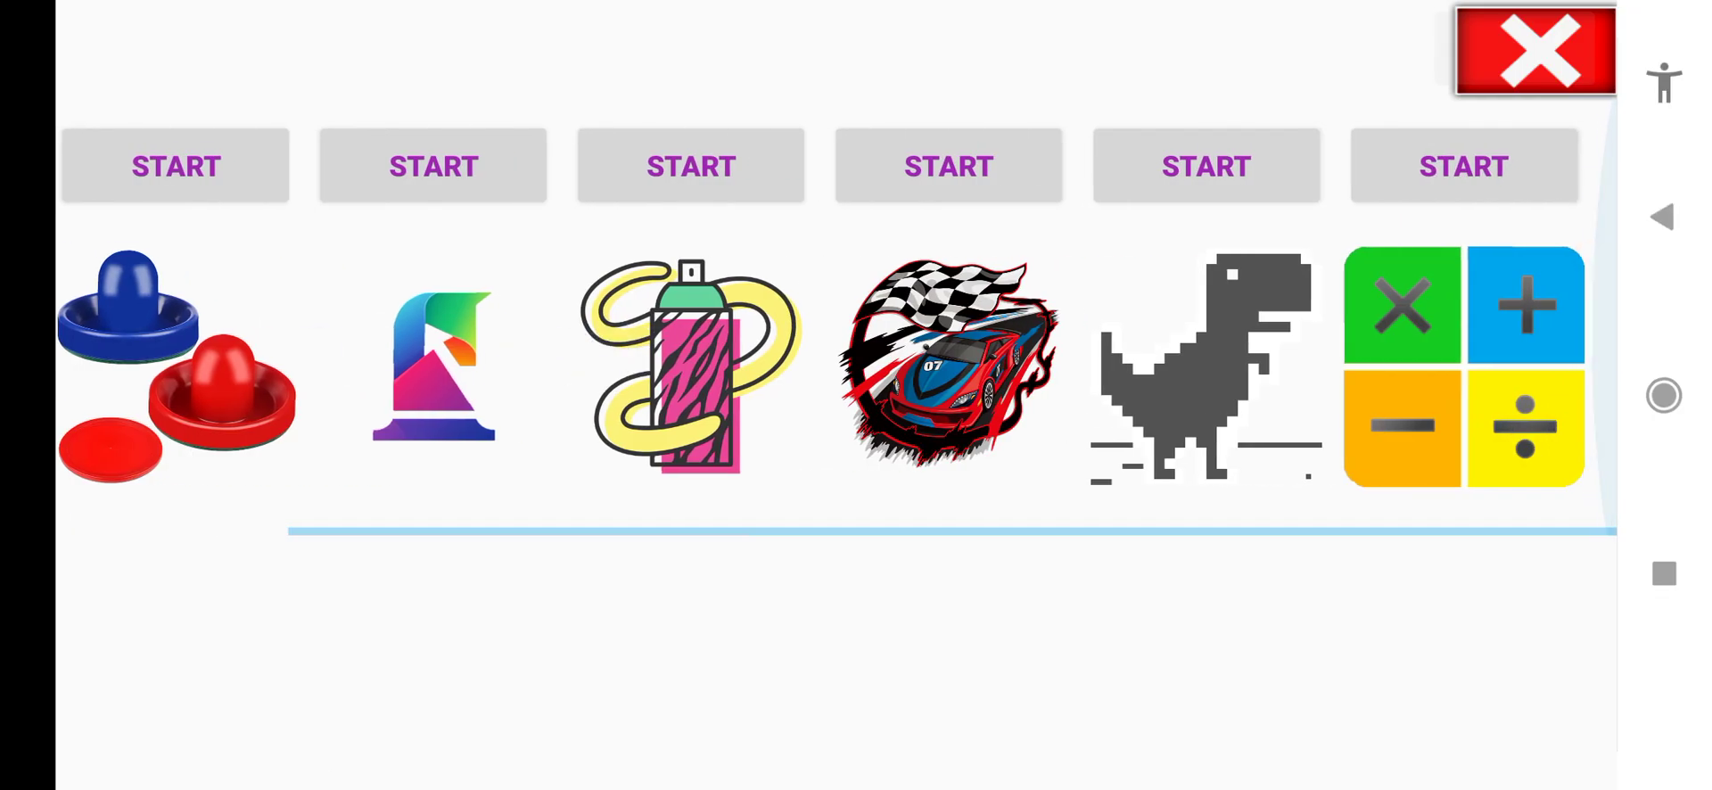
# Step: Start the maths quiz, view the 70 + 33 question, then exit to the games row
pyautogui.click(1533, 52)
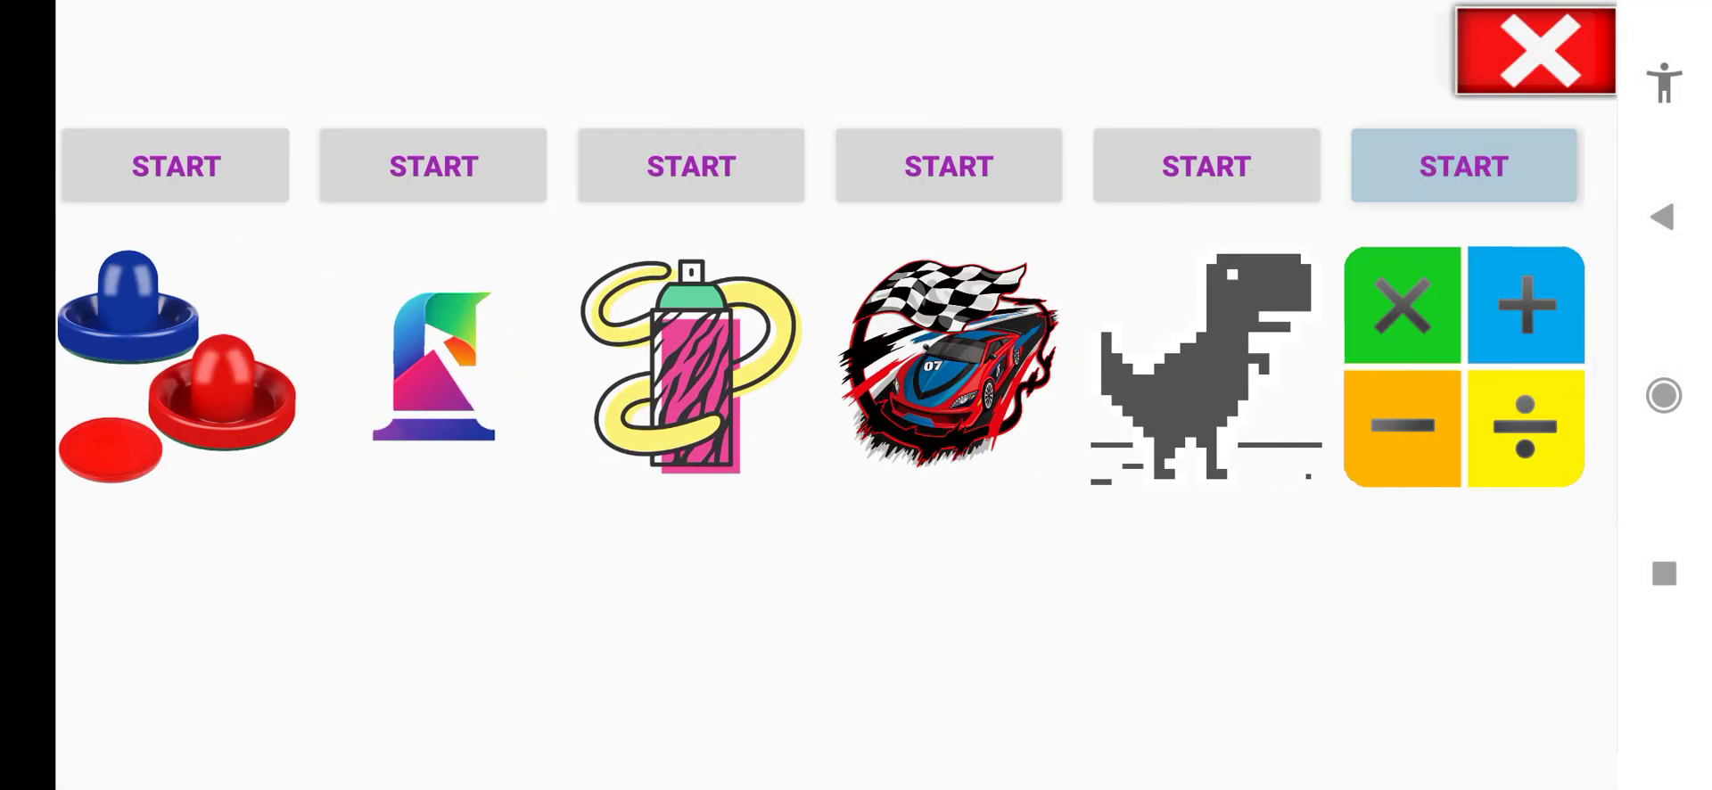
pyautogui.click(1463, 166)
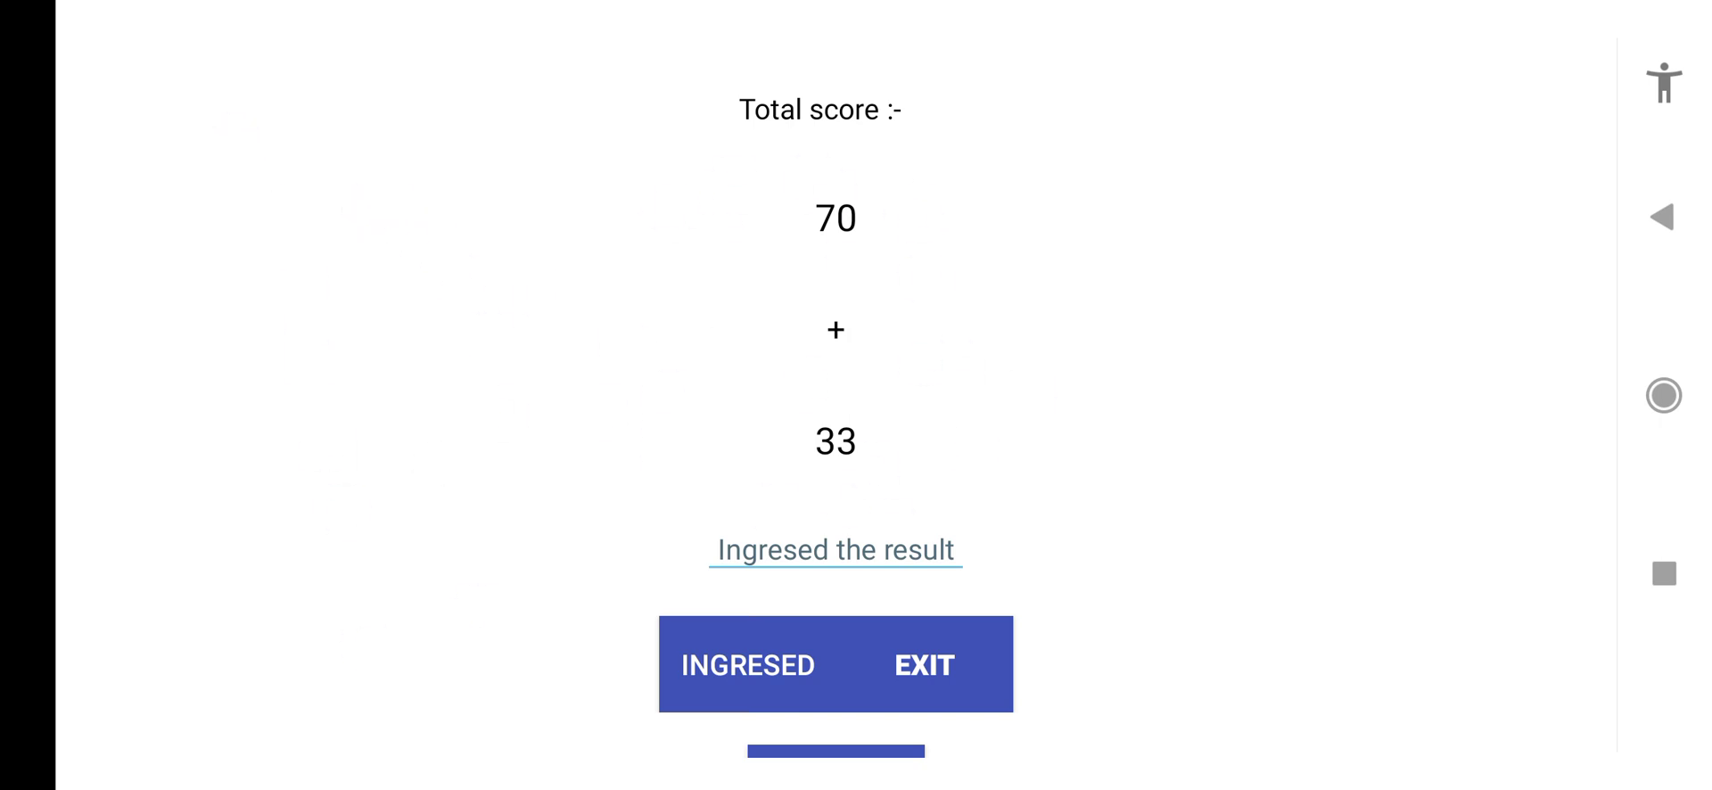
pyautogui.click(924, 665)
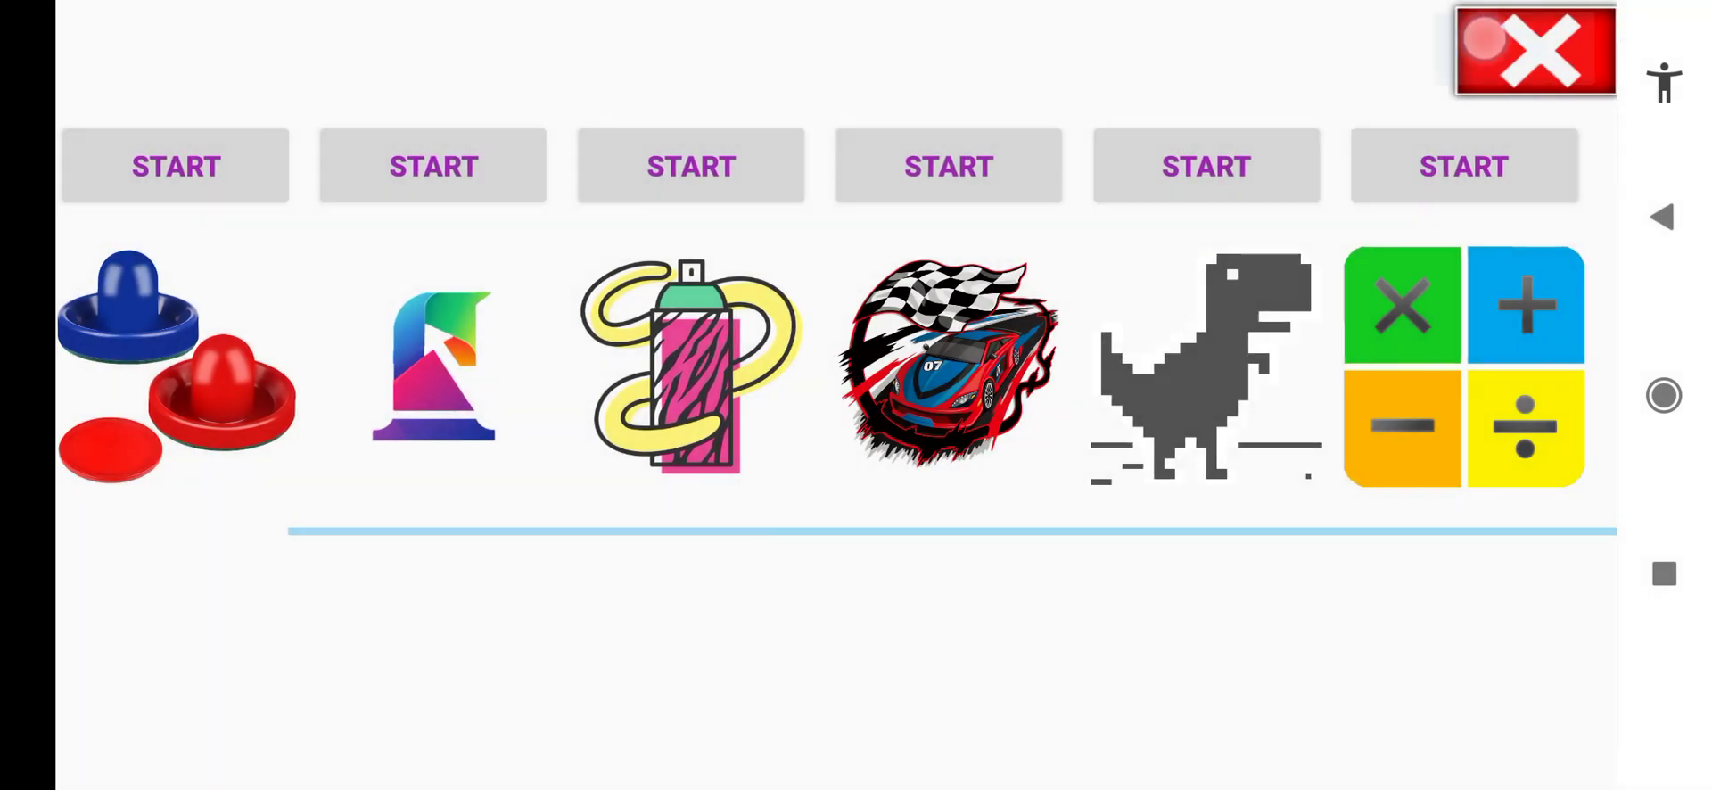
# Step: Close the games collection and type 'Windows 7 on Android.' into a note
pyautogui.click(1532, 52)
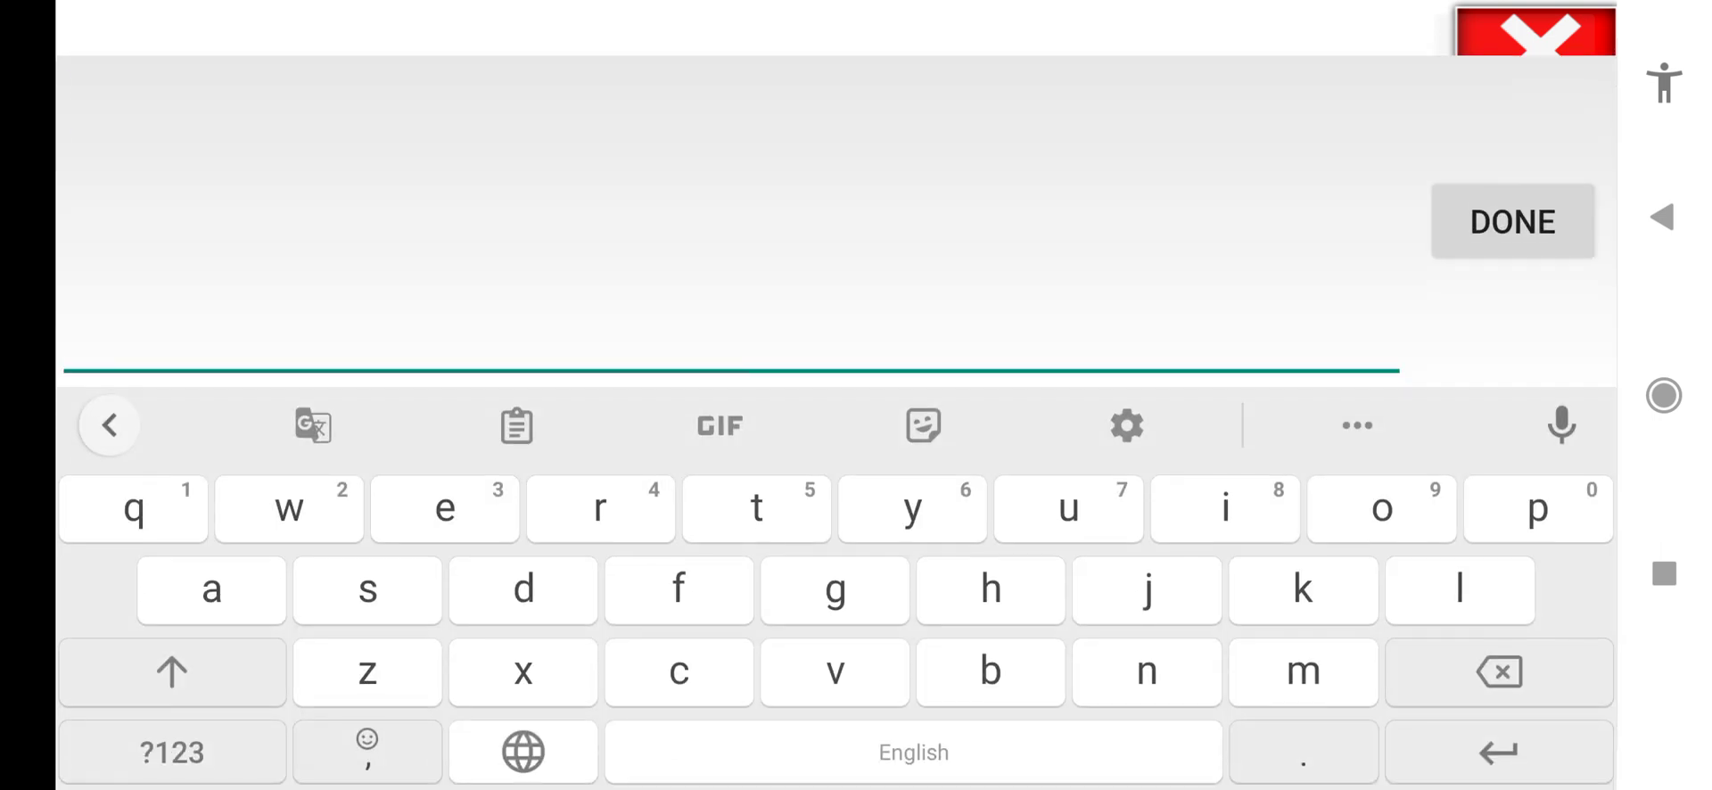
pyautogui.write('test')
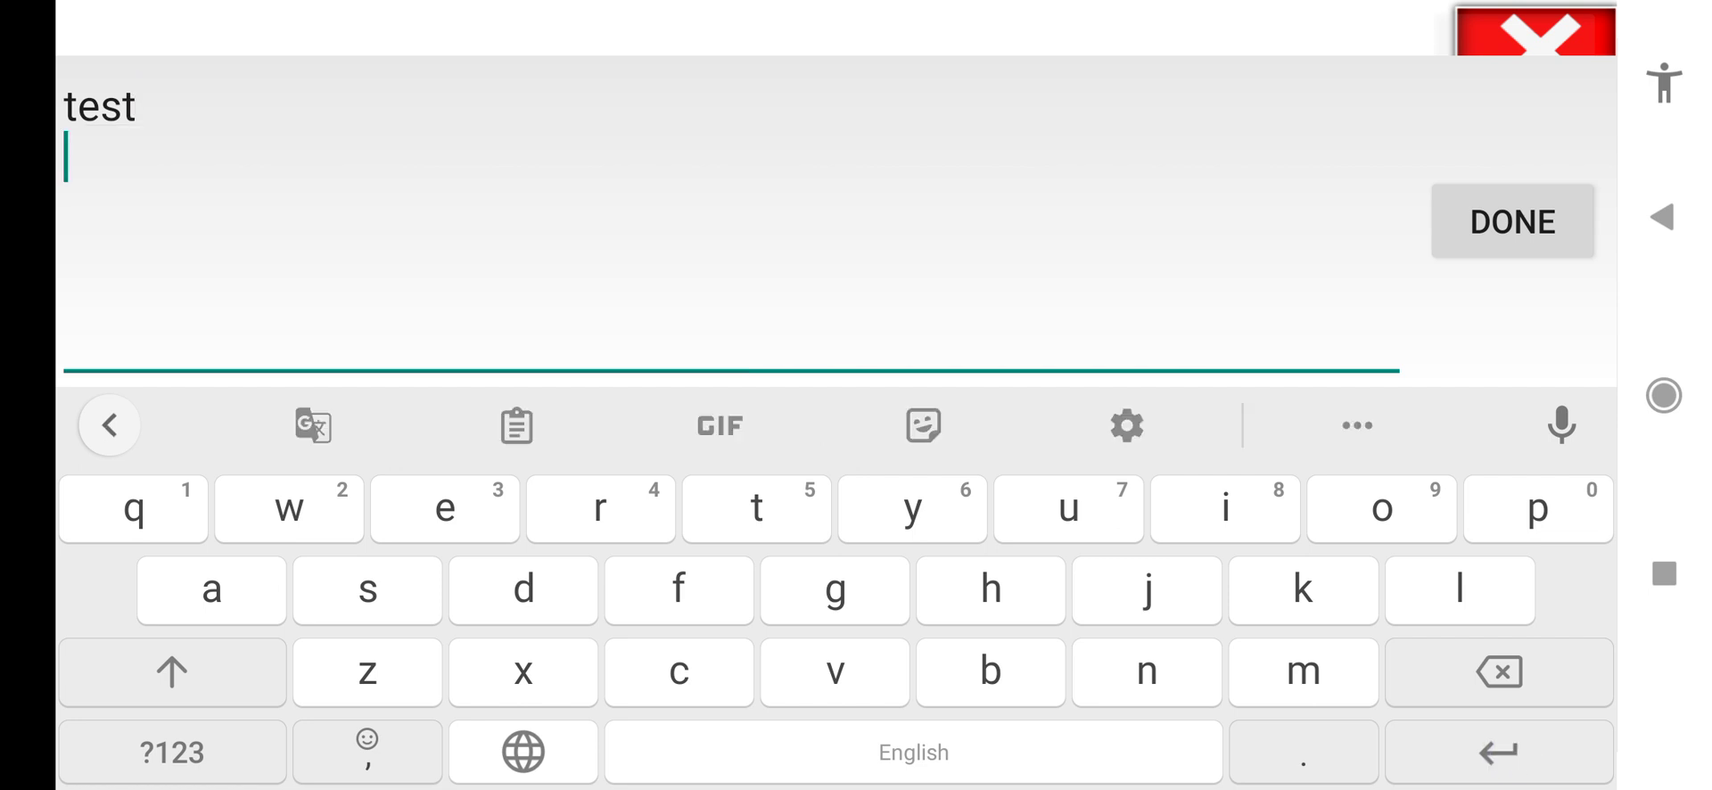
pyautogui.click(171, 671)
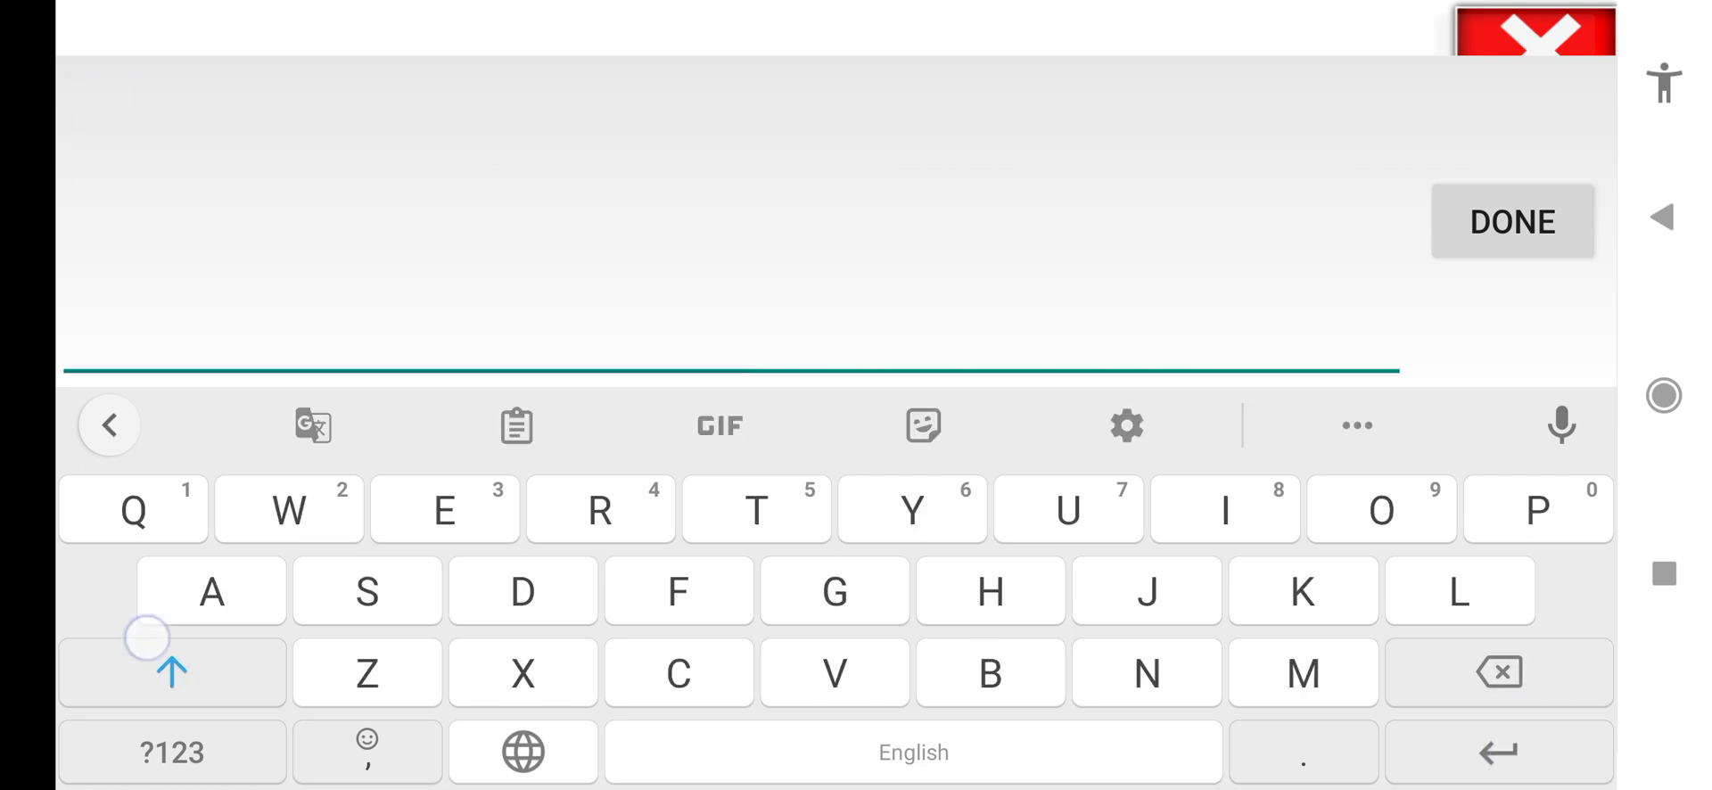
pyautogui.write('Windows 7 on')
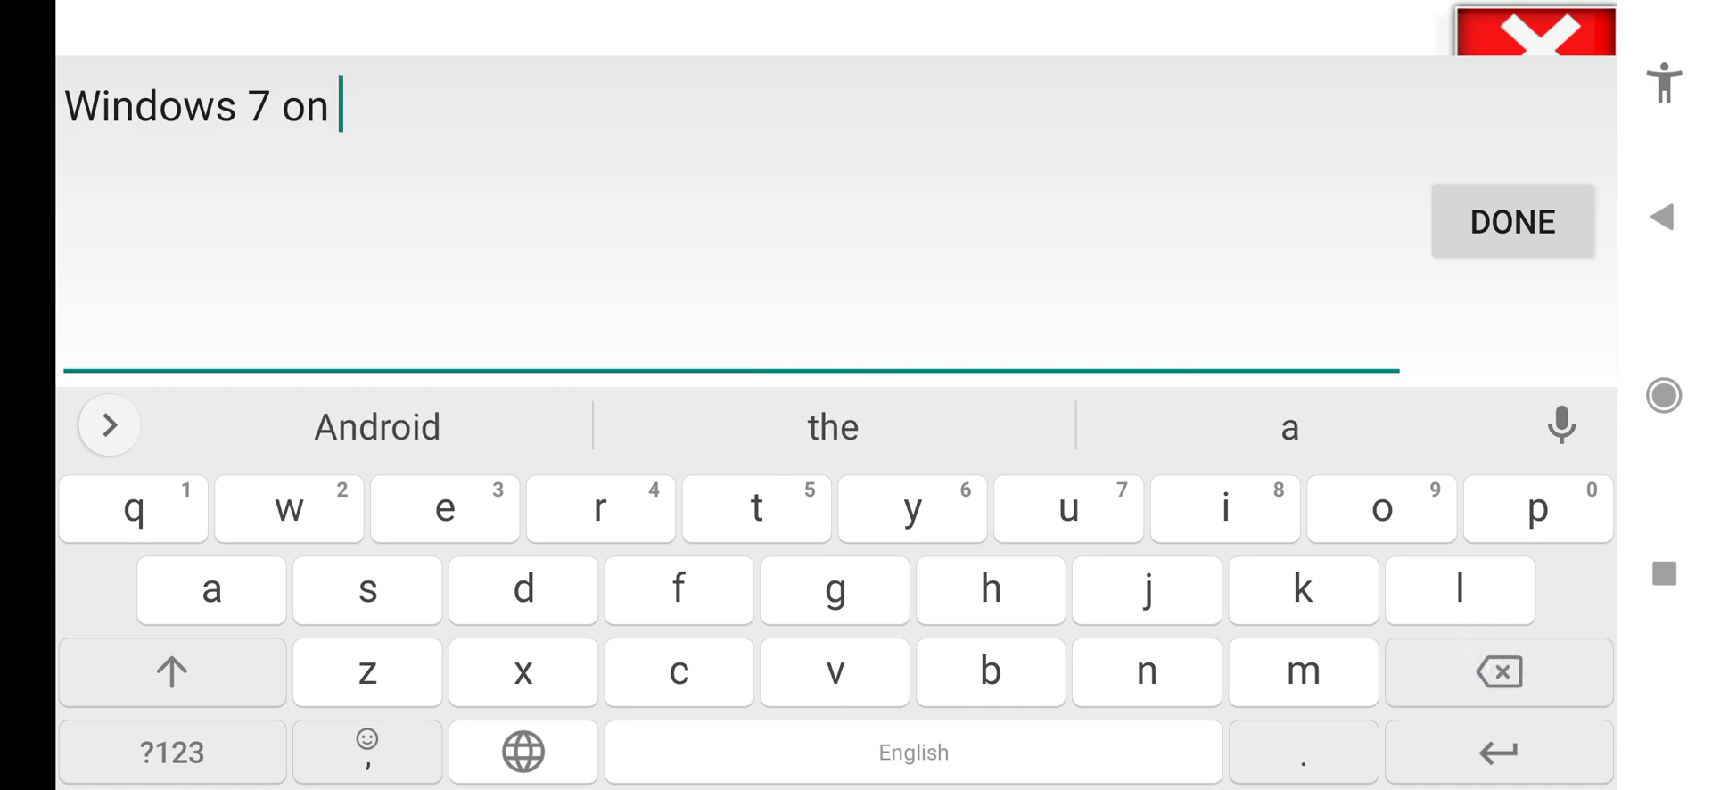
pyautogui.click(376, 426)
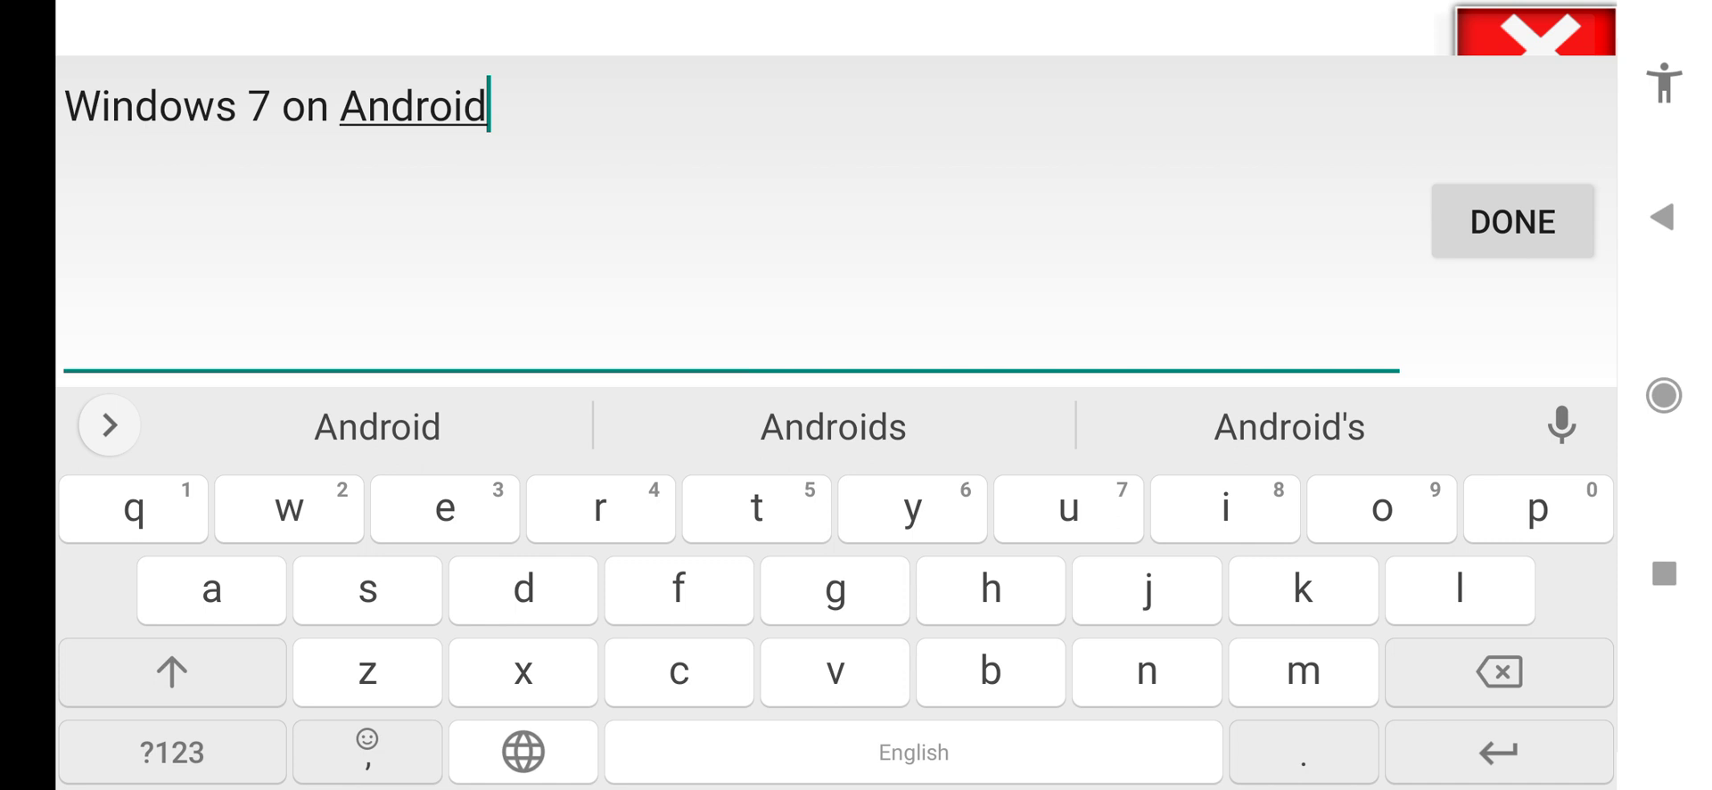
# Step: Finish editing the note, tap the end of the sentence, and close it
pyautogui.click(1512, 223)
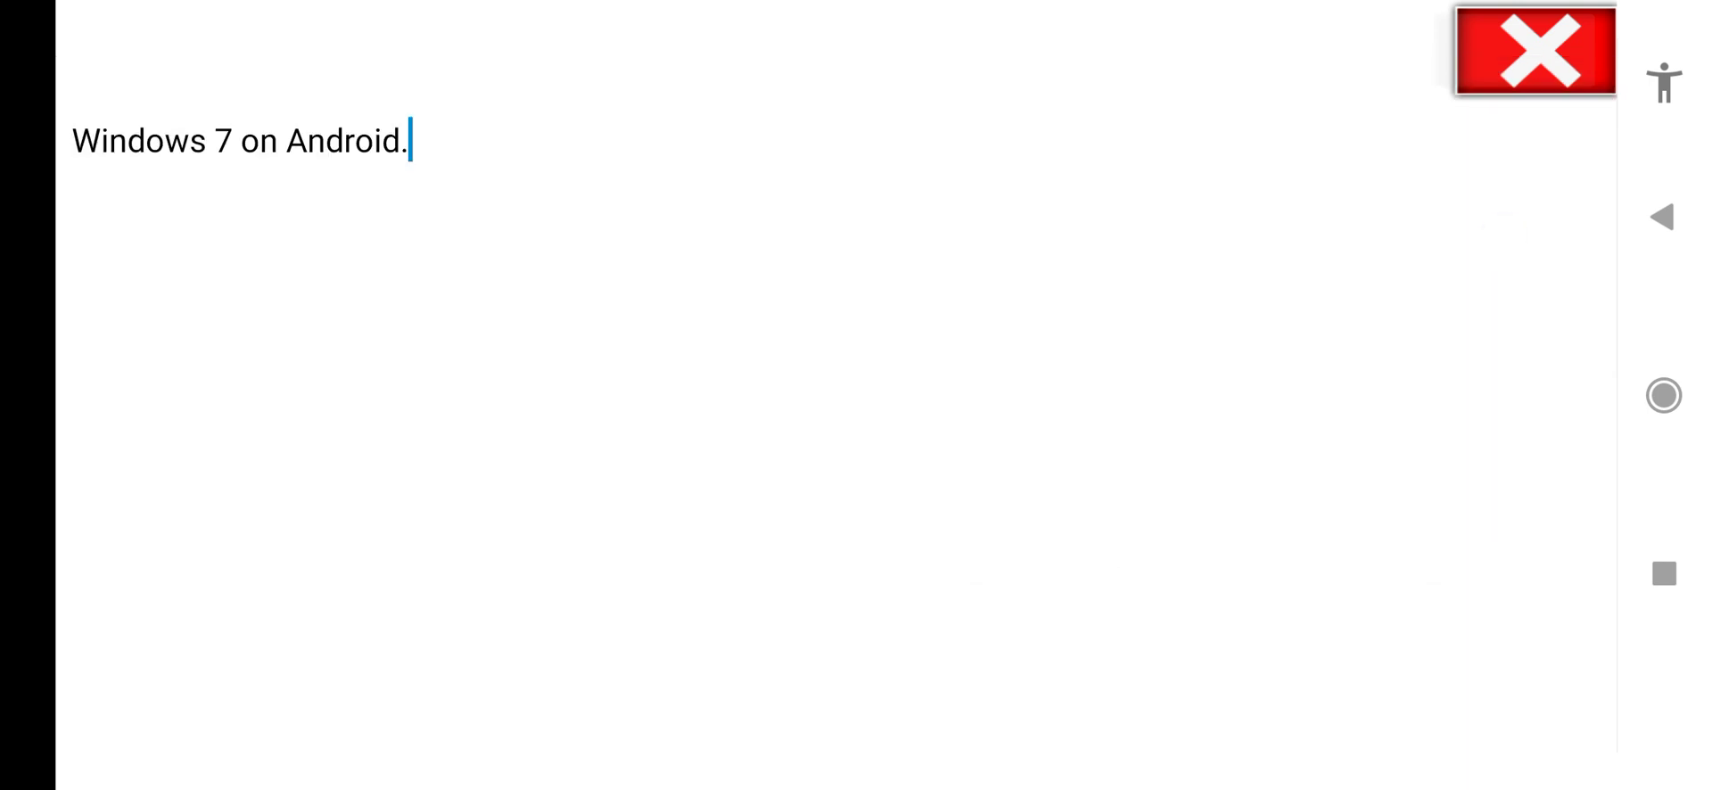
pyautogui.click(409, 140)
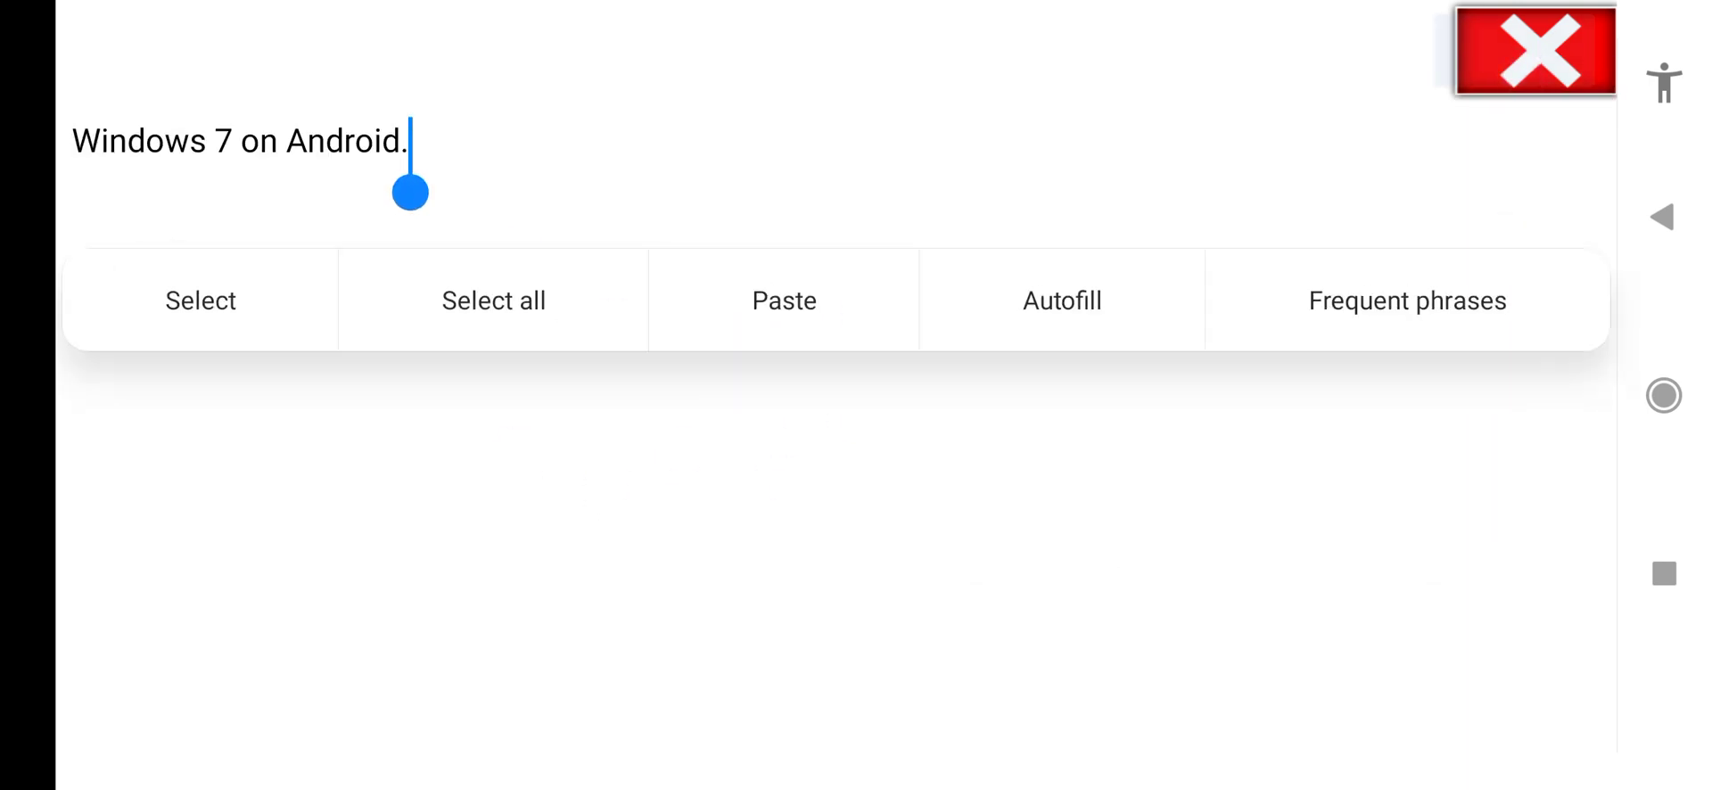
pyautogui.click(1533, 50)
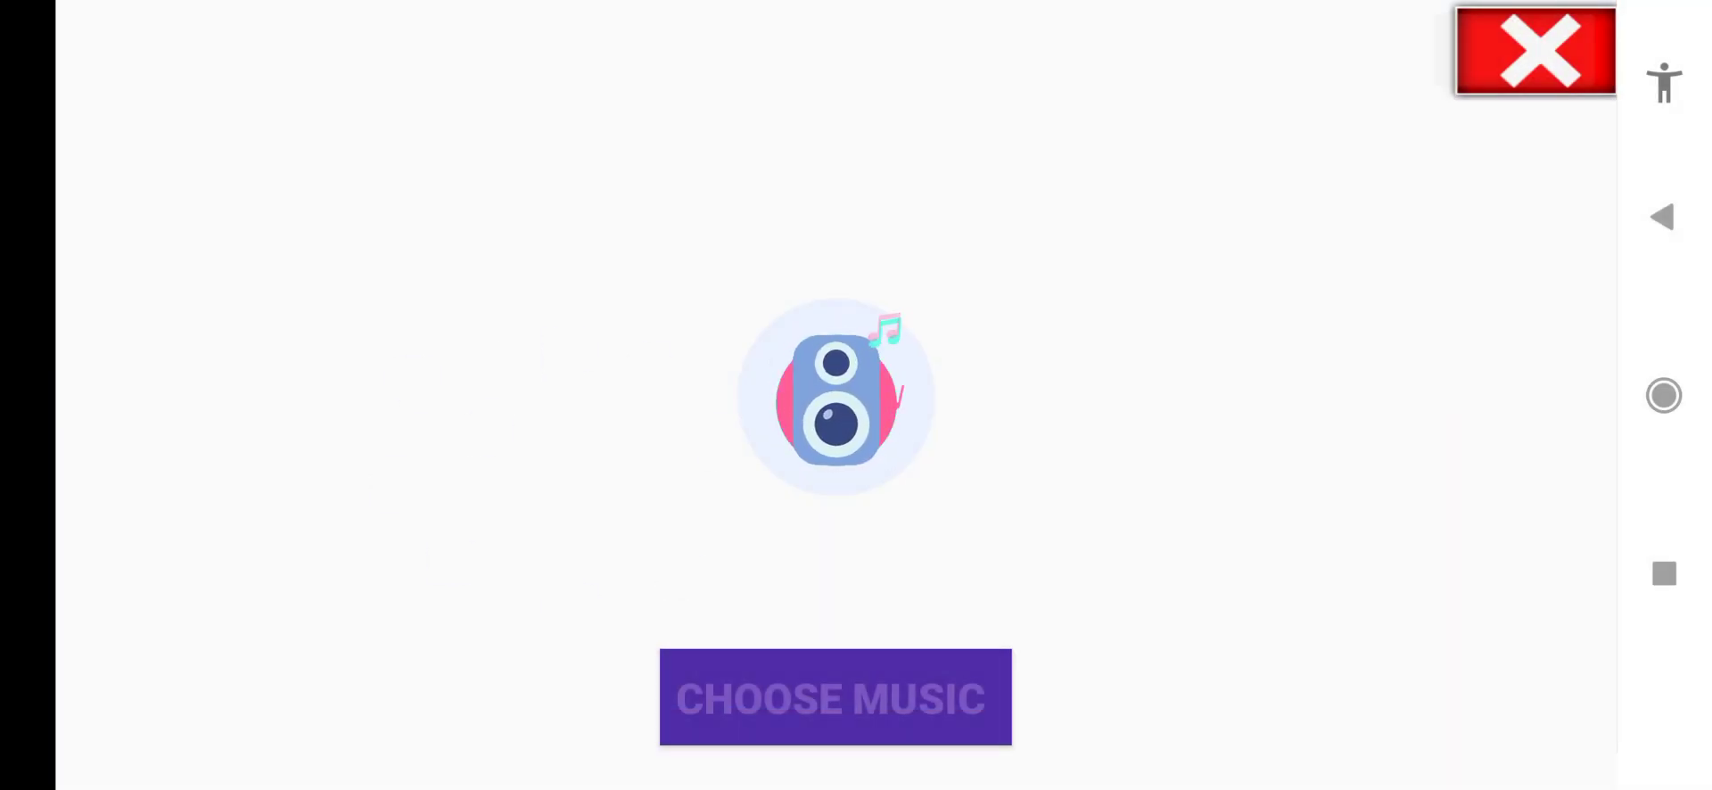
# Step: Close the music player and open the Windows start menu with its shut down option
pyautogui.click(1534, 50)
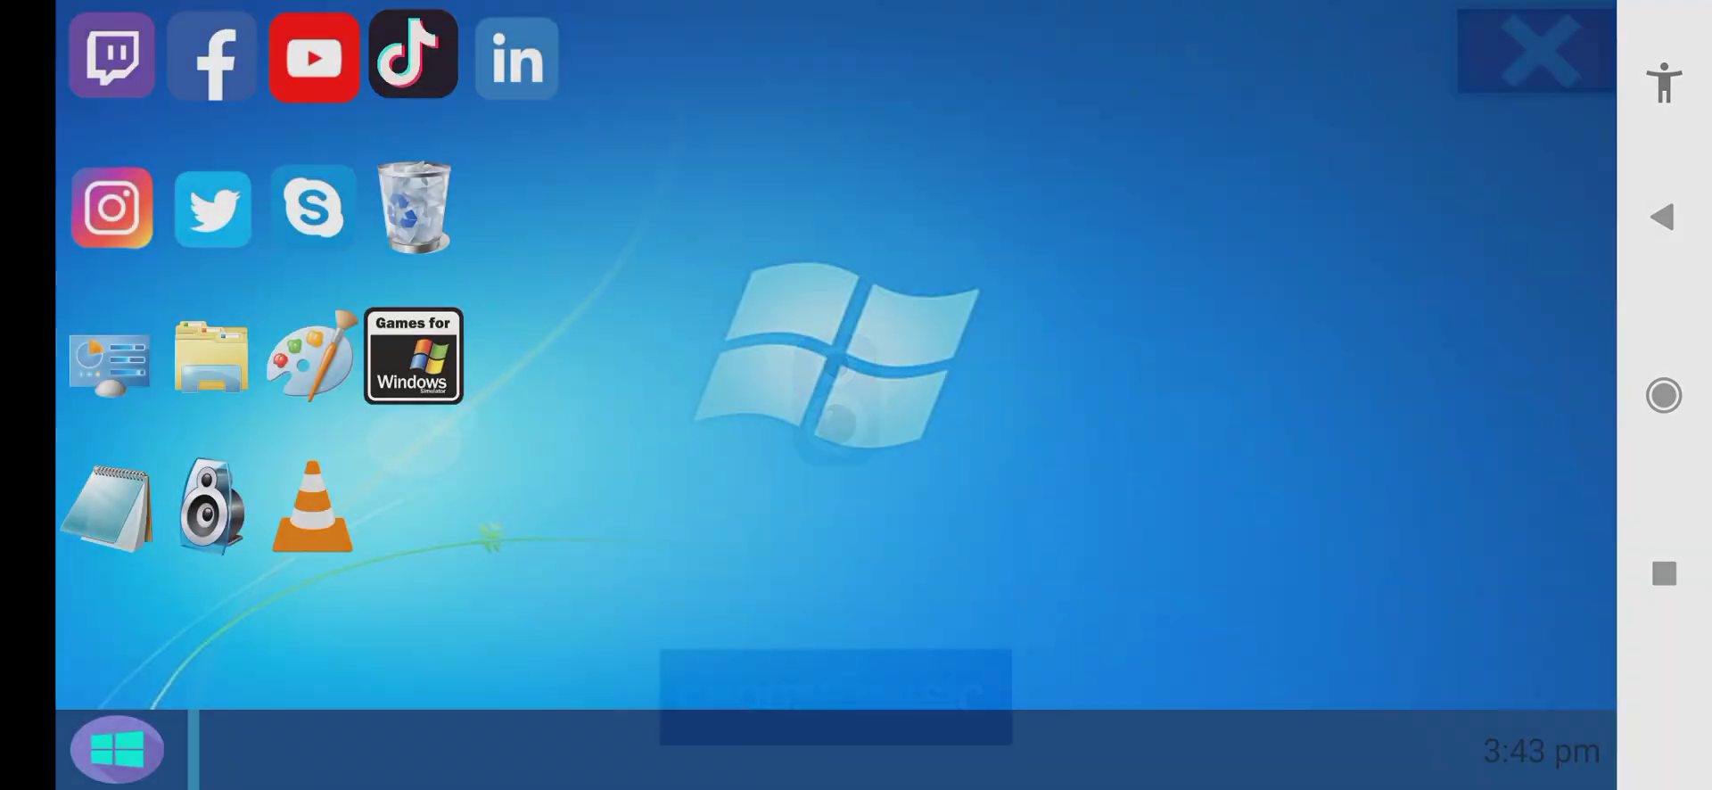
pyautogui.click(1533, 53)
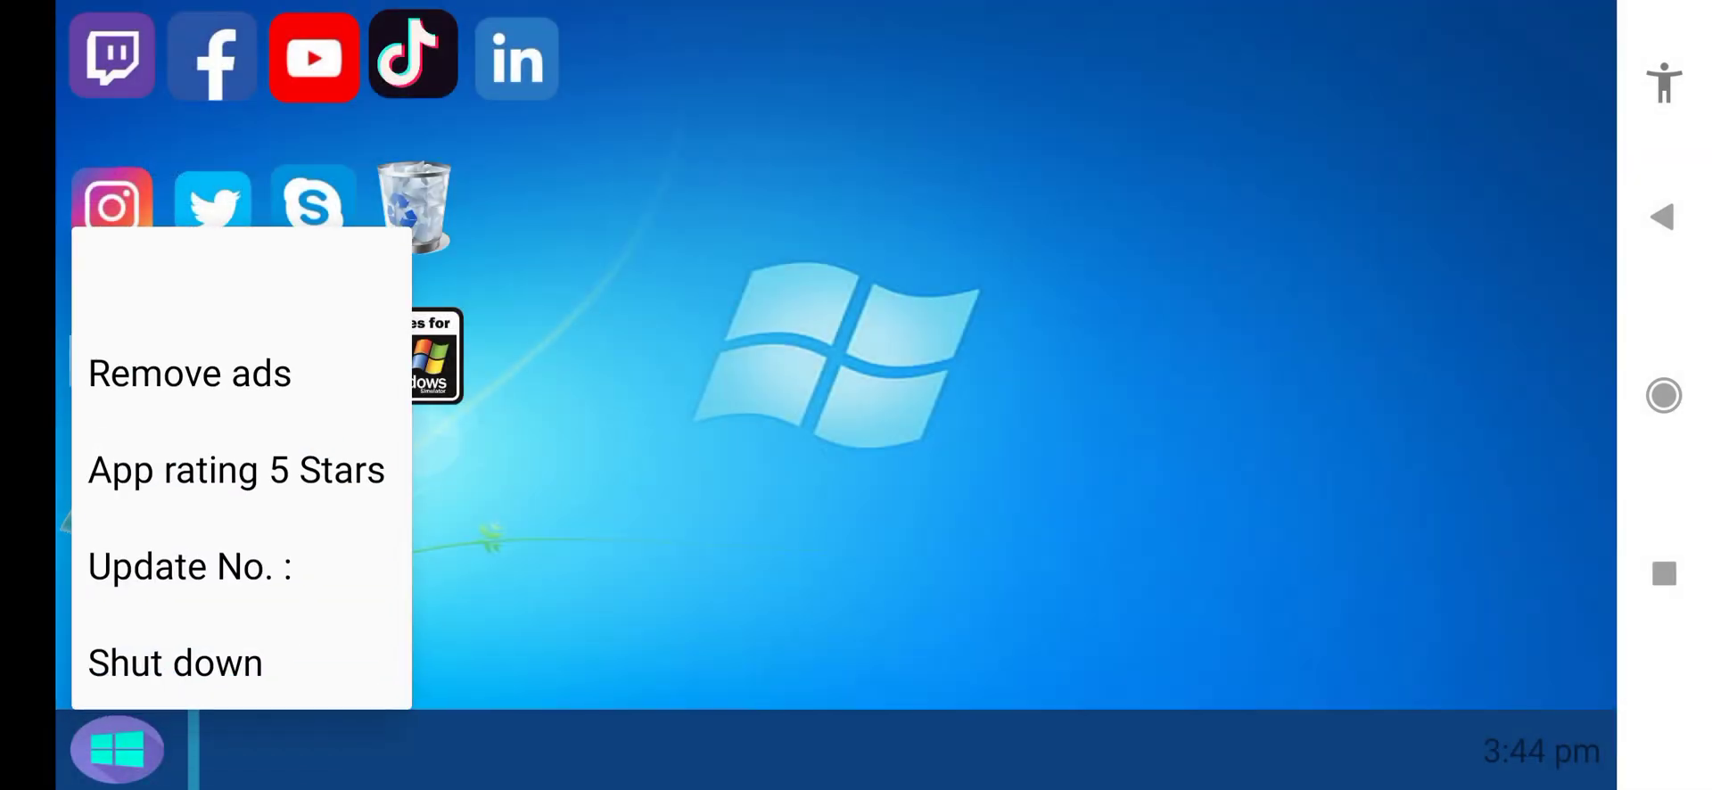
# Step: View the Remove ads payment page, return home, then check for update number 1.24
pyautogui.click(188, 373)
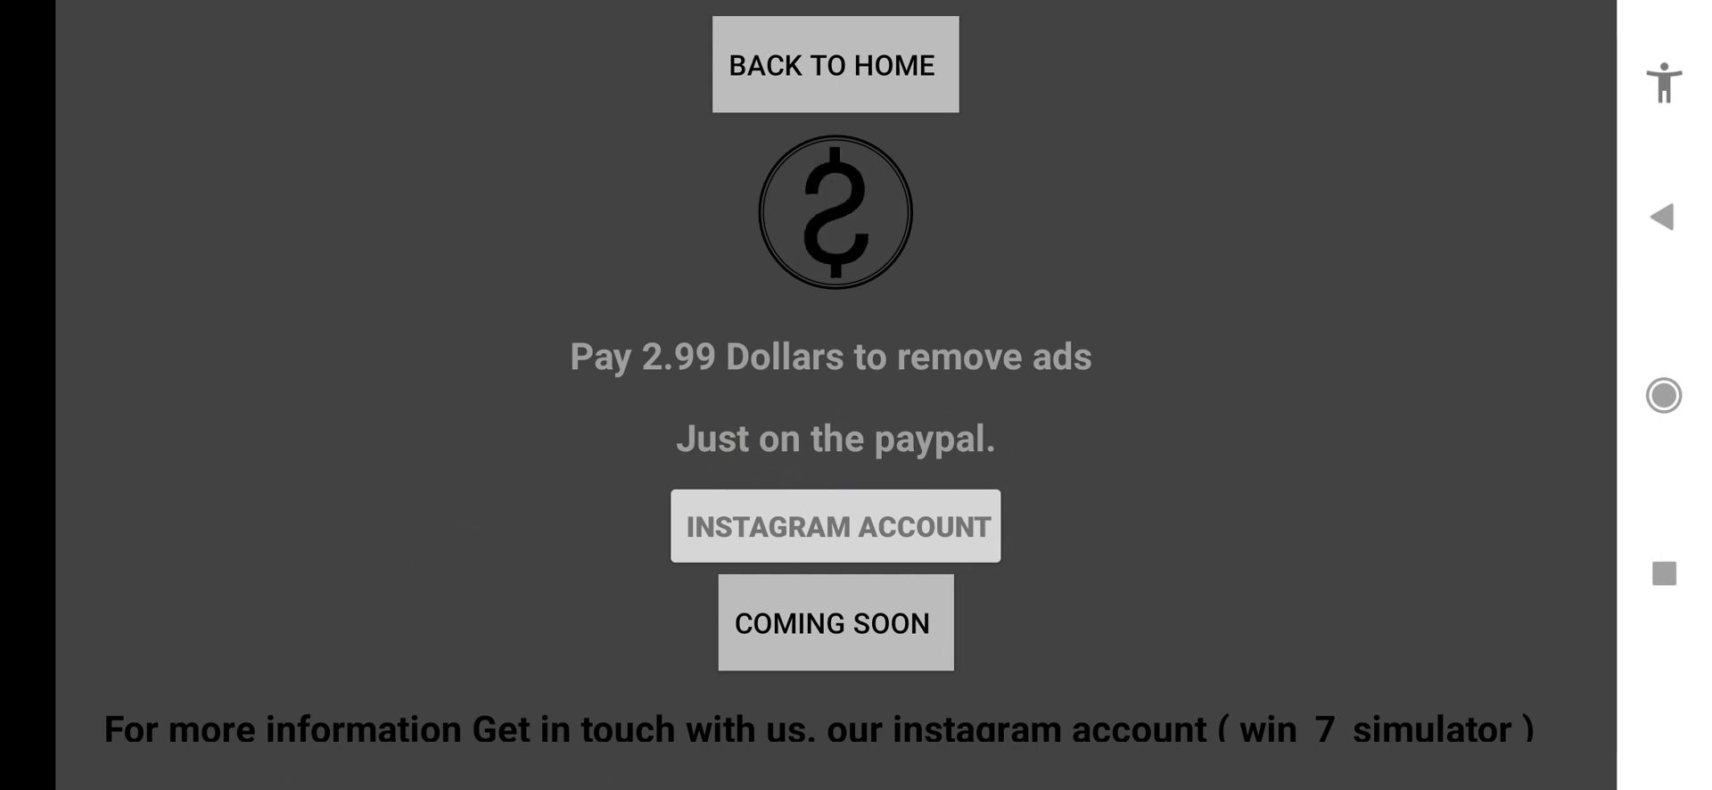
pyautogui.click(835, 63)
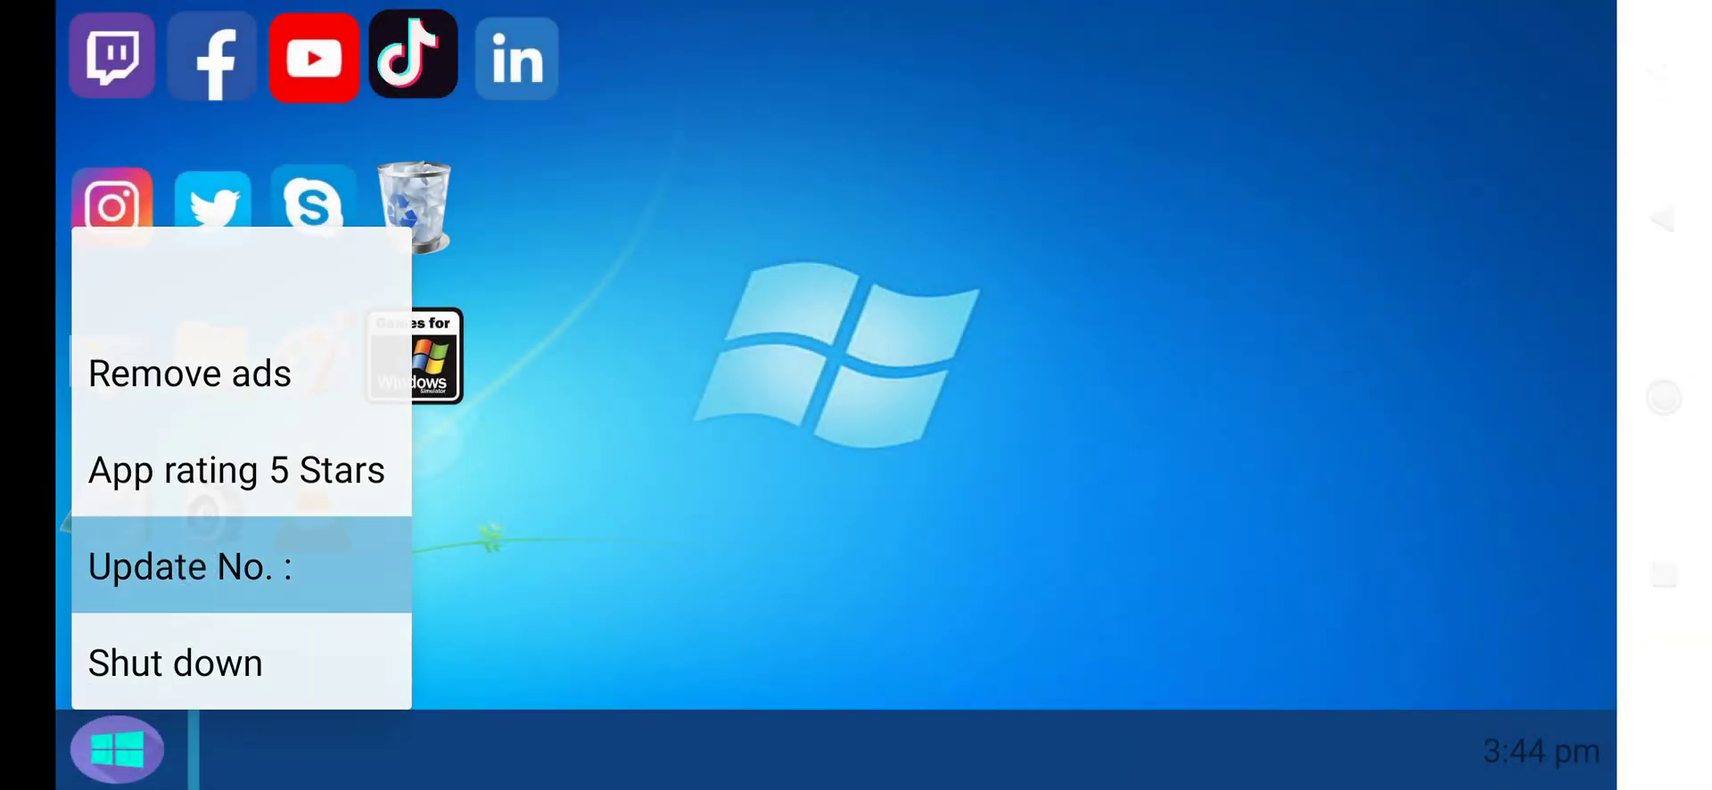
pyautogui.click(190, 566)
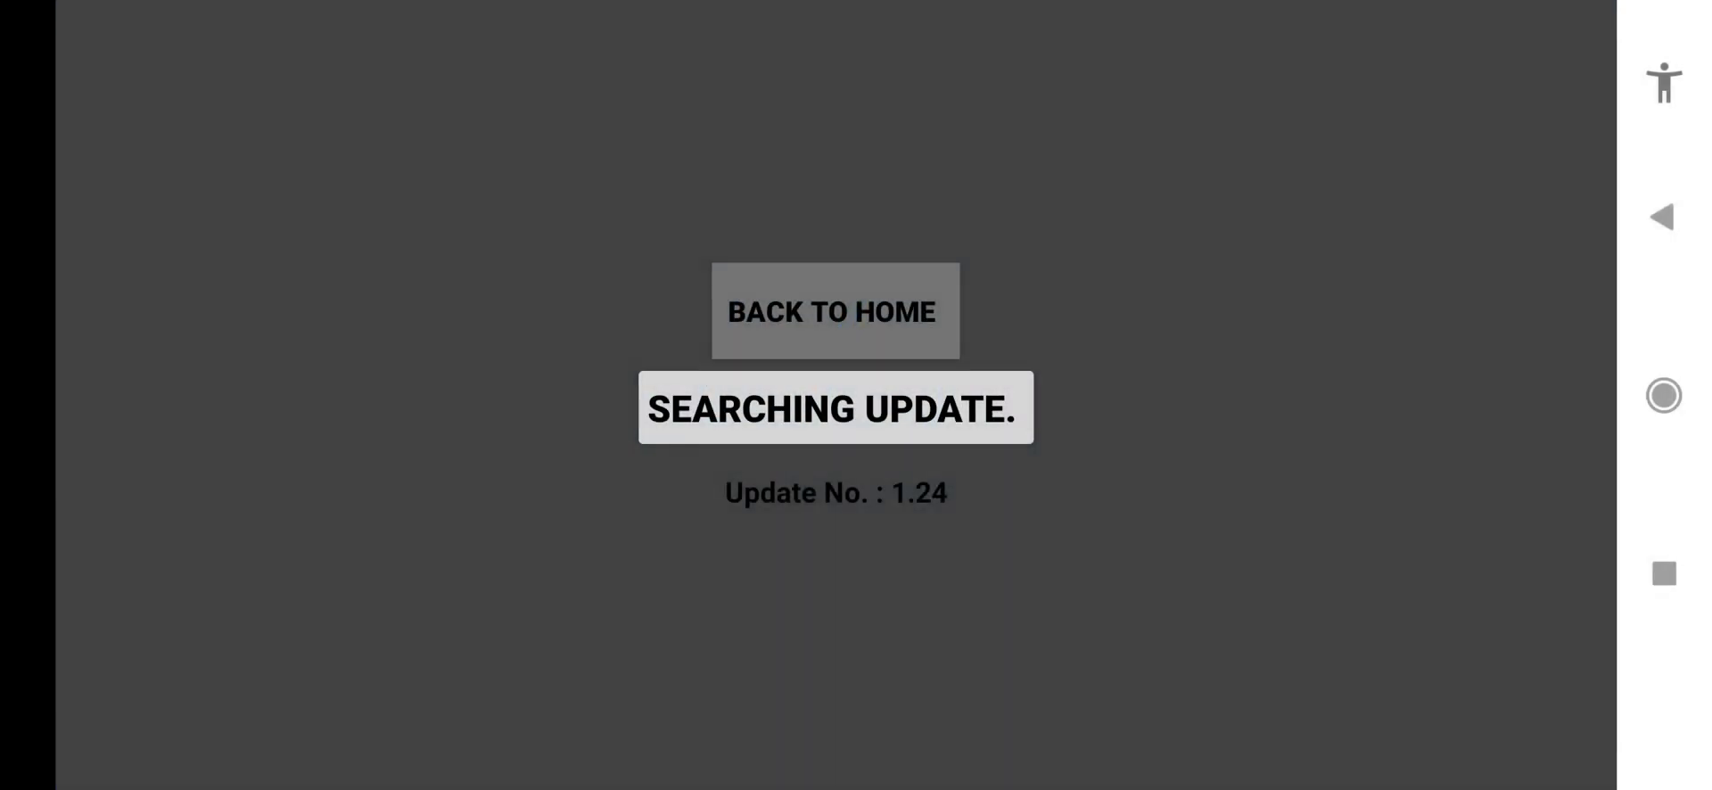